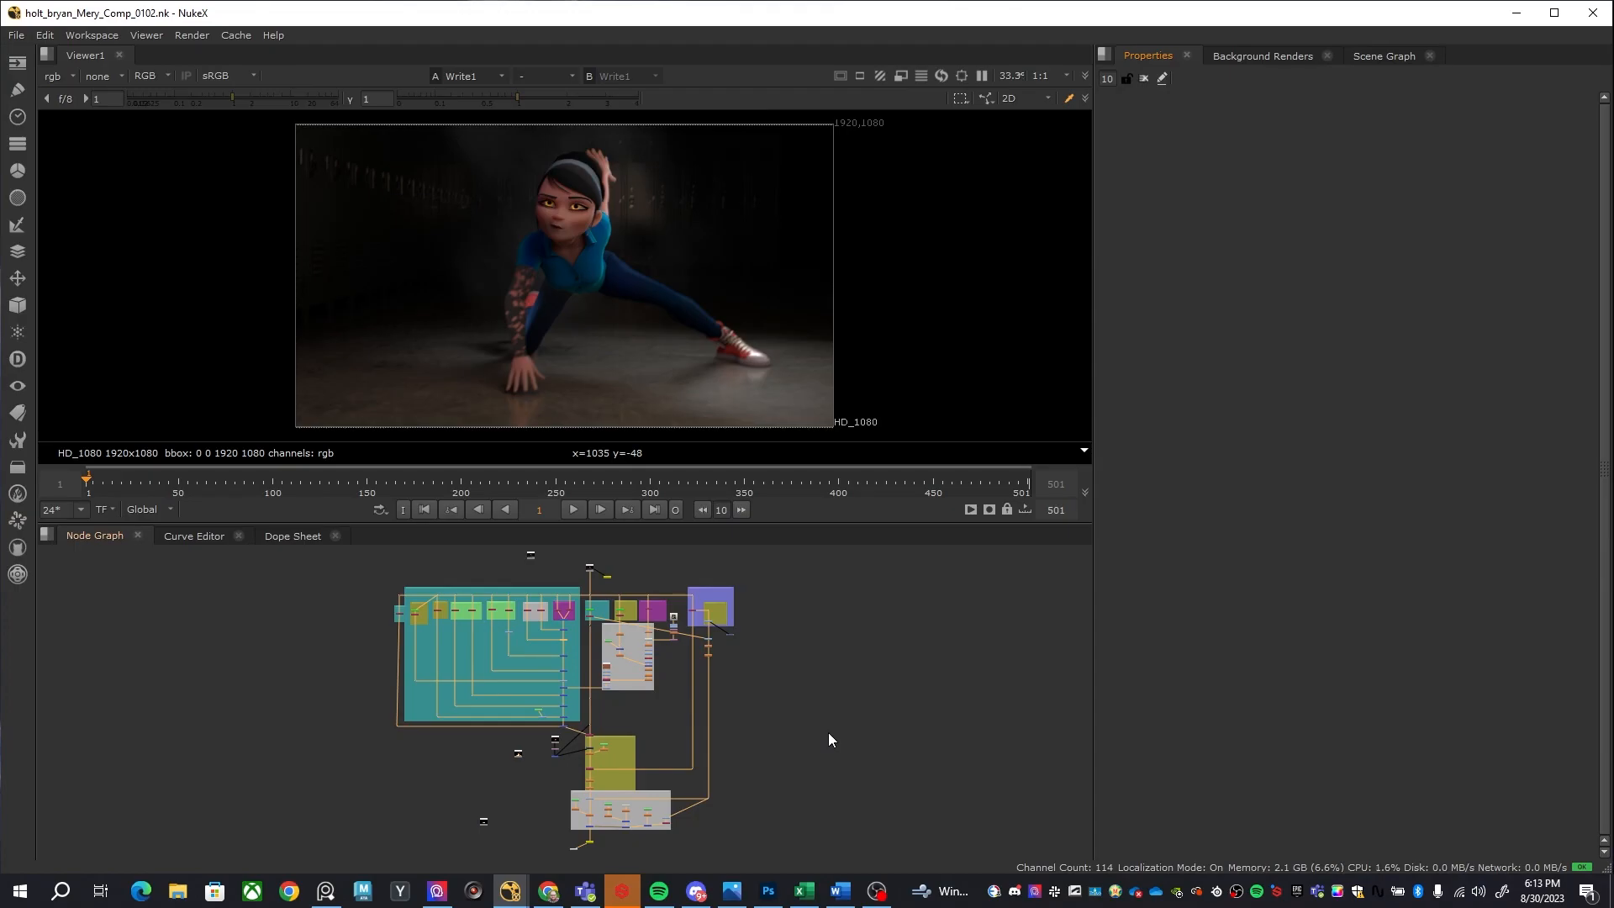
{"action": "mouse_move", "coordinate": [831, 715]}
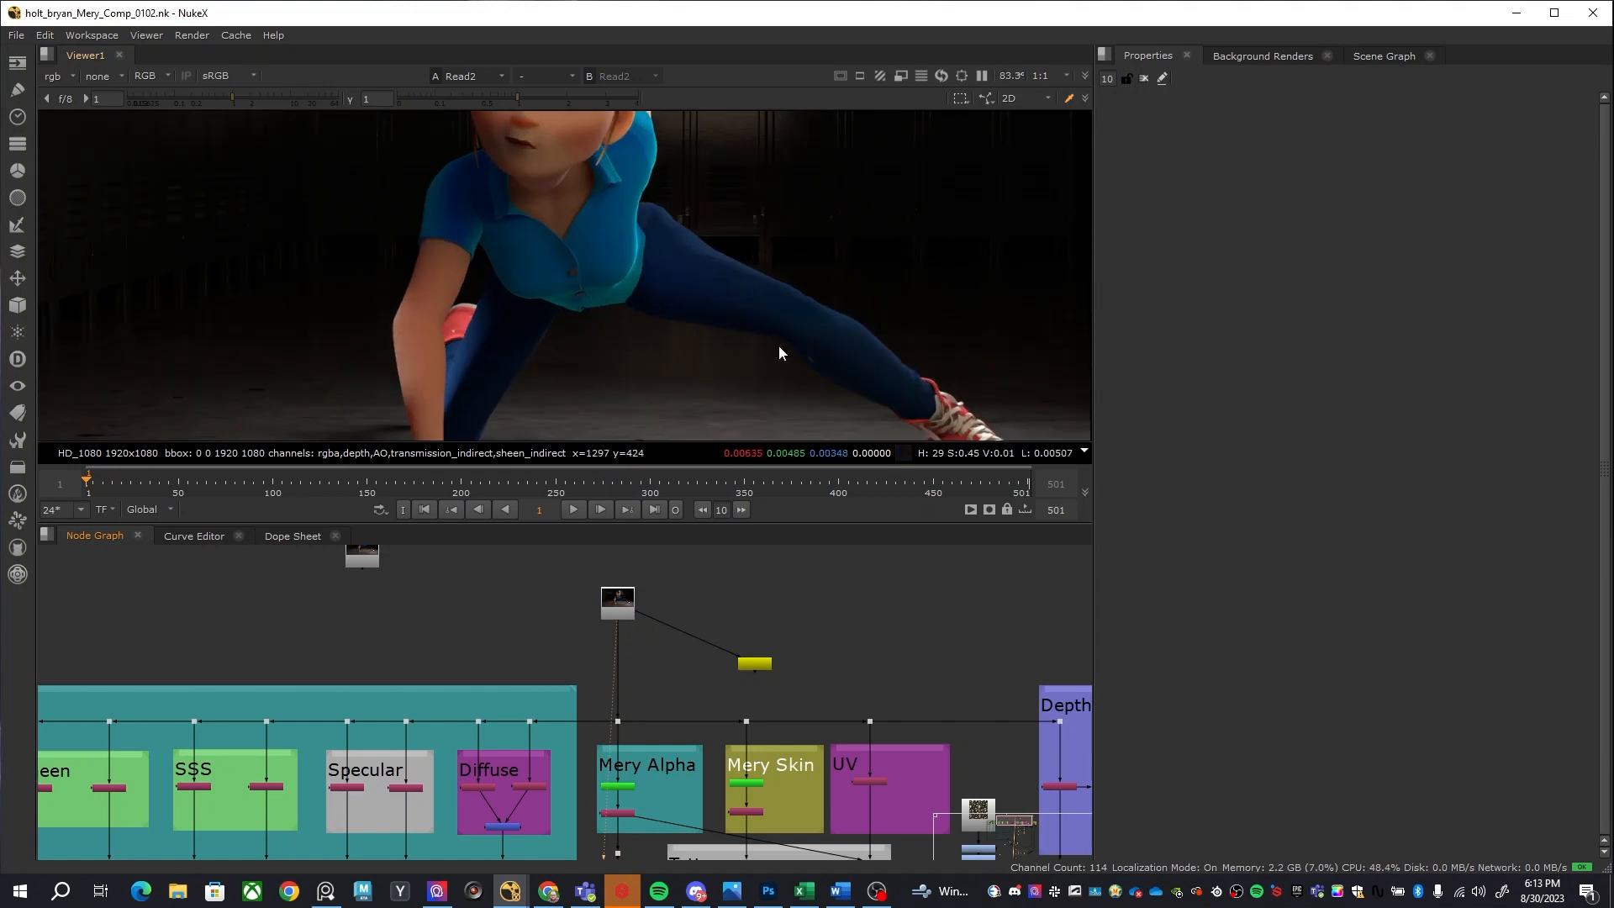
{"action": "mouse_move", "coordinate": [723, 336]}
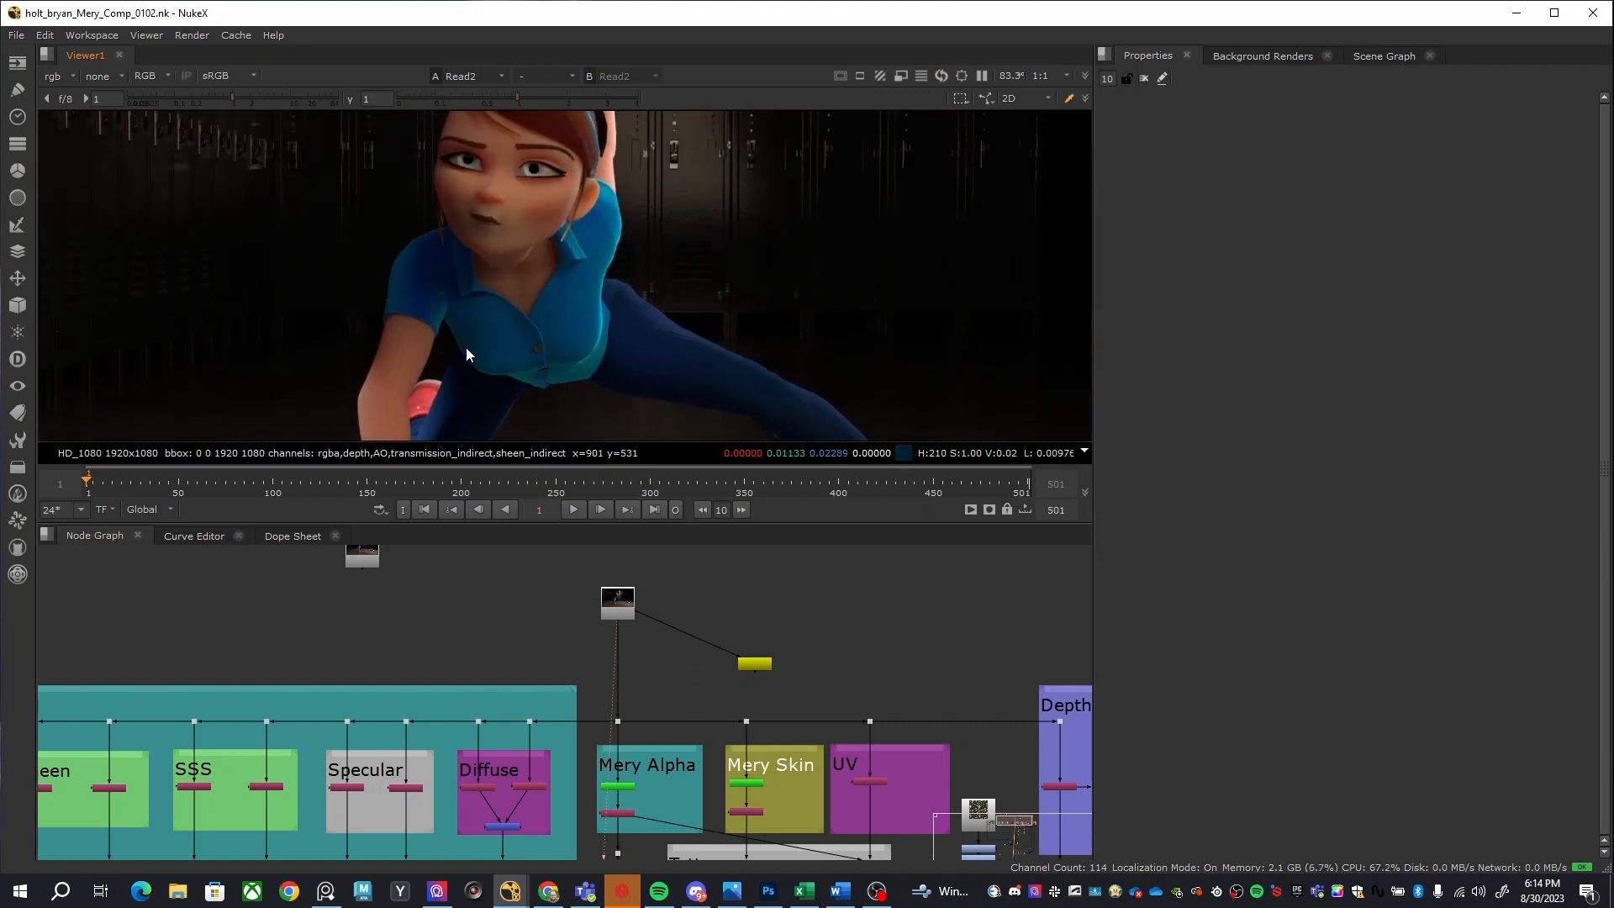
{"action": "mouse_move", "coordinate": [603, 340]}
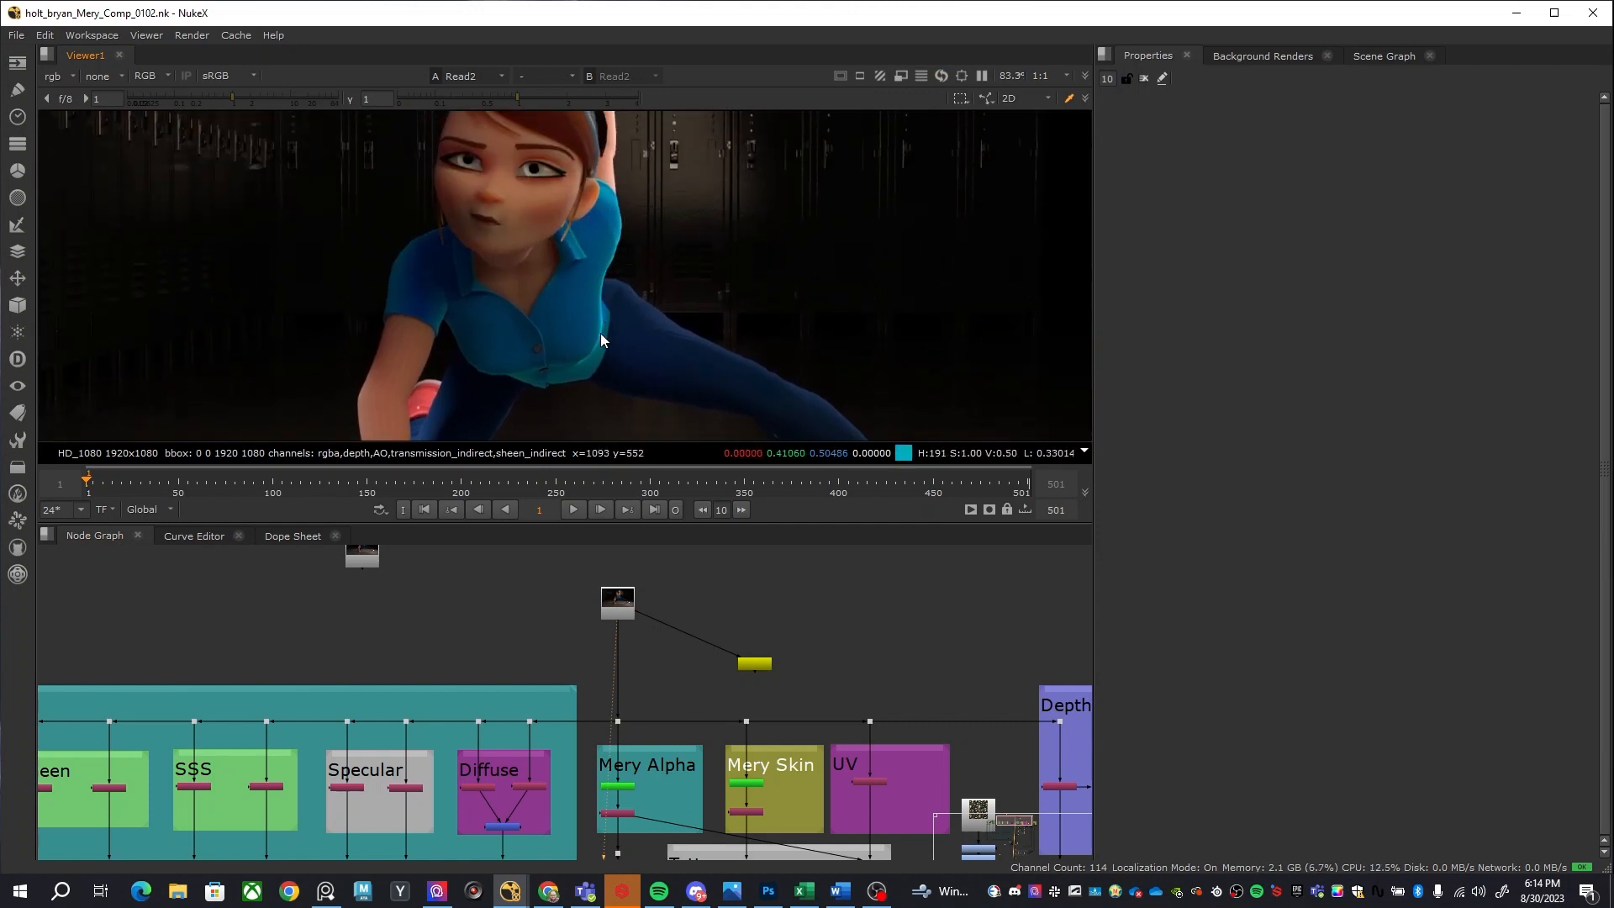
{"action": "mouse_move", "coordinate": [664, 642]}
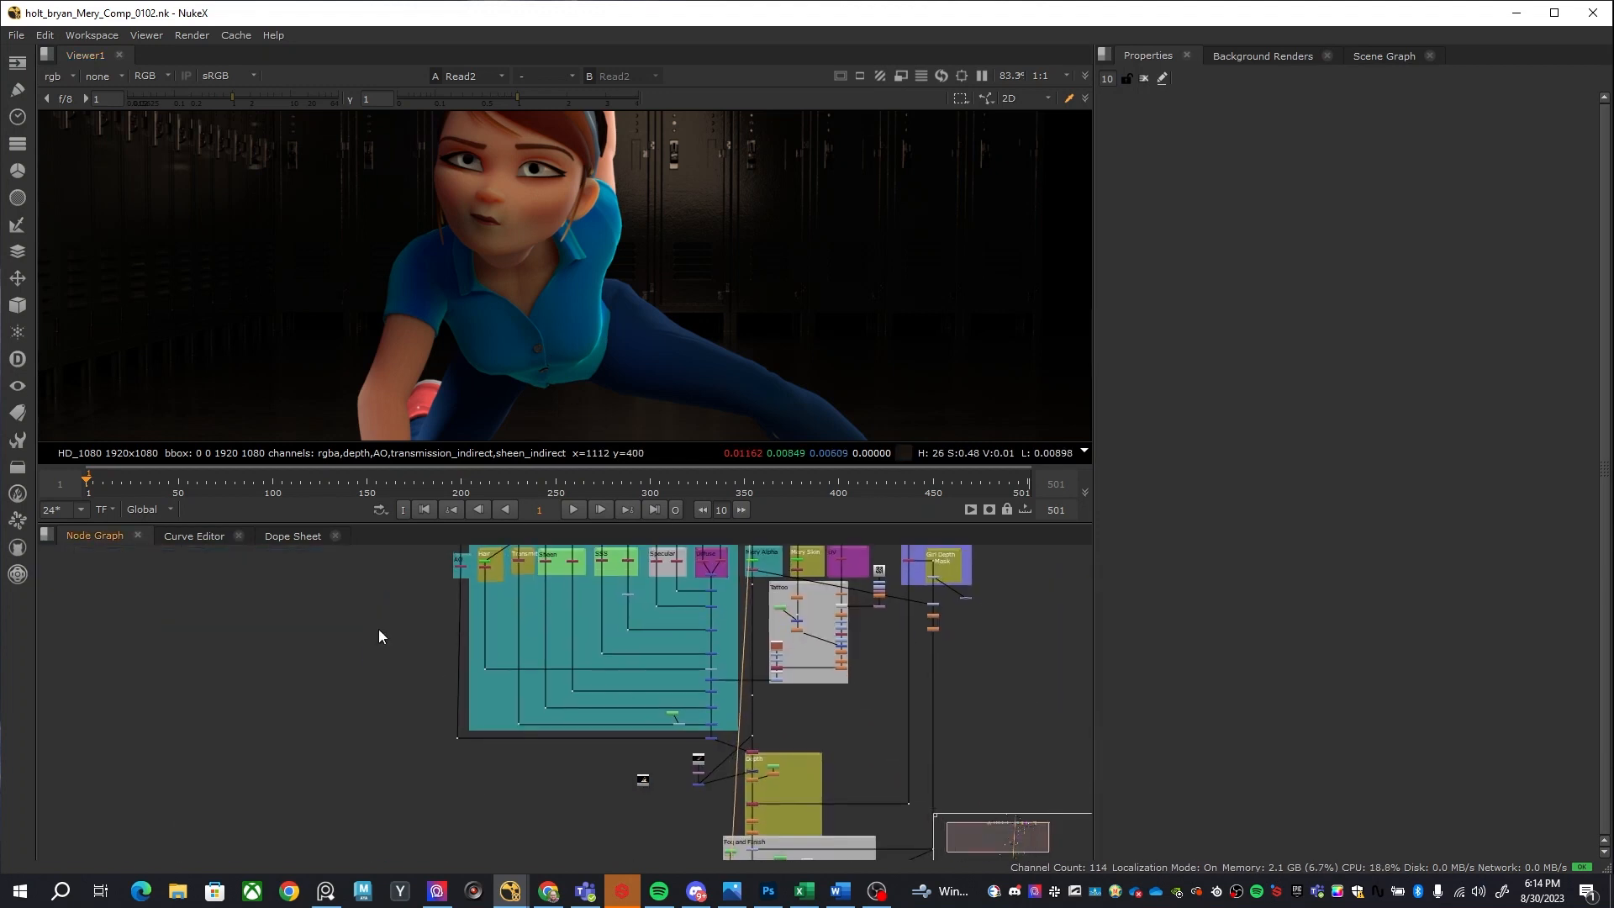
{"action": "mouse_move", "coordinate": [787, 738]}
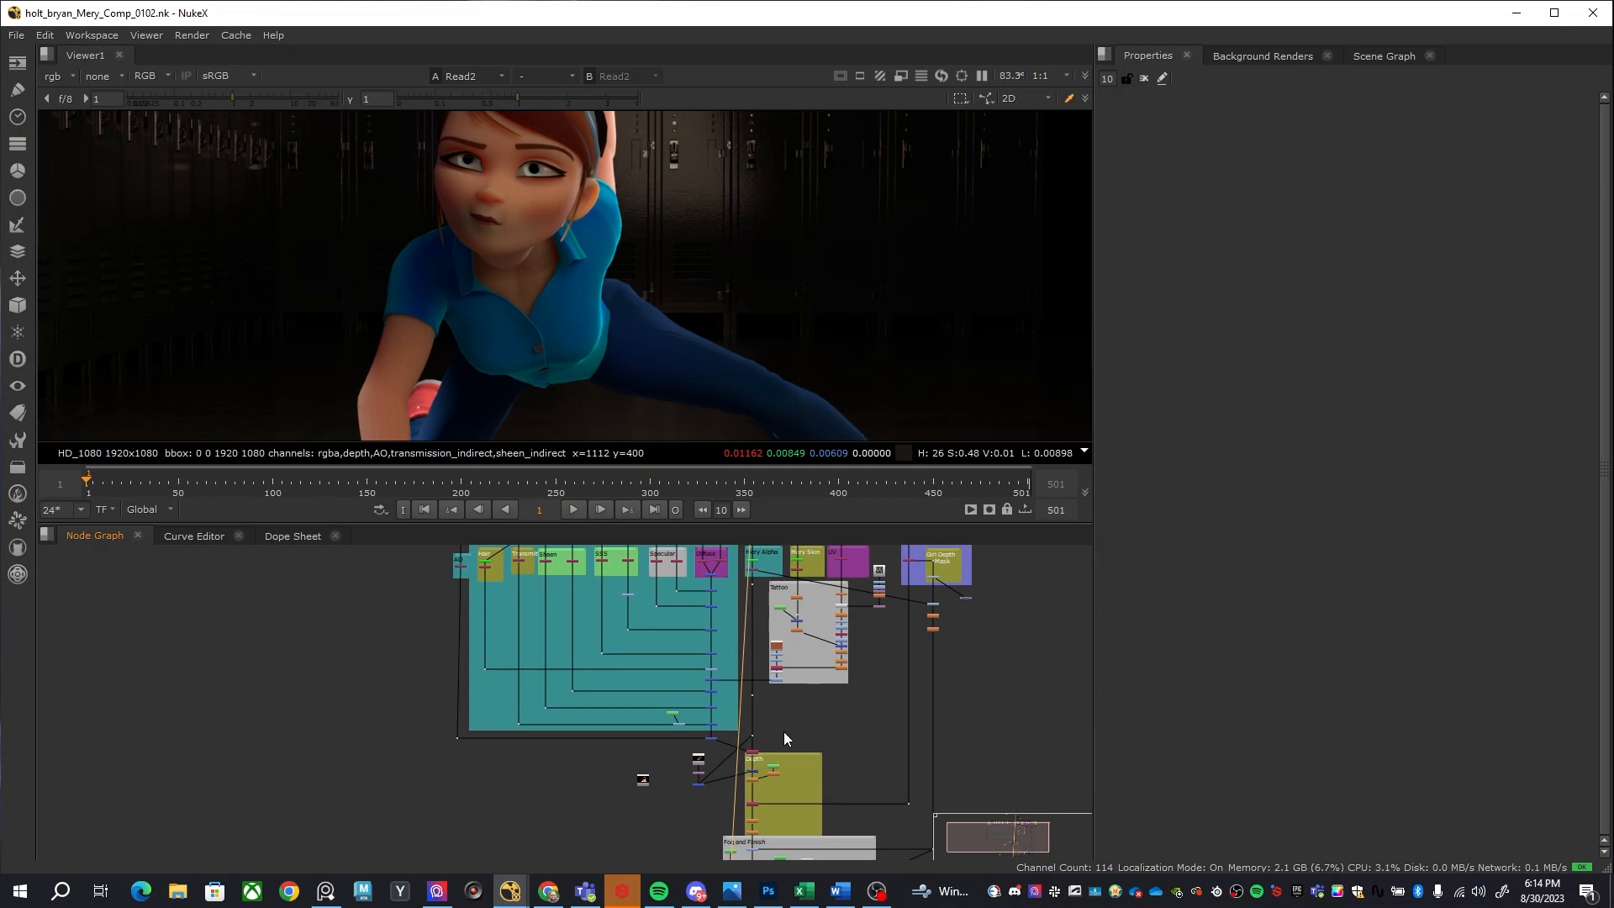
{"action": "mouse_move", "coordinate": [918, 783]}
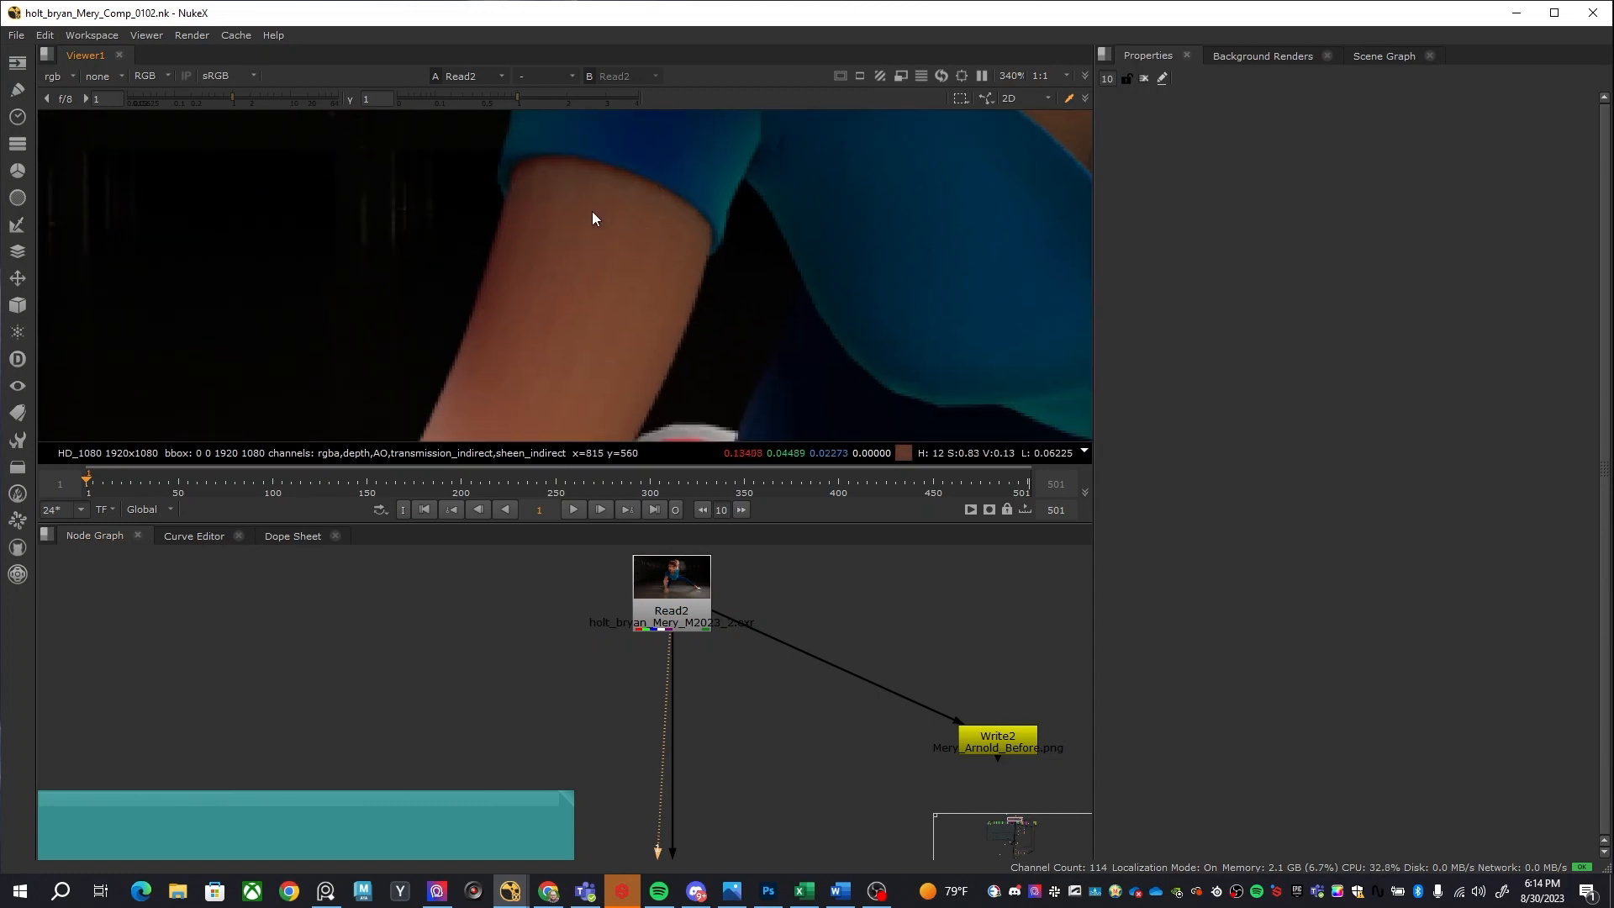
{"action": "mouse_move", "coordinate": [585, 242]}
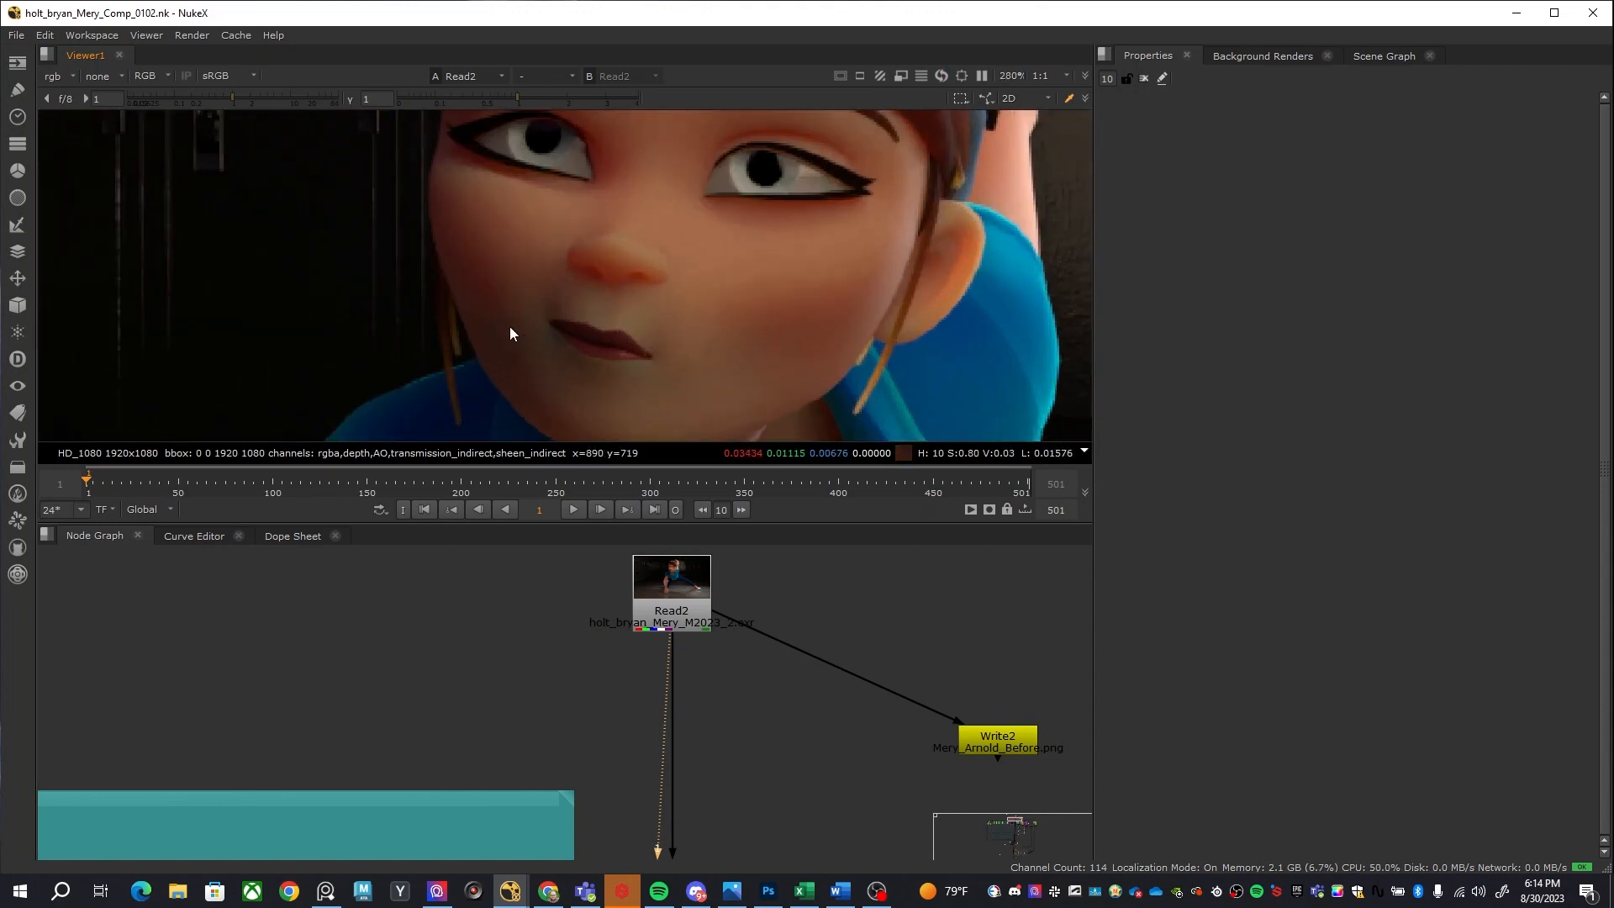
{"action": "mouse_move", "coordinate": [532, 252]}
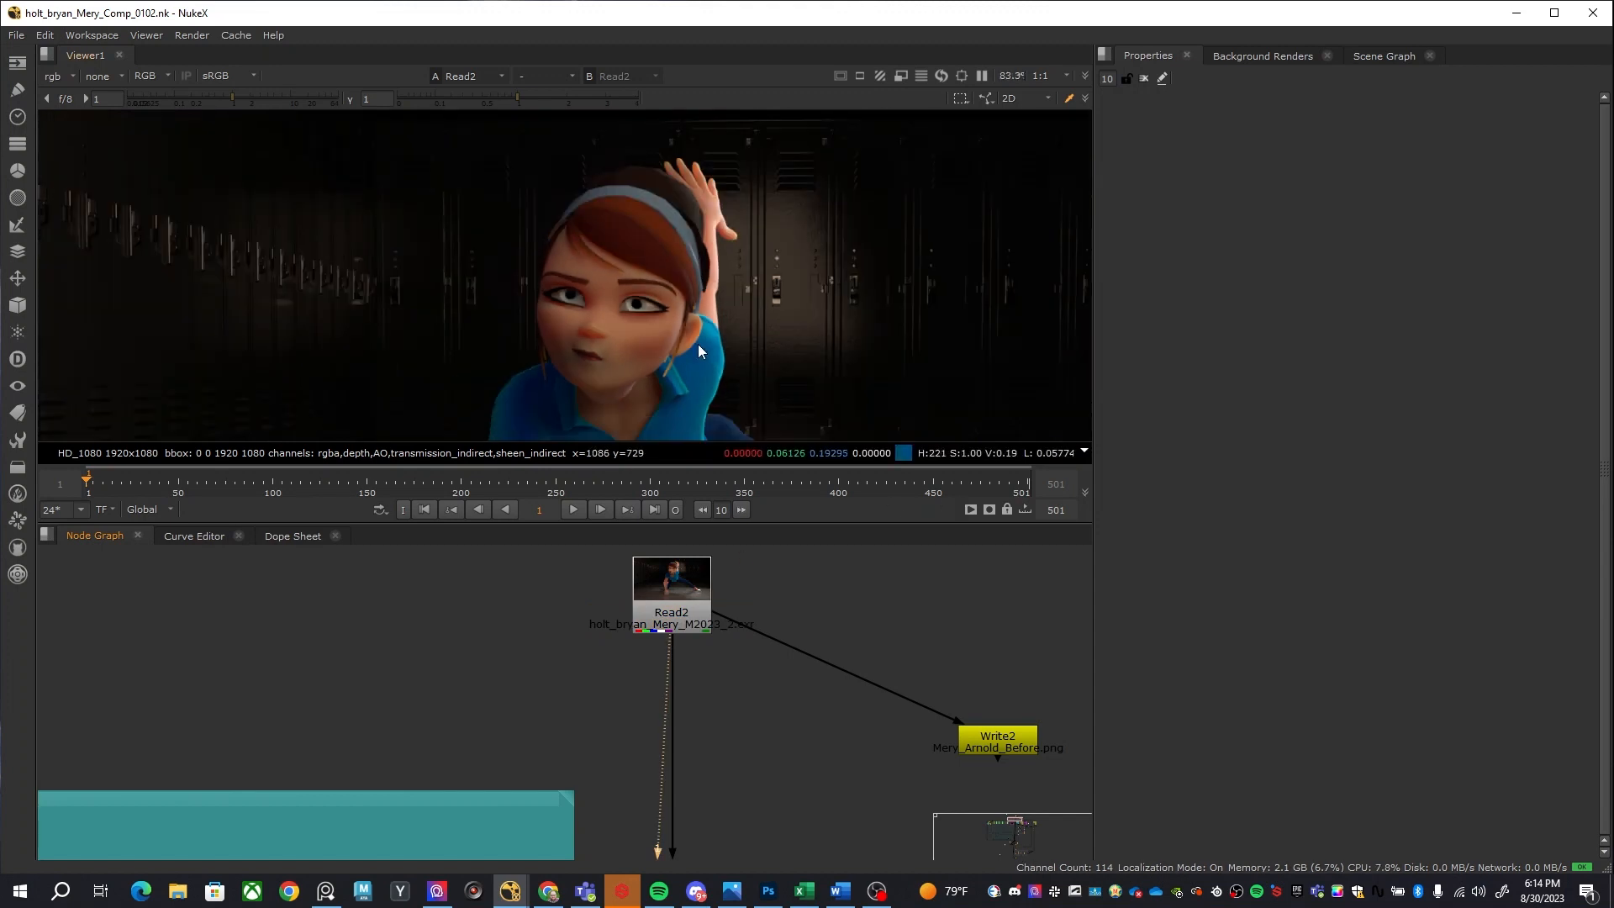
{"action": "mouse_move", "coordinate": [794, 762]}
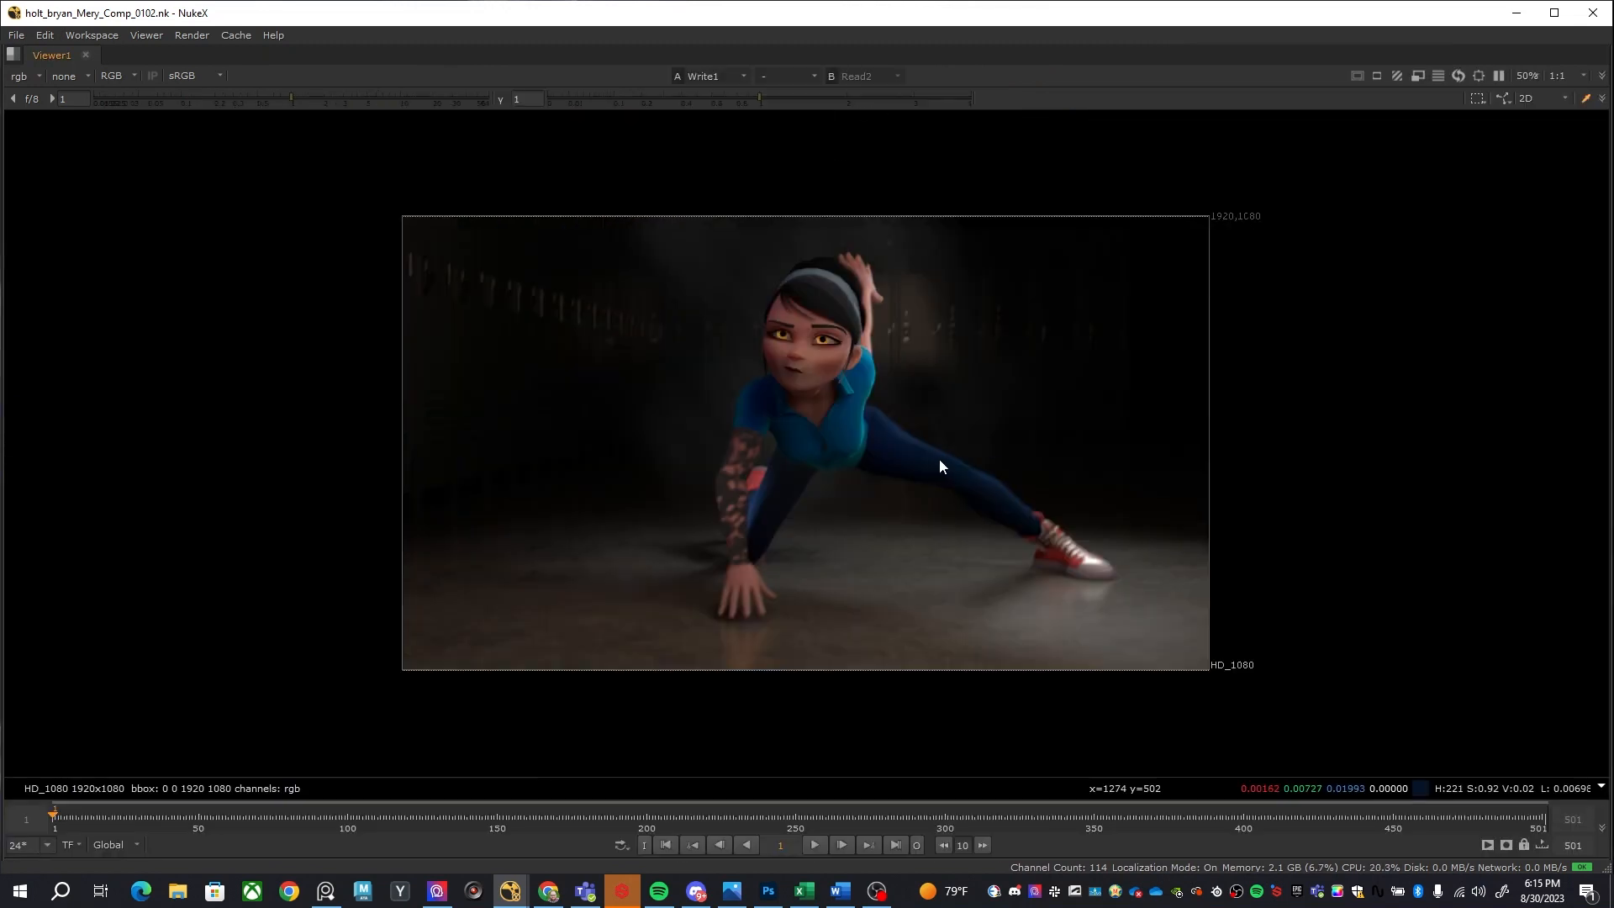
{"action": "mouse_move", "coordinate": [800, 488]}
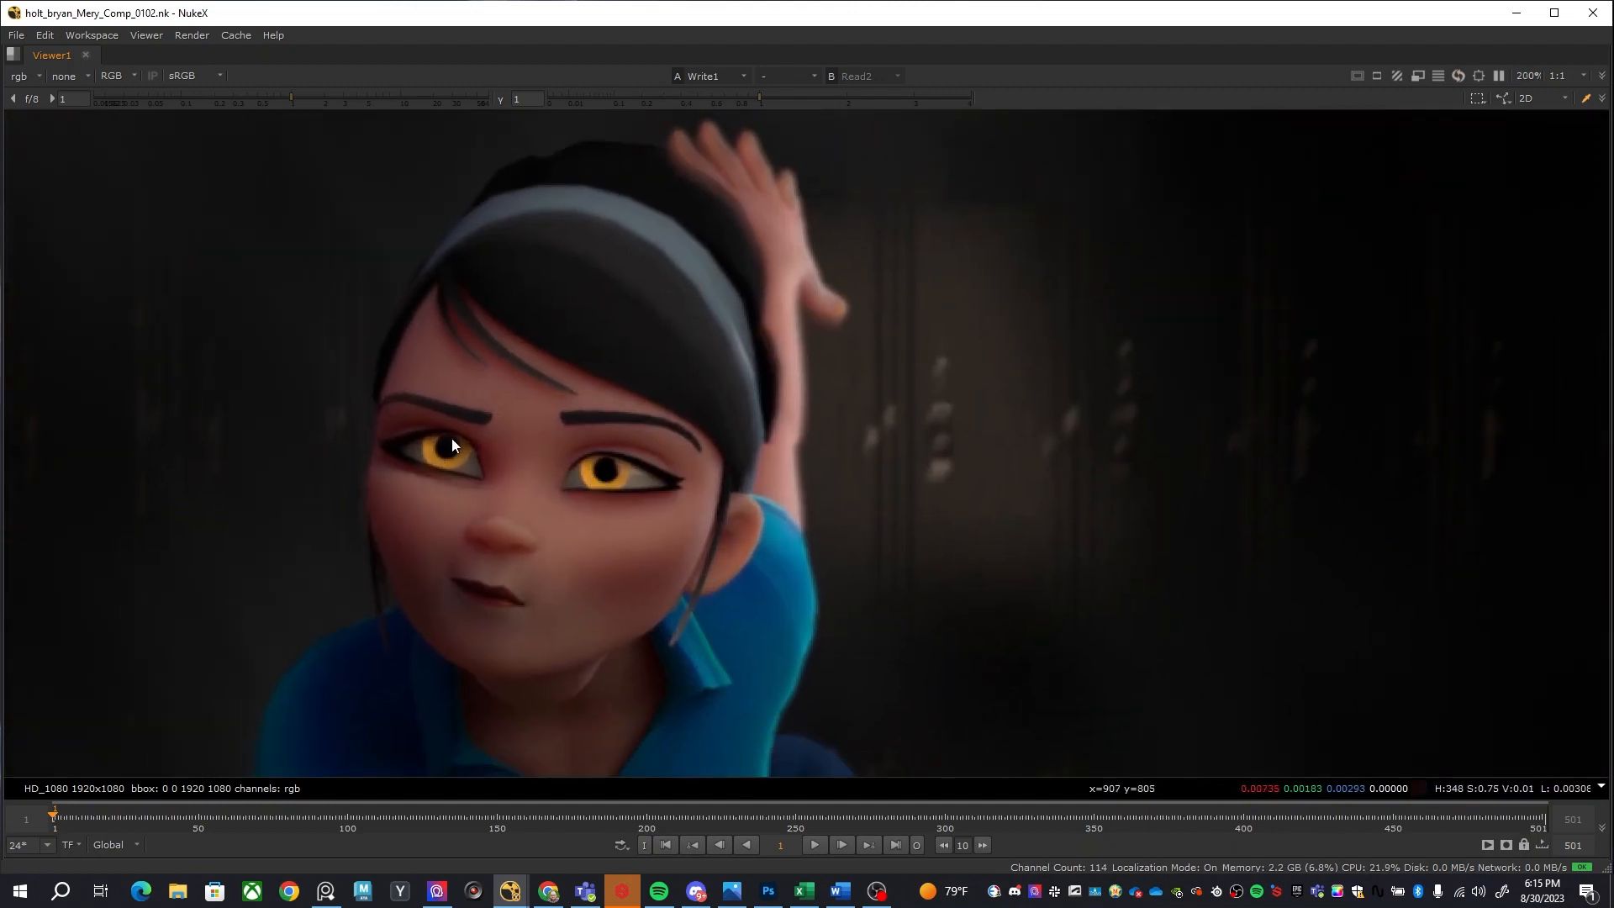
{"action": "mouse_move", "coordinate": [598, 483]}
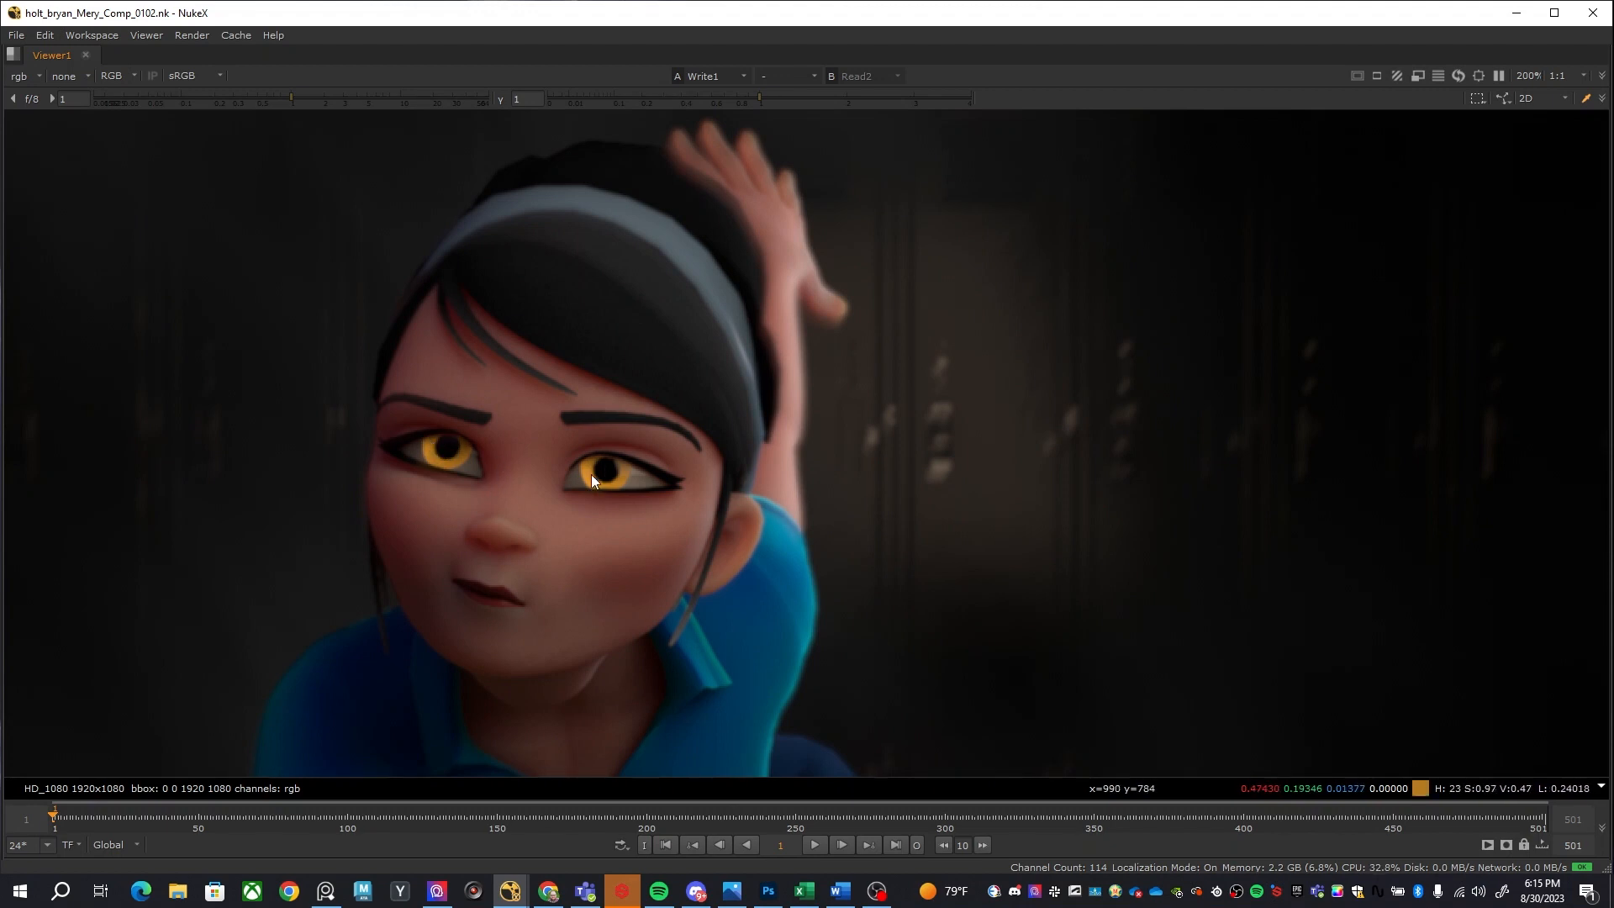
{"action": "mouse_move", "coordinate": [503, 464]}
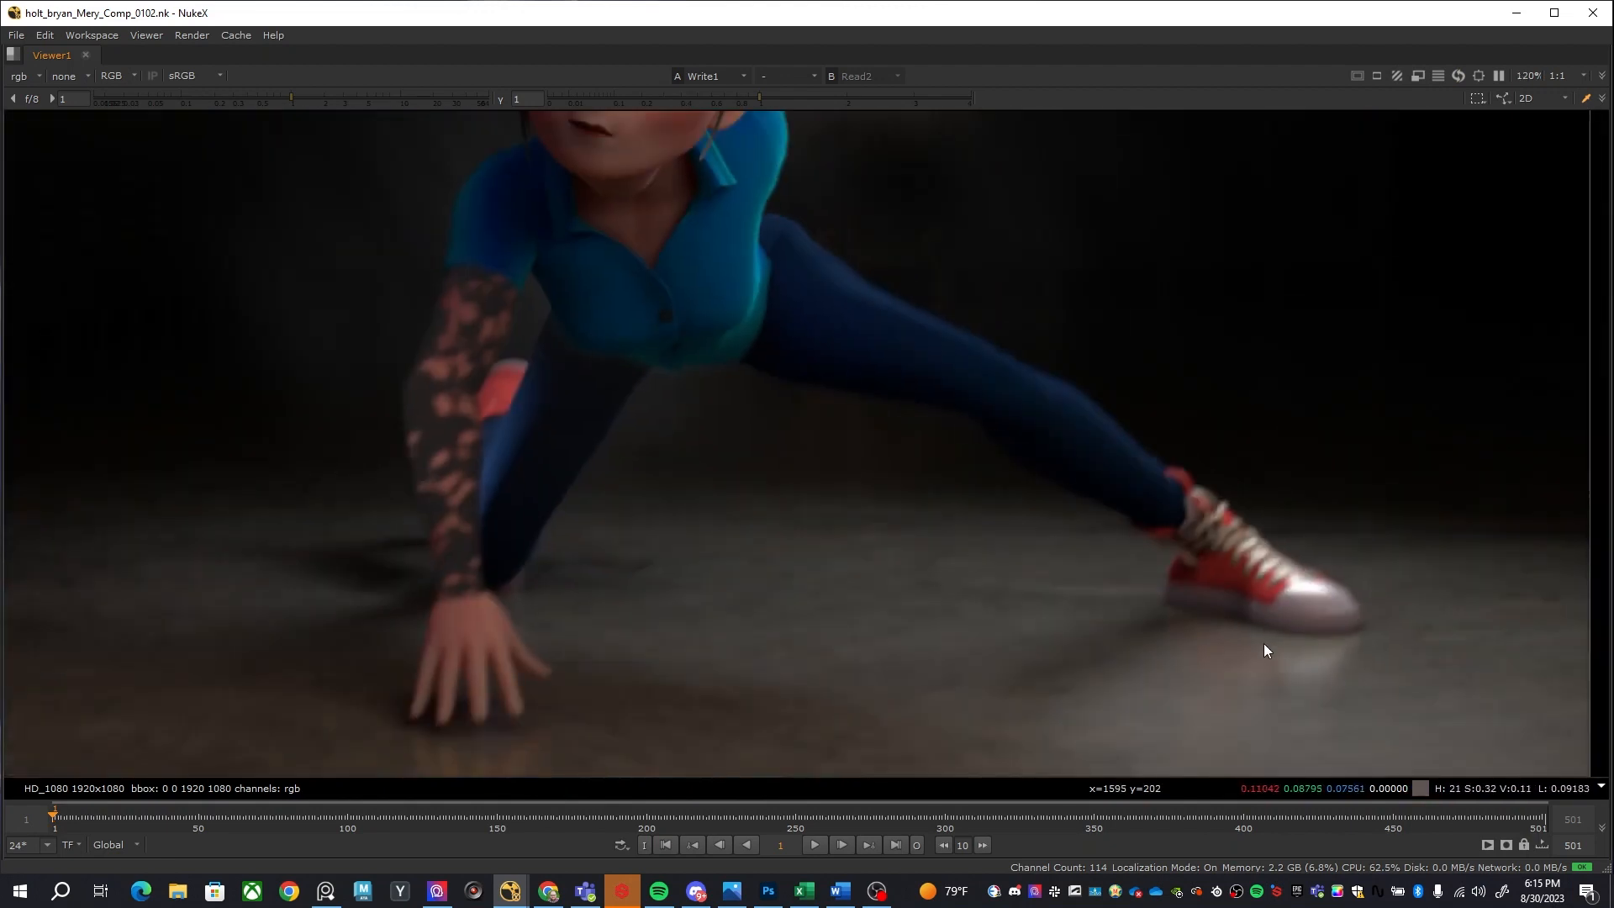
{"action": "mouse_move", "coordinate": [1009, 310]}
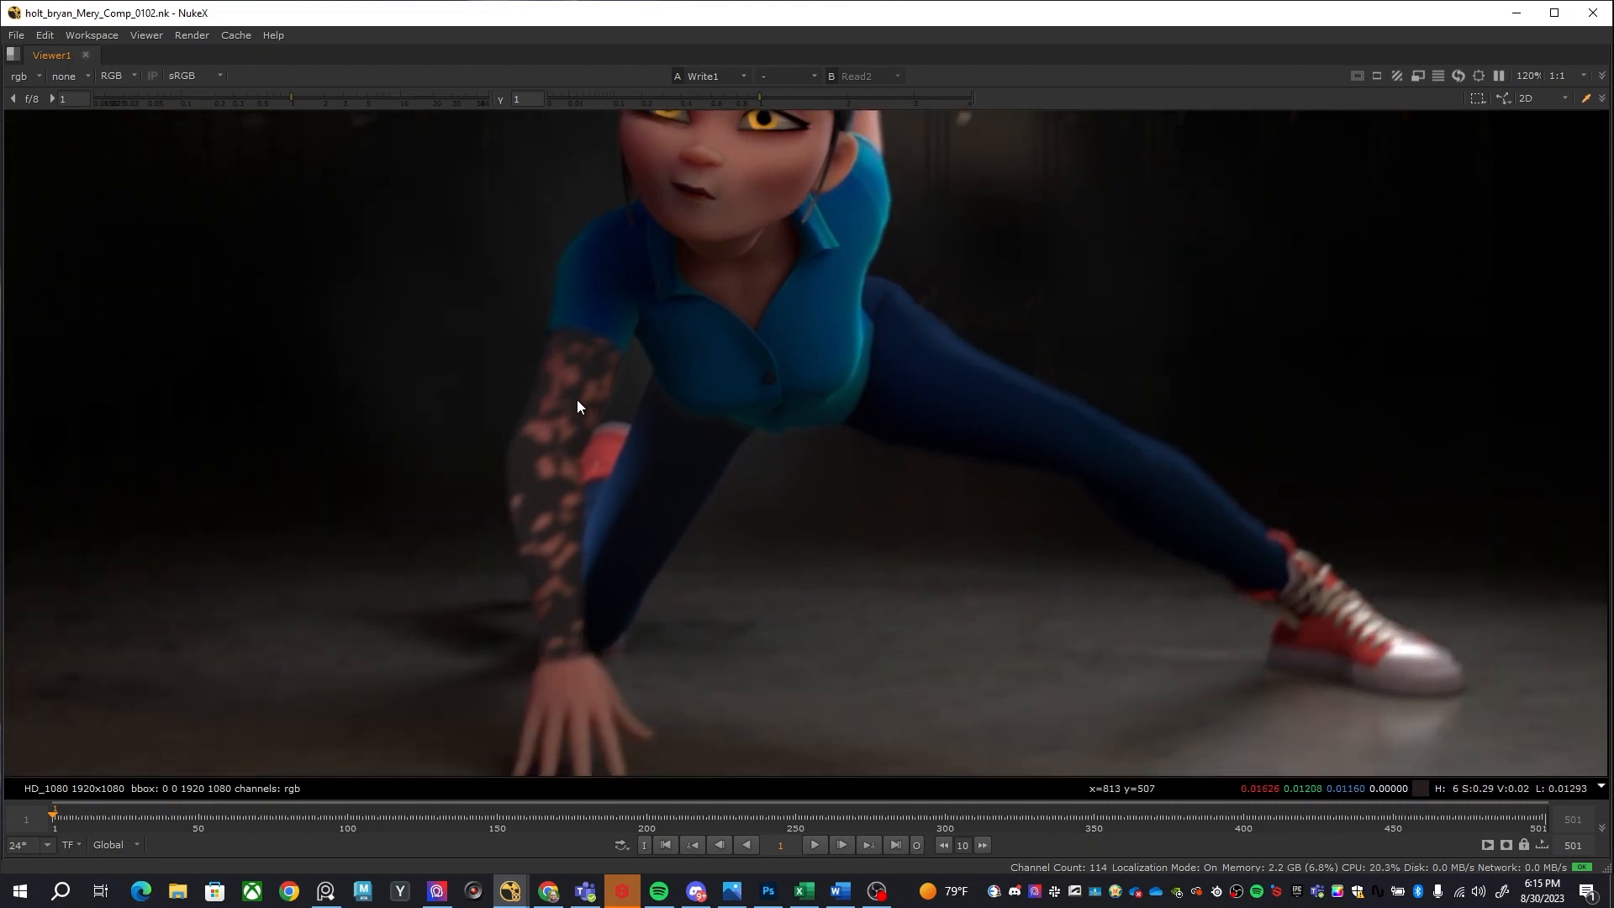
{"action": "mouse_move", "coordinate": [567, 541]}
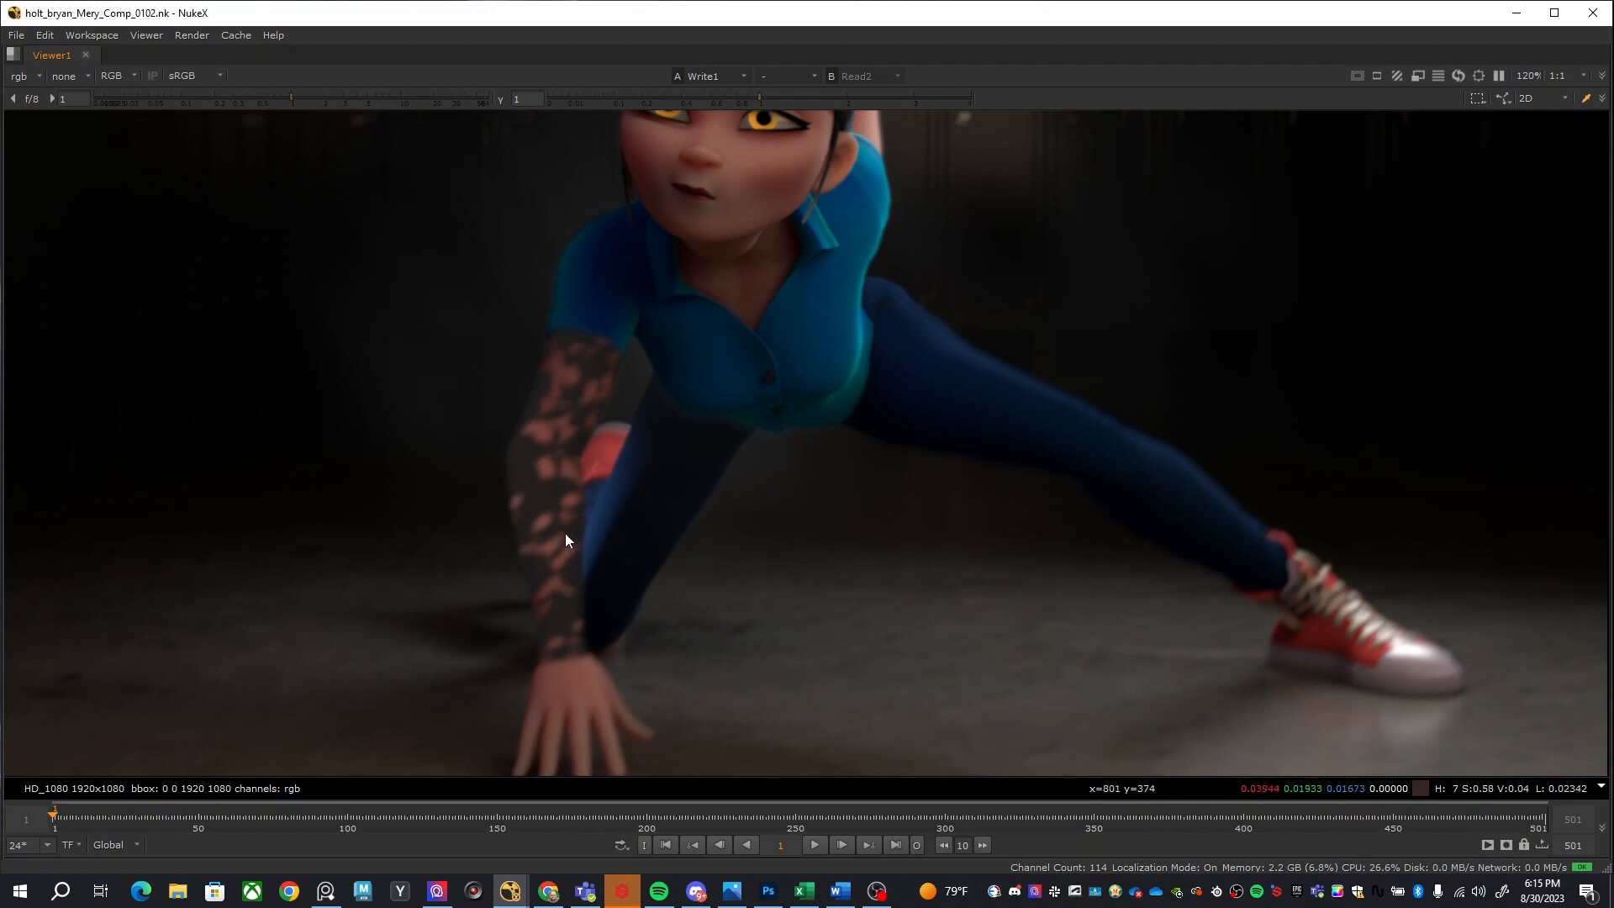
{"action": "mouse_move", "coordinate": [825, 346]}
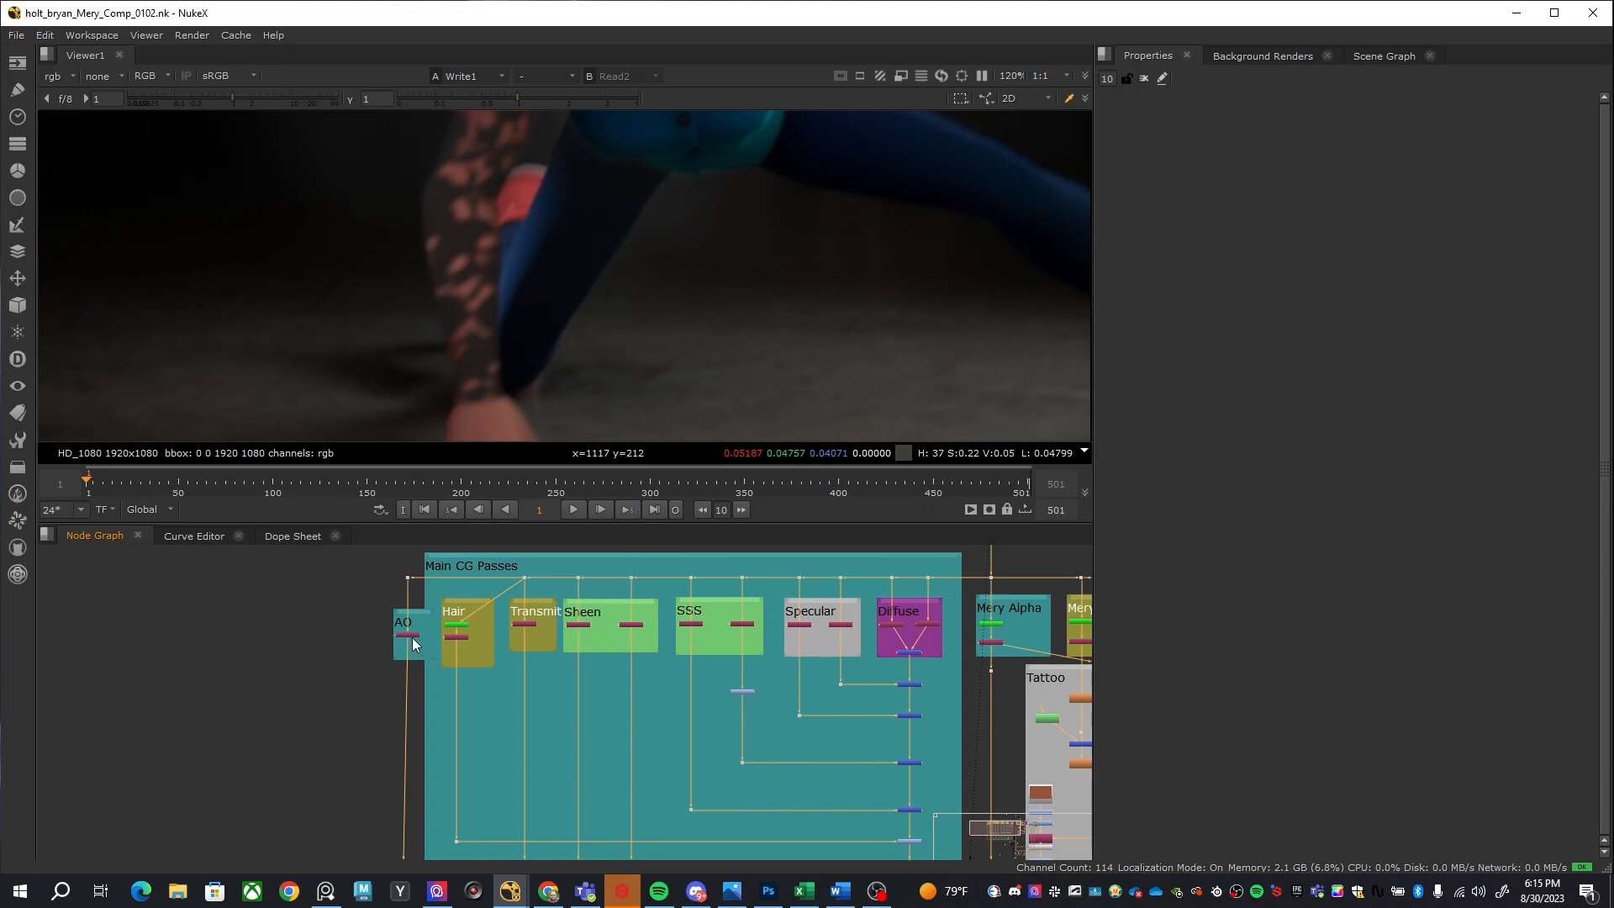
{"action": "mouse_move", "coordinate": [911, 646]}
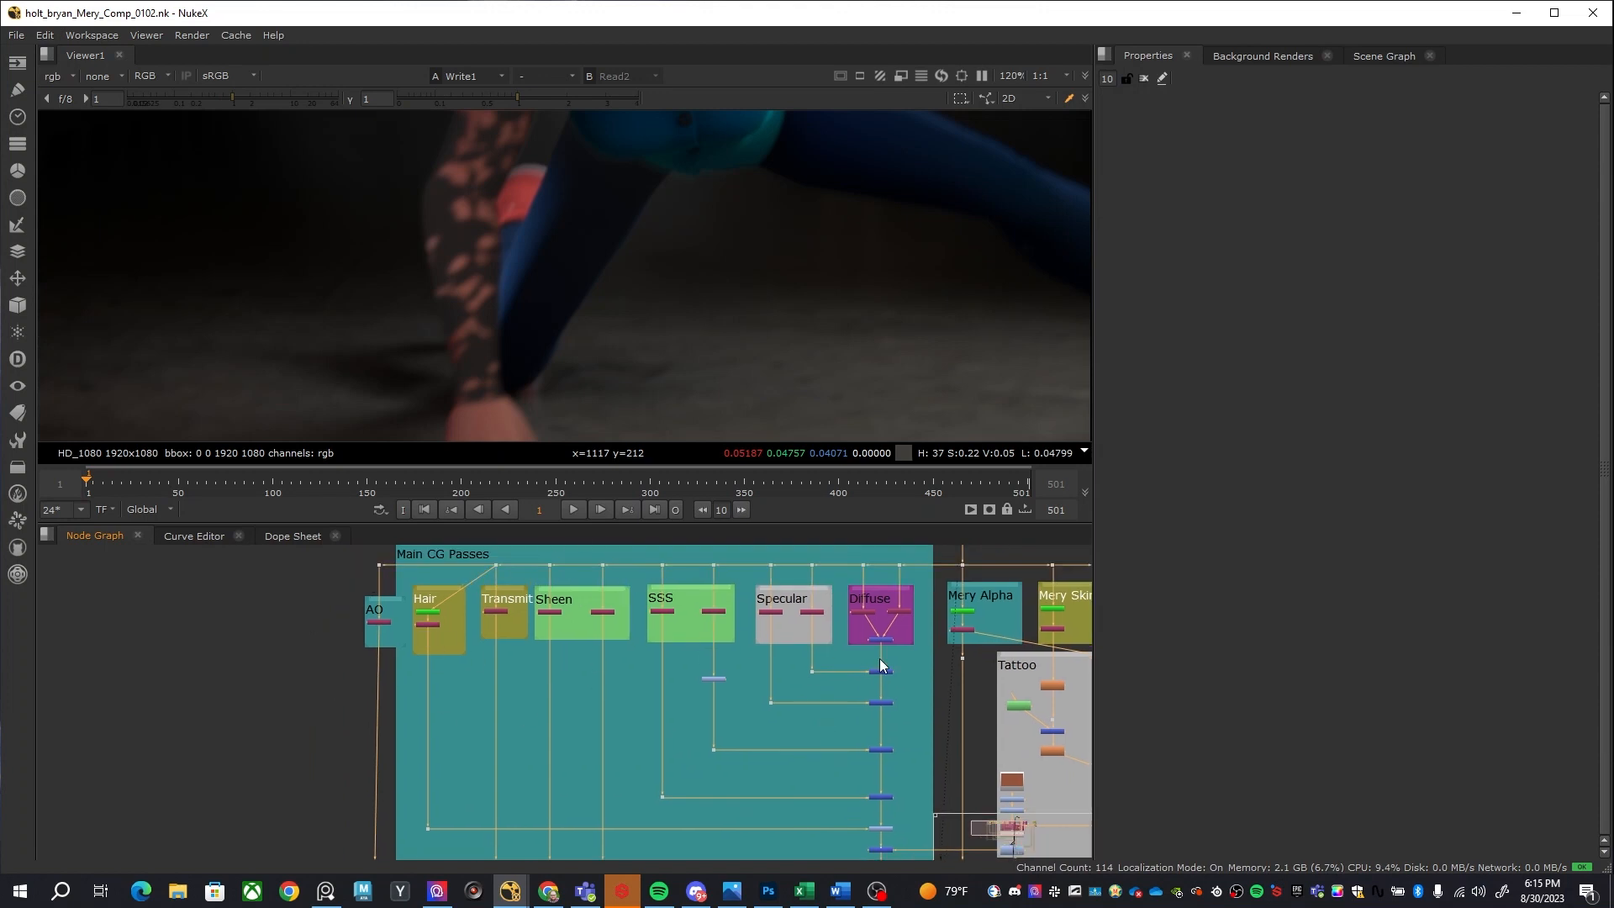
{"action": "mouse_move", "coordinate": [863, 606]}
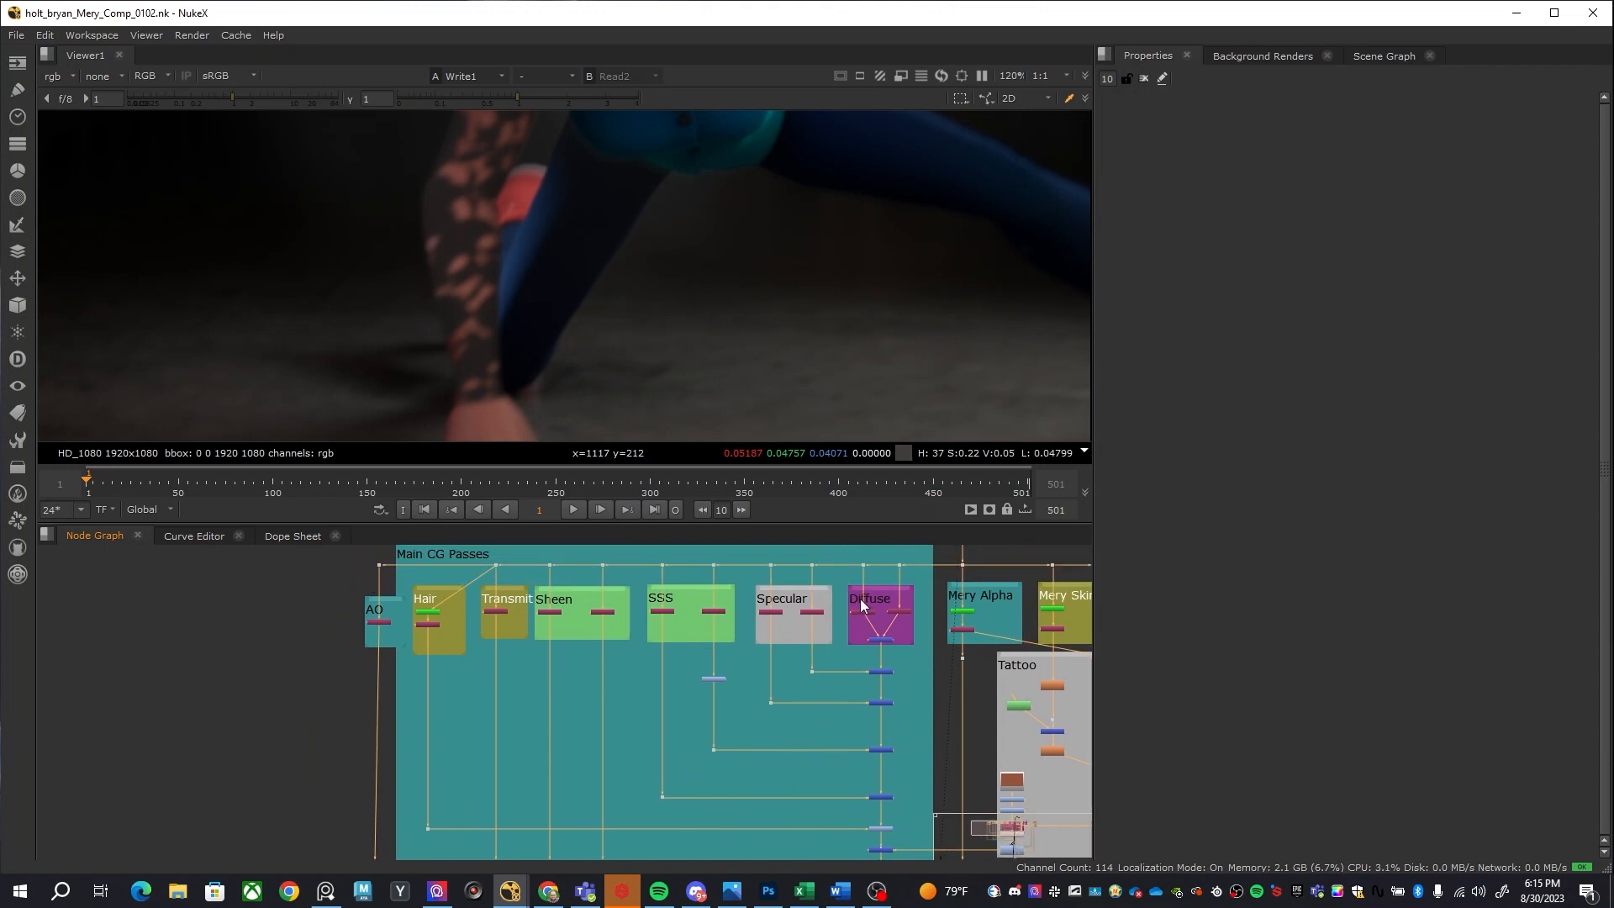
{"action": "mouse_move", "coordinate": [881, 659]}
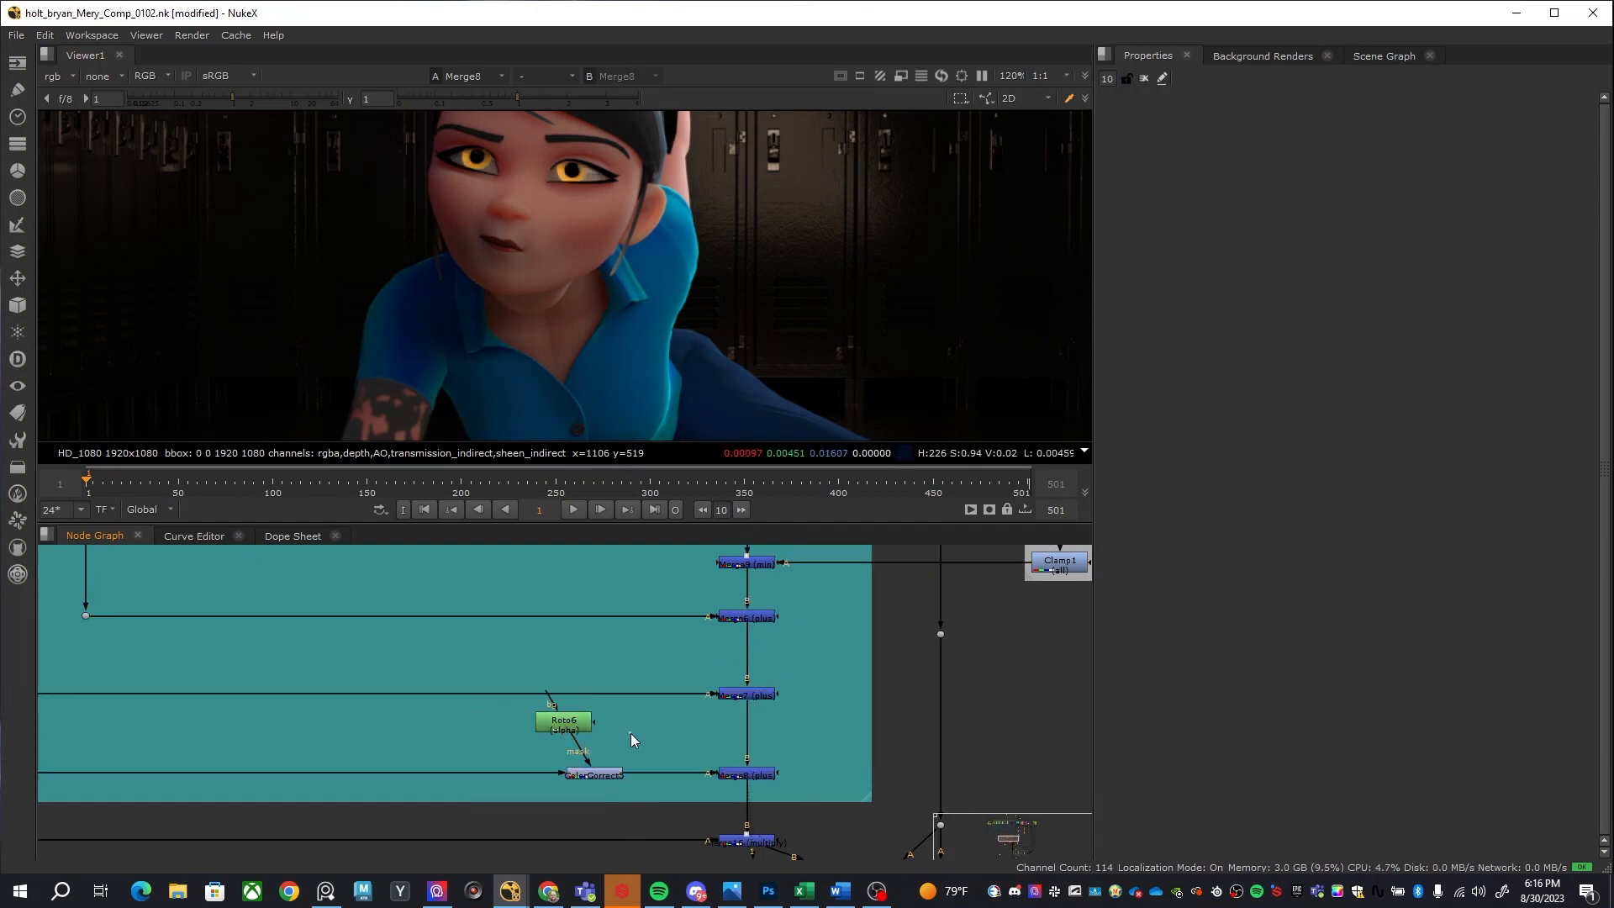
Show Roto6's two Bezier shapes around the eyes in the Viewer, then put its settings away
{"action": "double_click", "coordinate": [564, 725]}
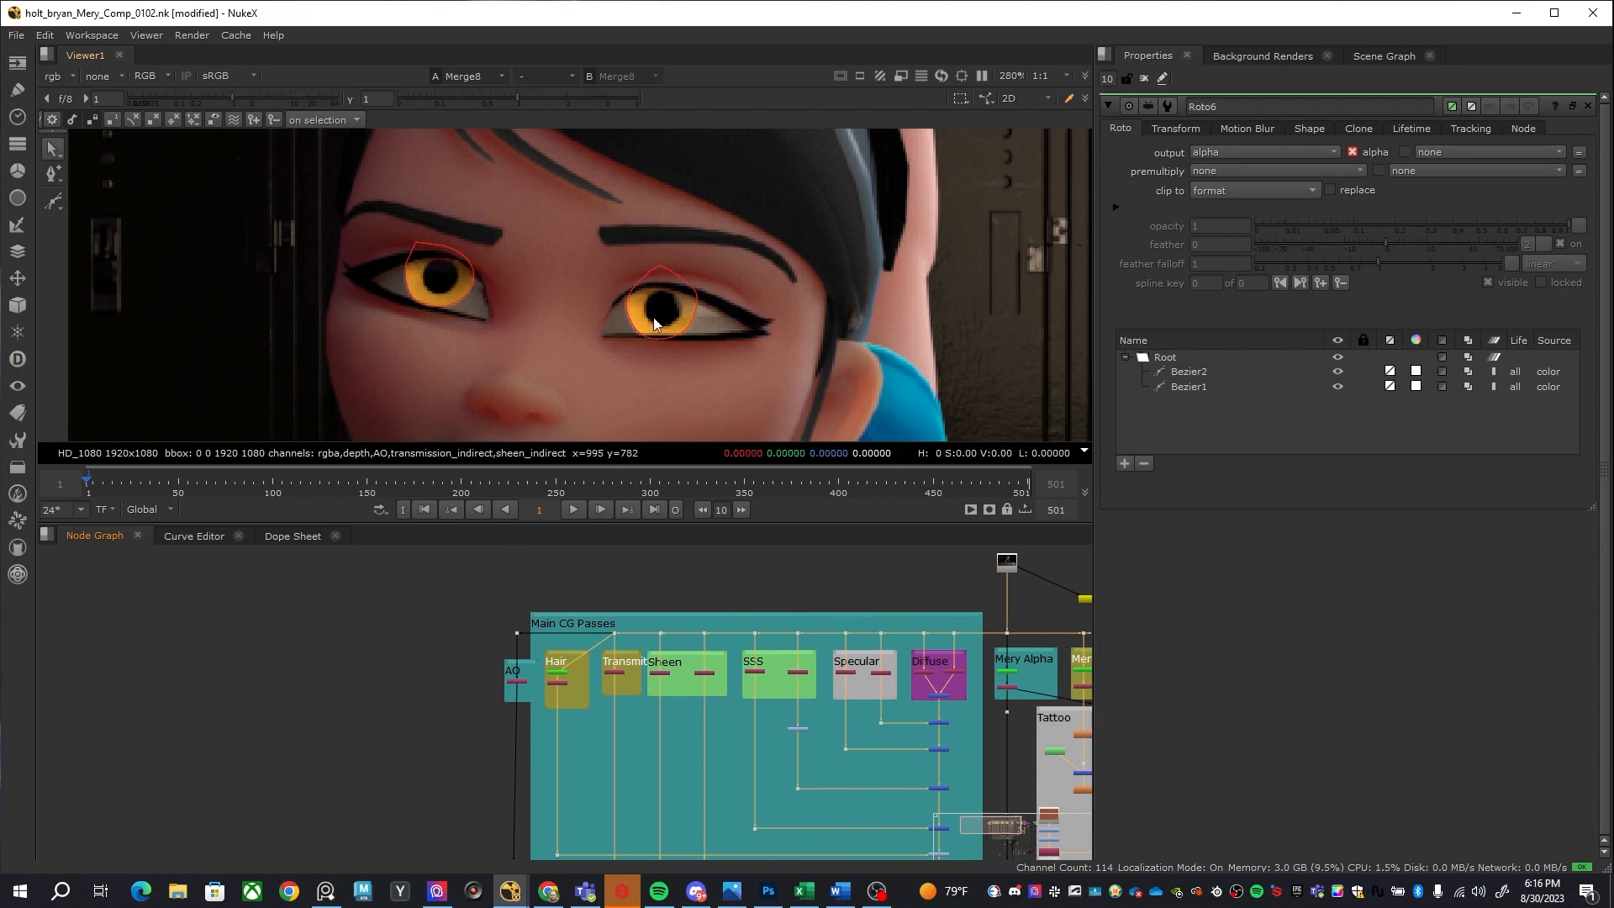
{"action": "mouse_move", "coordinate": [703, 359]}
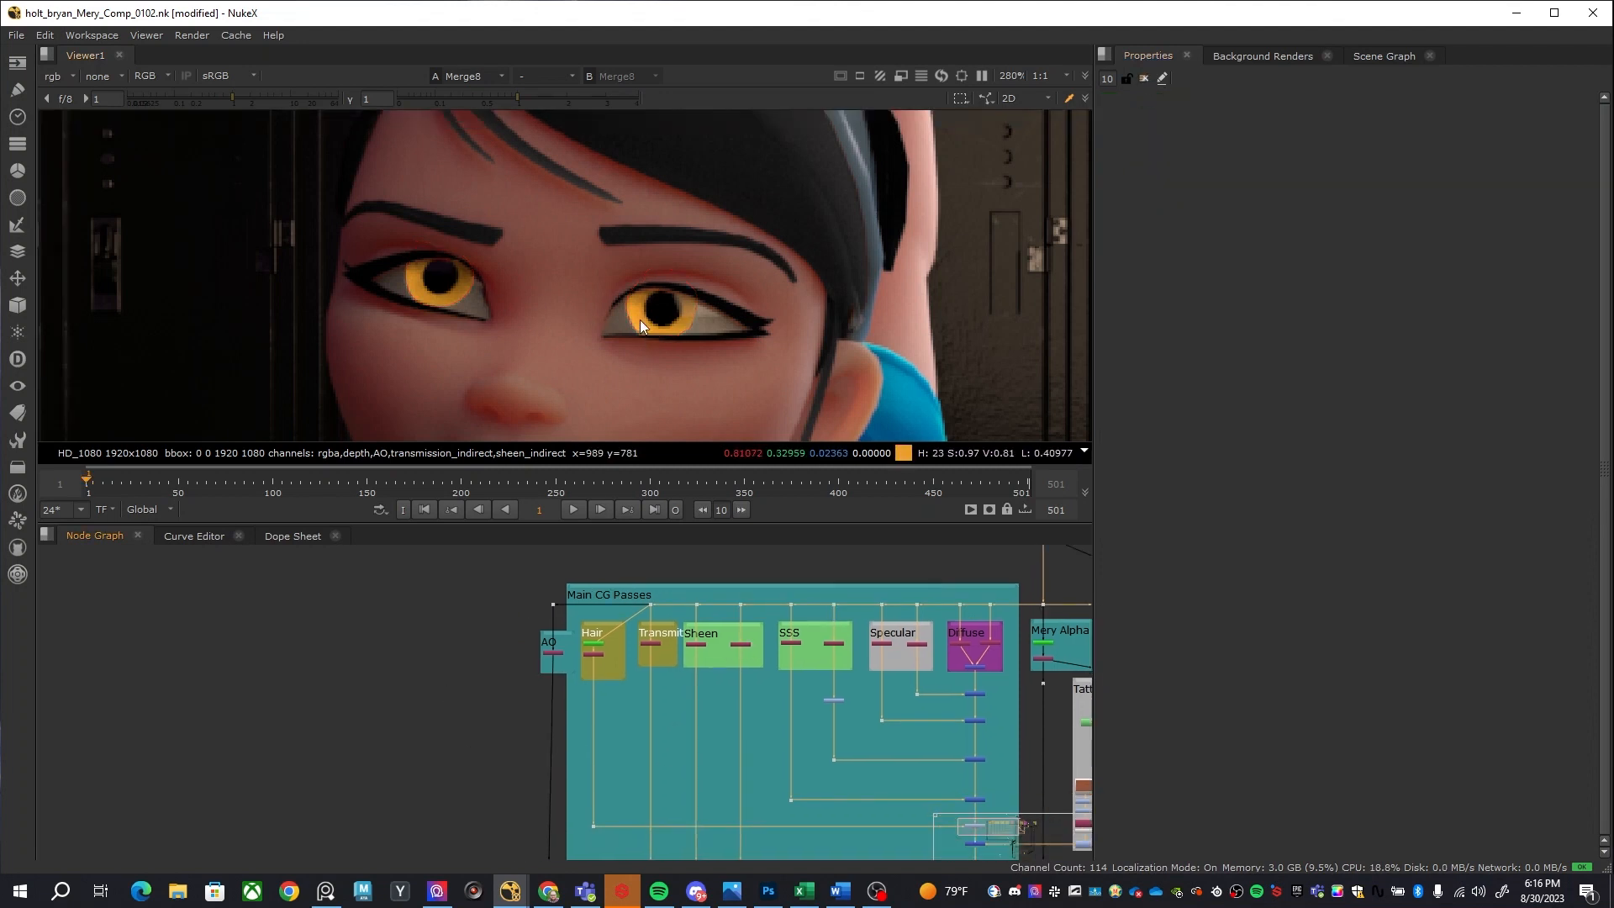
{"action": "scroll", "scroll_direction": "down", "scroll_amount": 3}
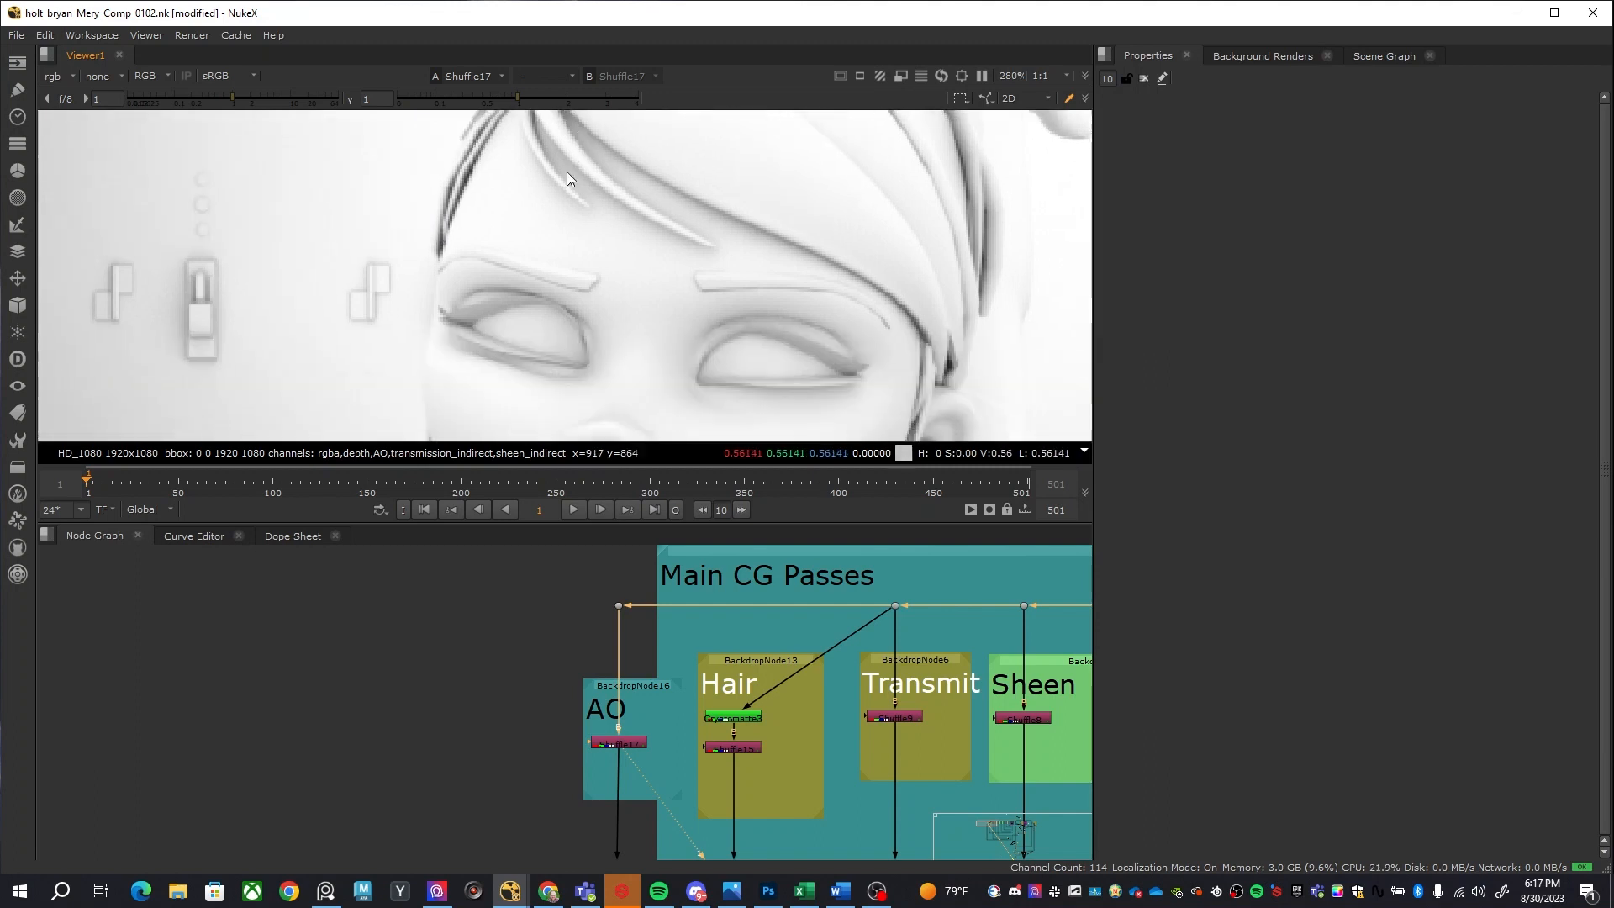
Pan across the AO pass, then show Merge16's multiply operation at mix 0.795
{"action": "left_click_drag", "start_coordinate": [566, 179], "coordinate": [721, 299]}
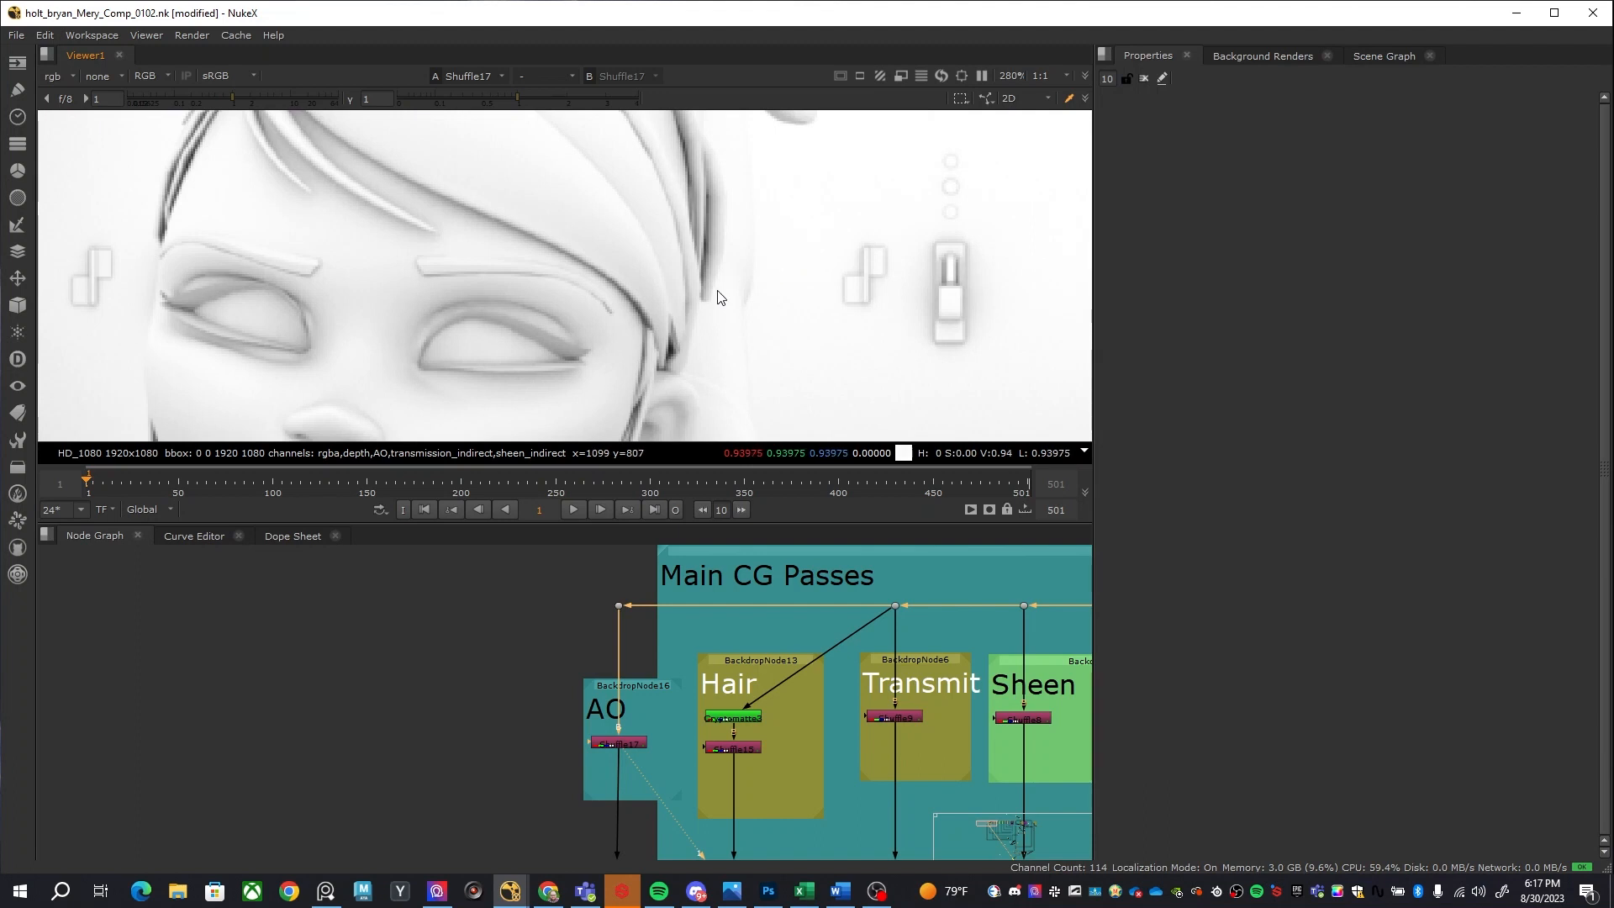
{"action": "mouse_move", "coordinate": [666, 349]}
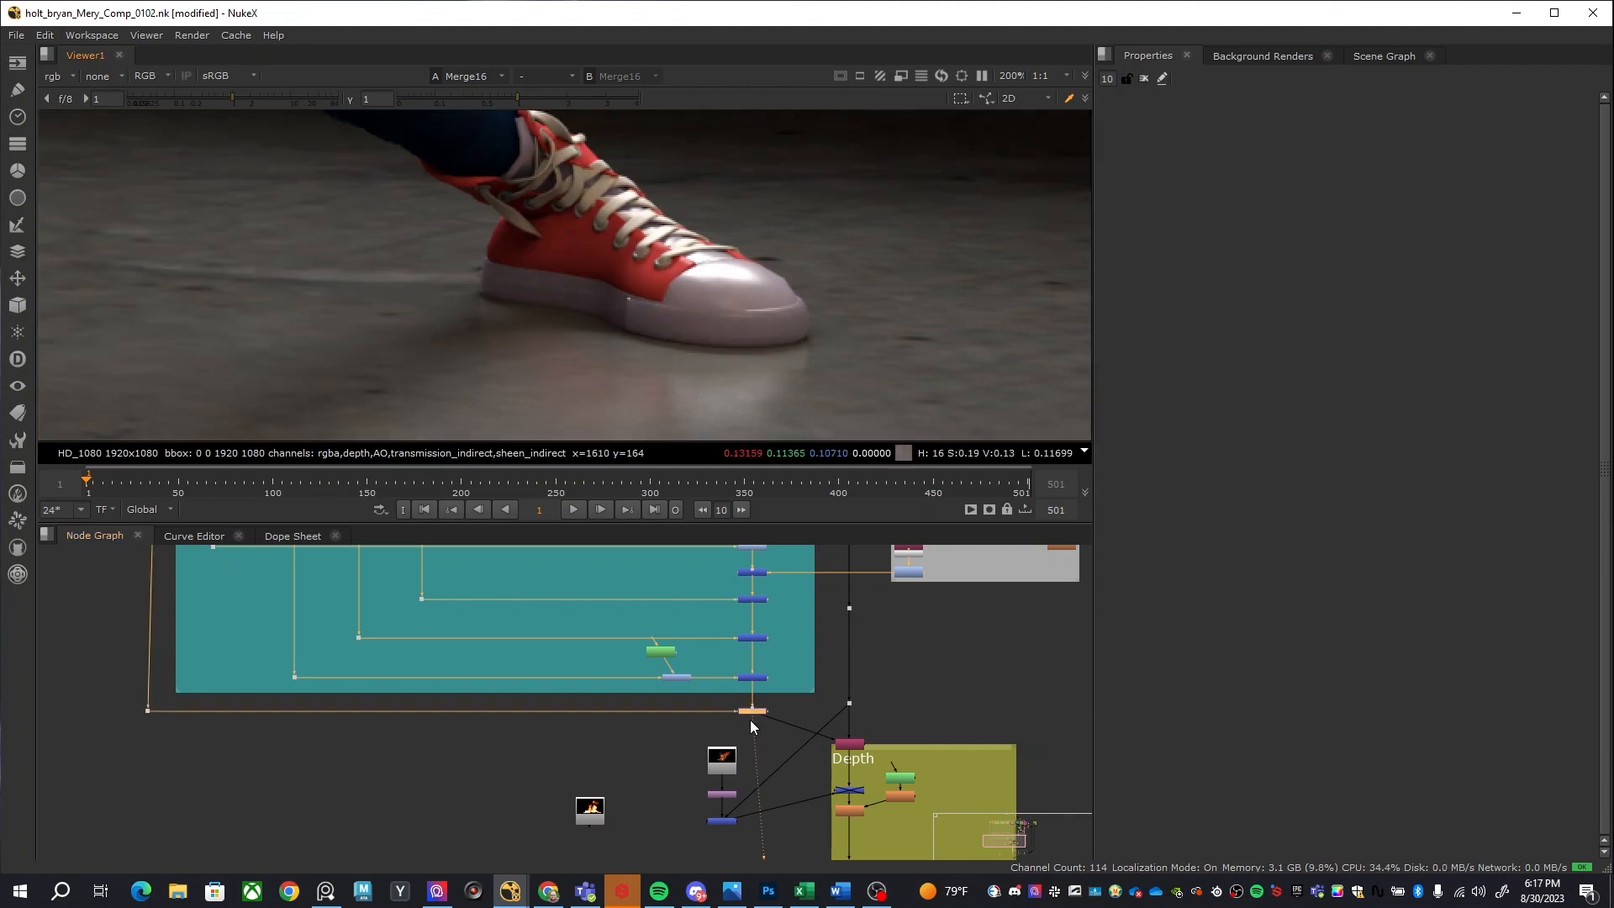
{"action": "double_click", "coordinate": [749, 710]}
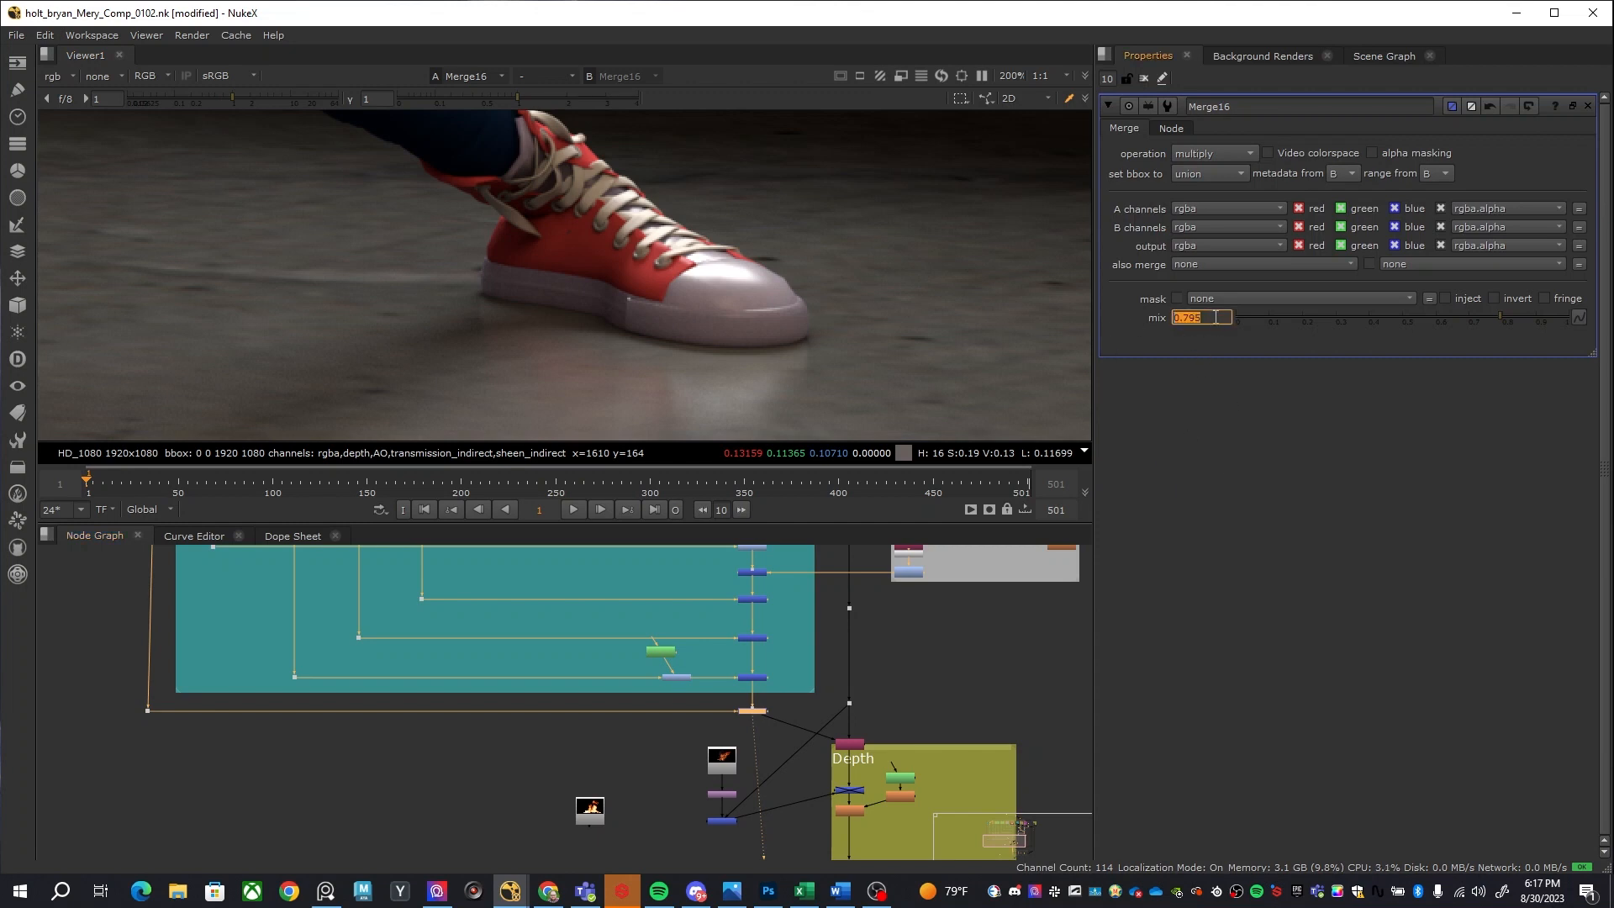
{"action": "left_click_drag", "start_coordinate": [1226, 318], "coordinate": [1338, 318]}
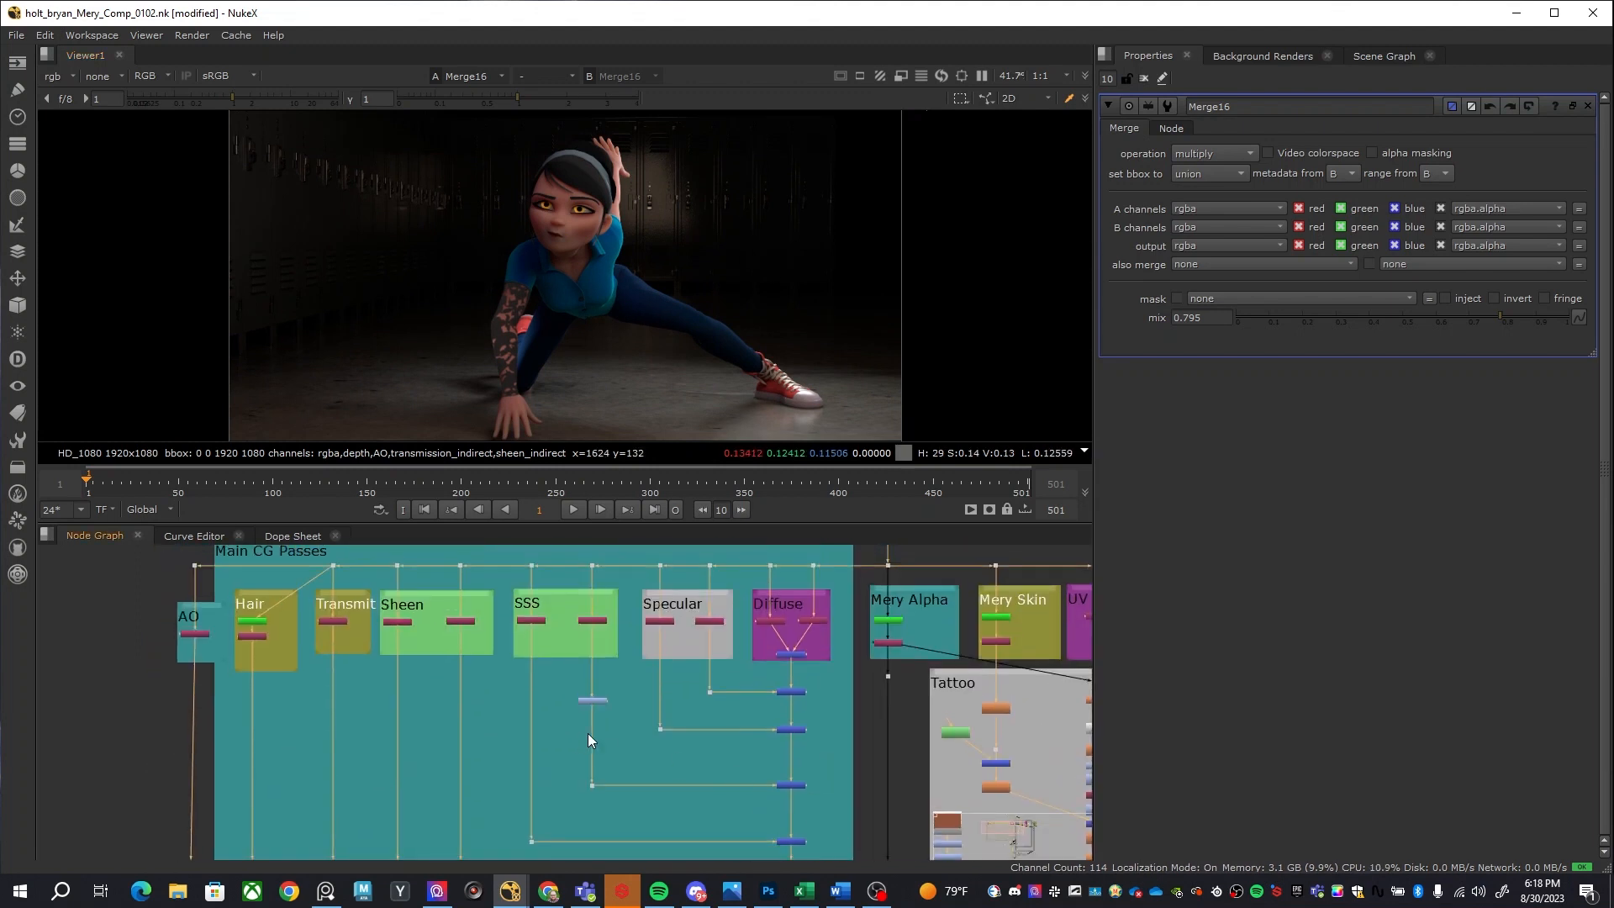
{"action": "mouse_move", "coordinate": [387, 663]}
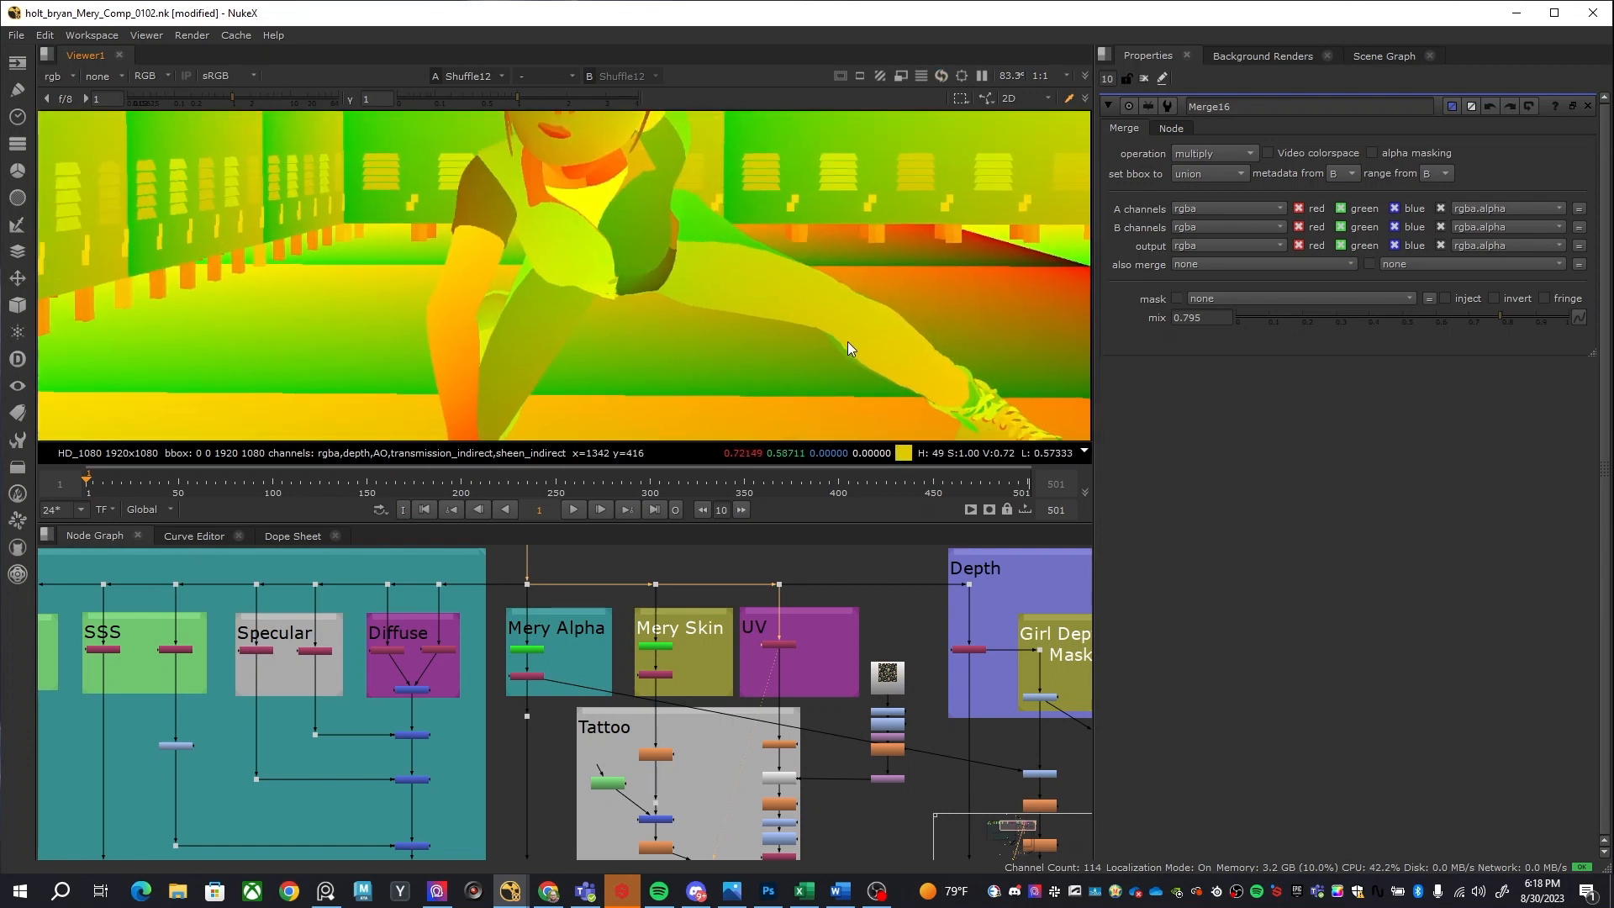
{"action": "mouse_move", "coordinate": [553, 234]}
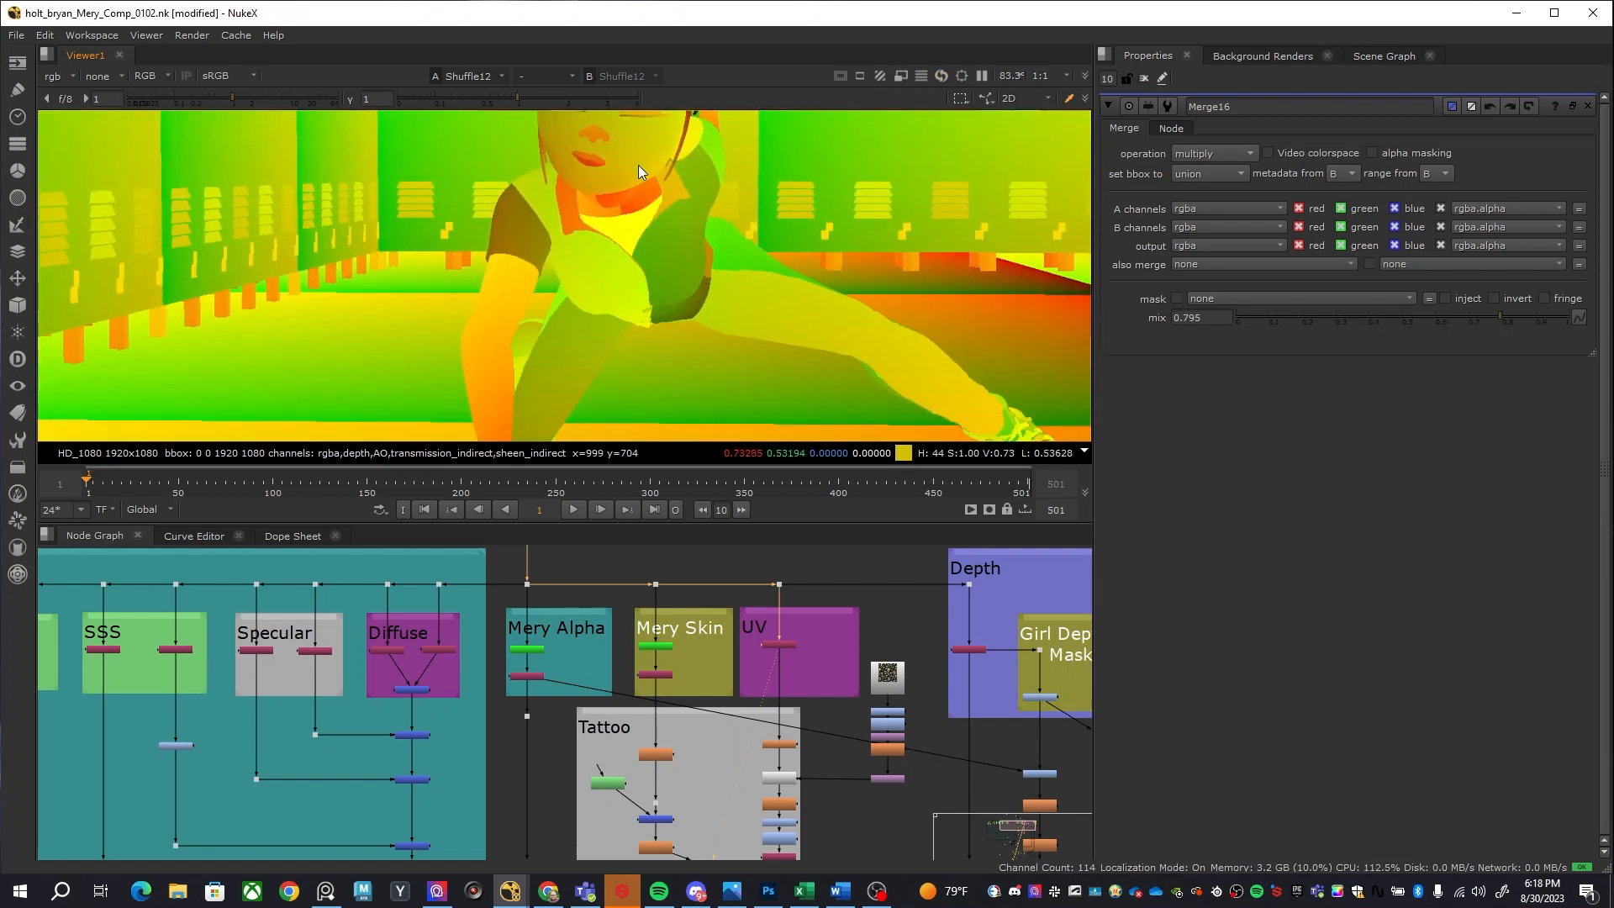
{"action": "mouse_move", "coordinate": [739, 388]}
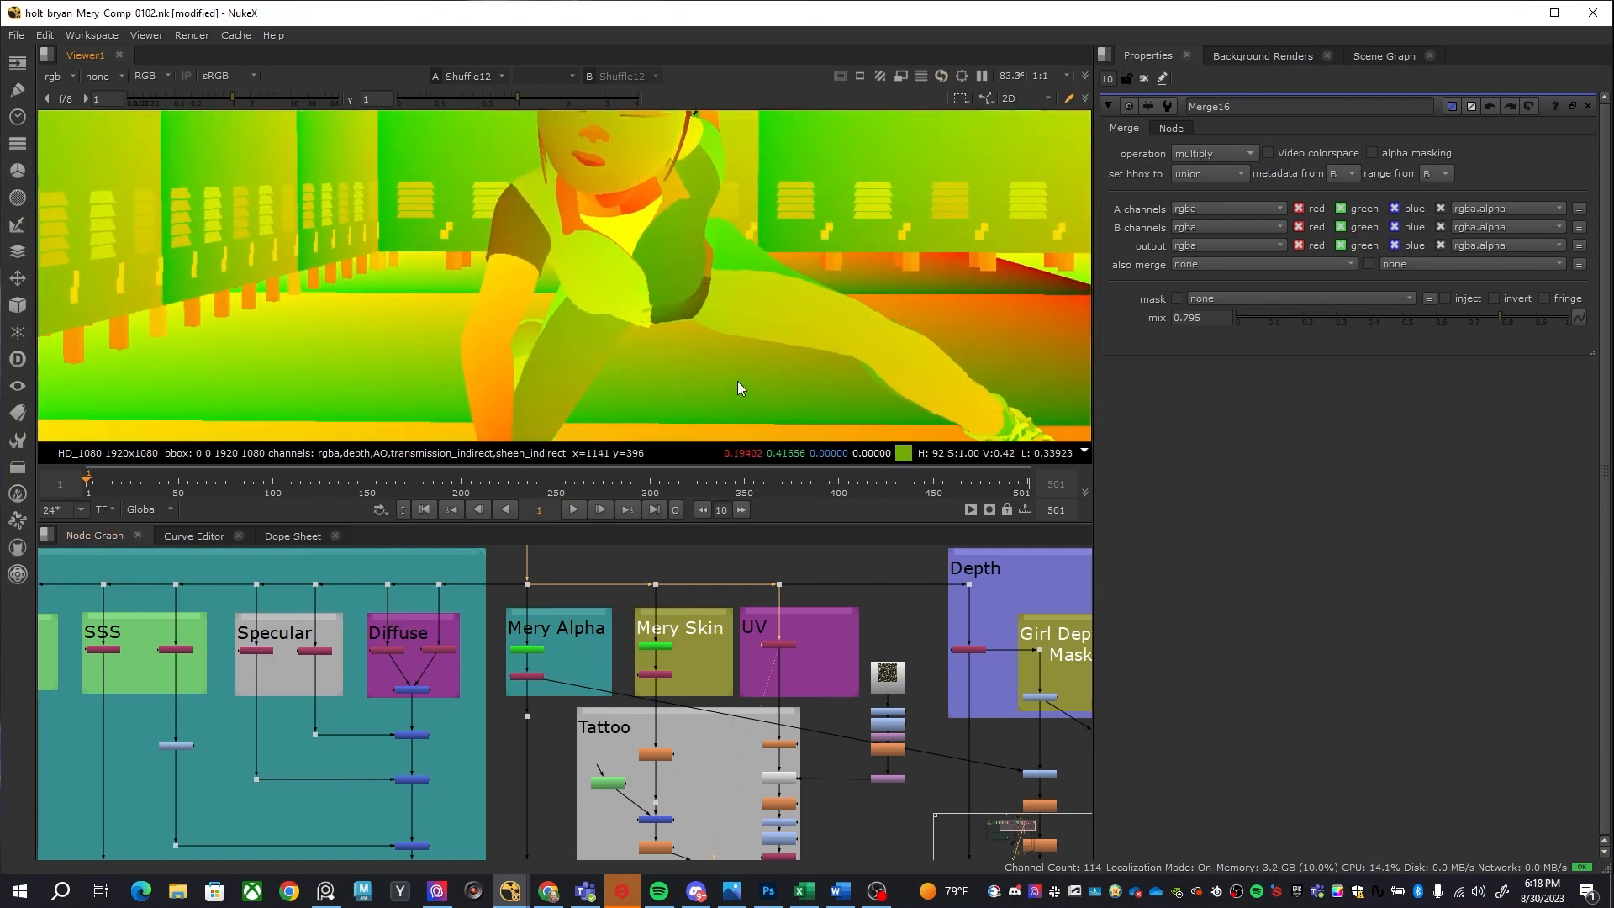
{"action": "mouse_move", "coordinate": [483, 410]}
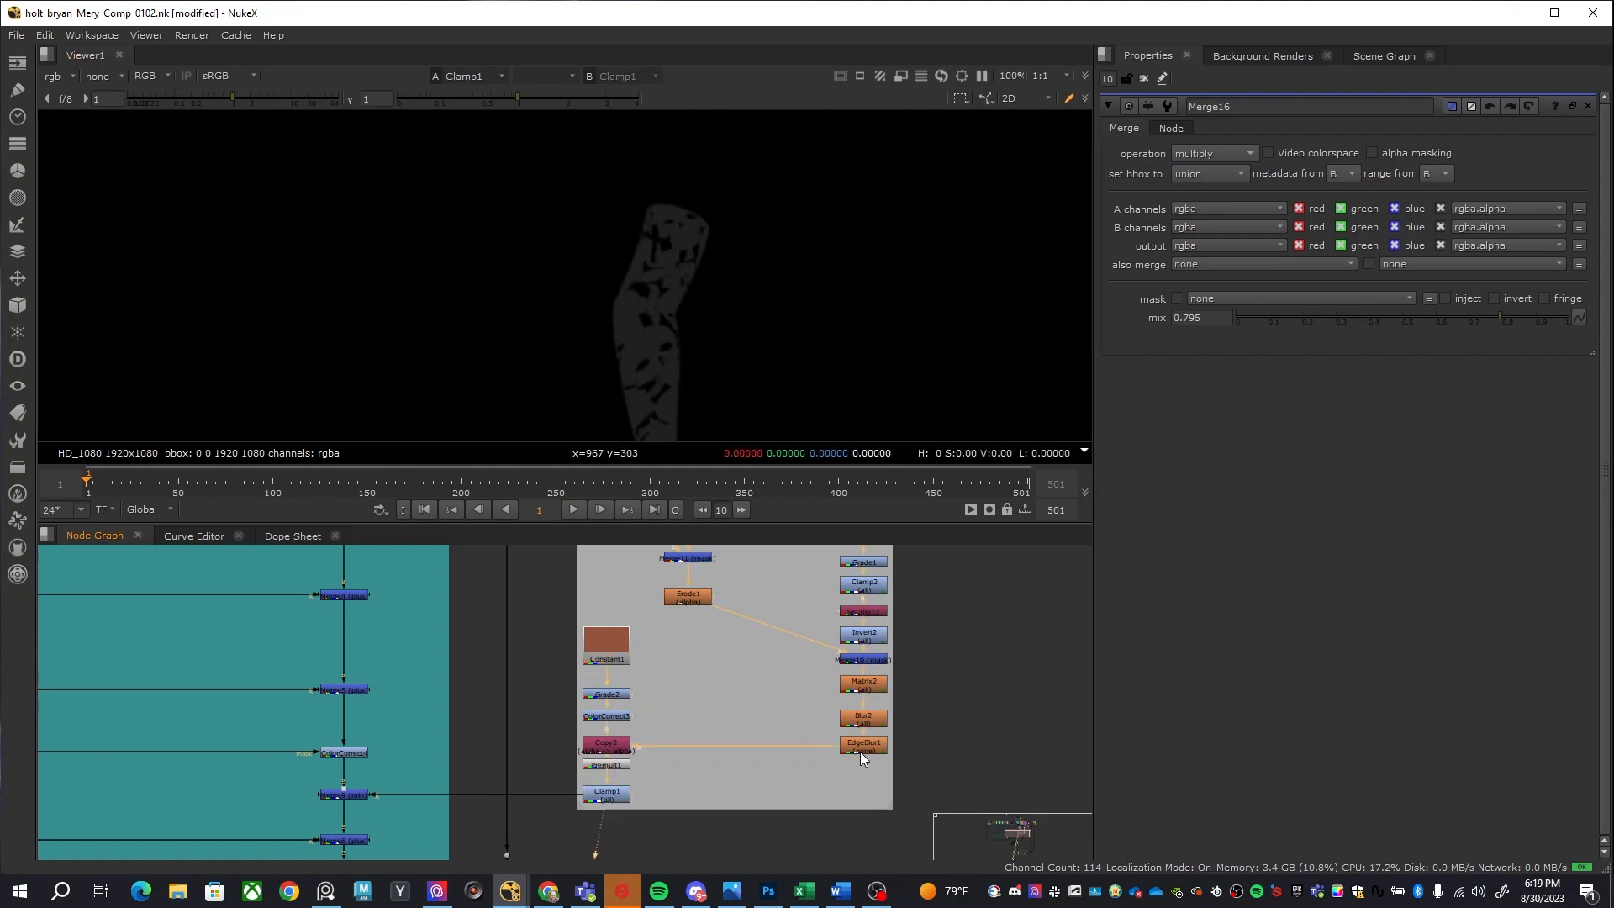
Zoom the Viewer into the tattoo composited onto the girl's arm
{"action": "left_click_drag", "start_coordinate": [859, 758], "coordinate": [534, 800]}
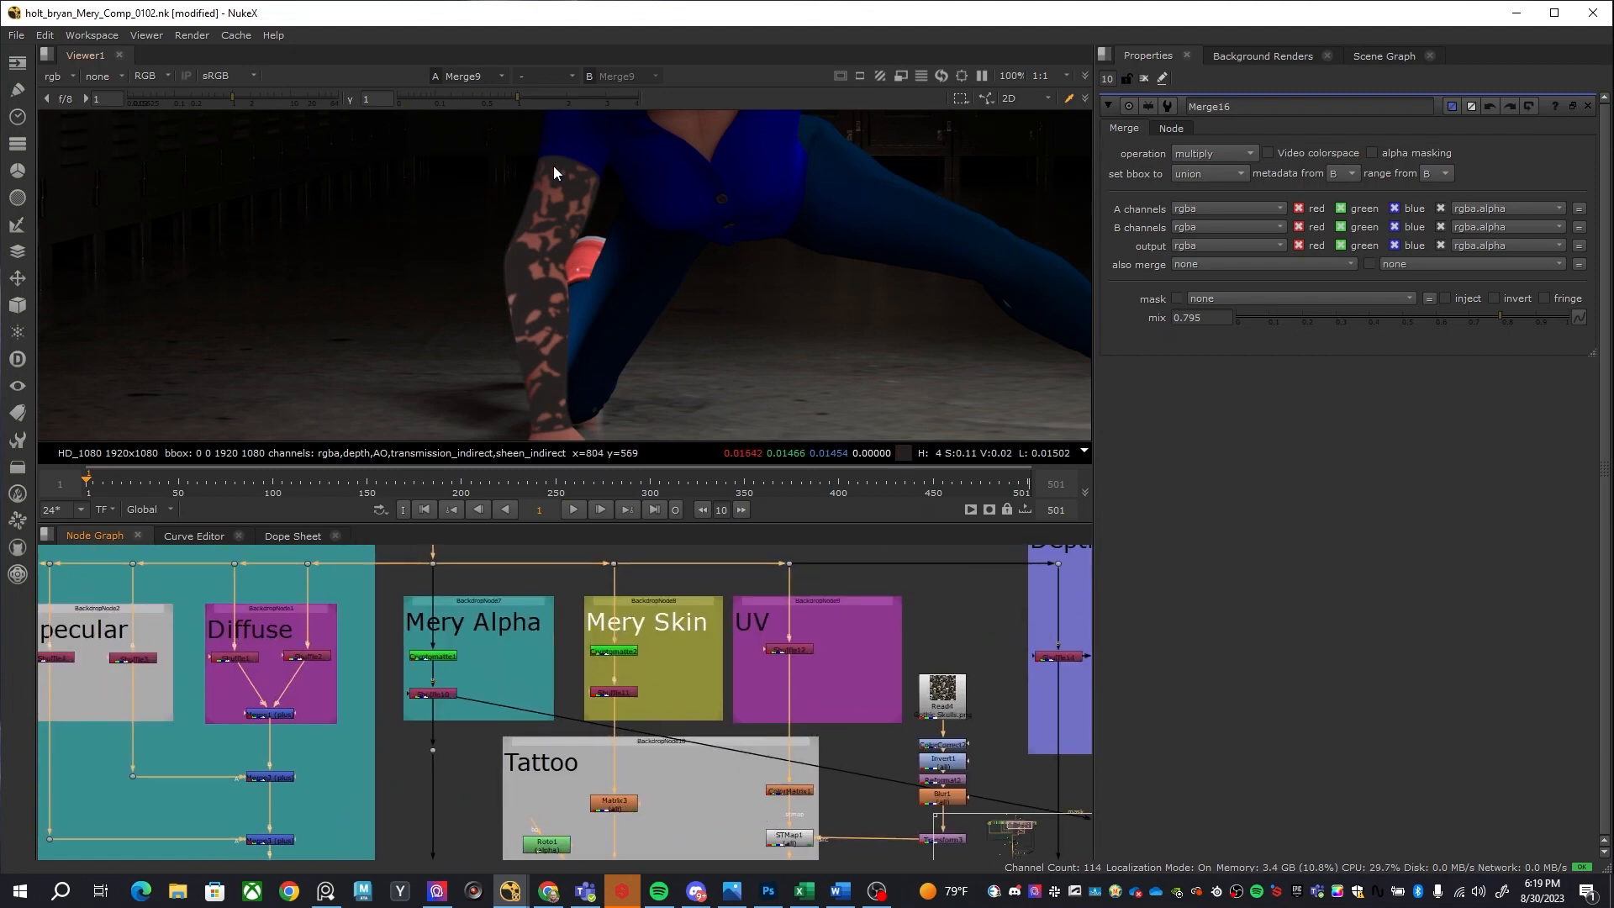
{"action": "mouse_move", "coordinate": [582, 414]}
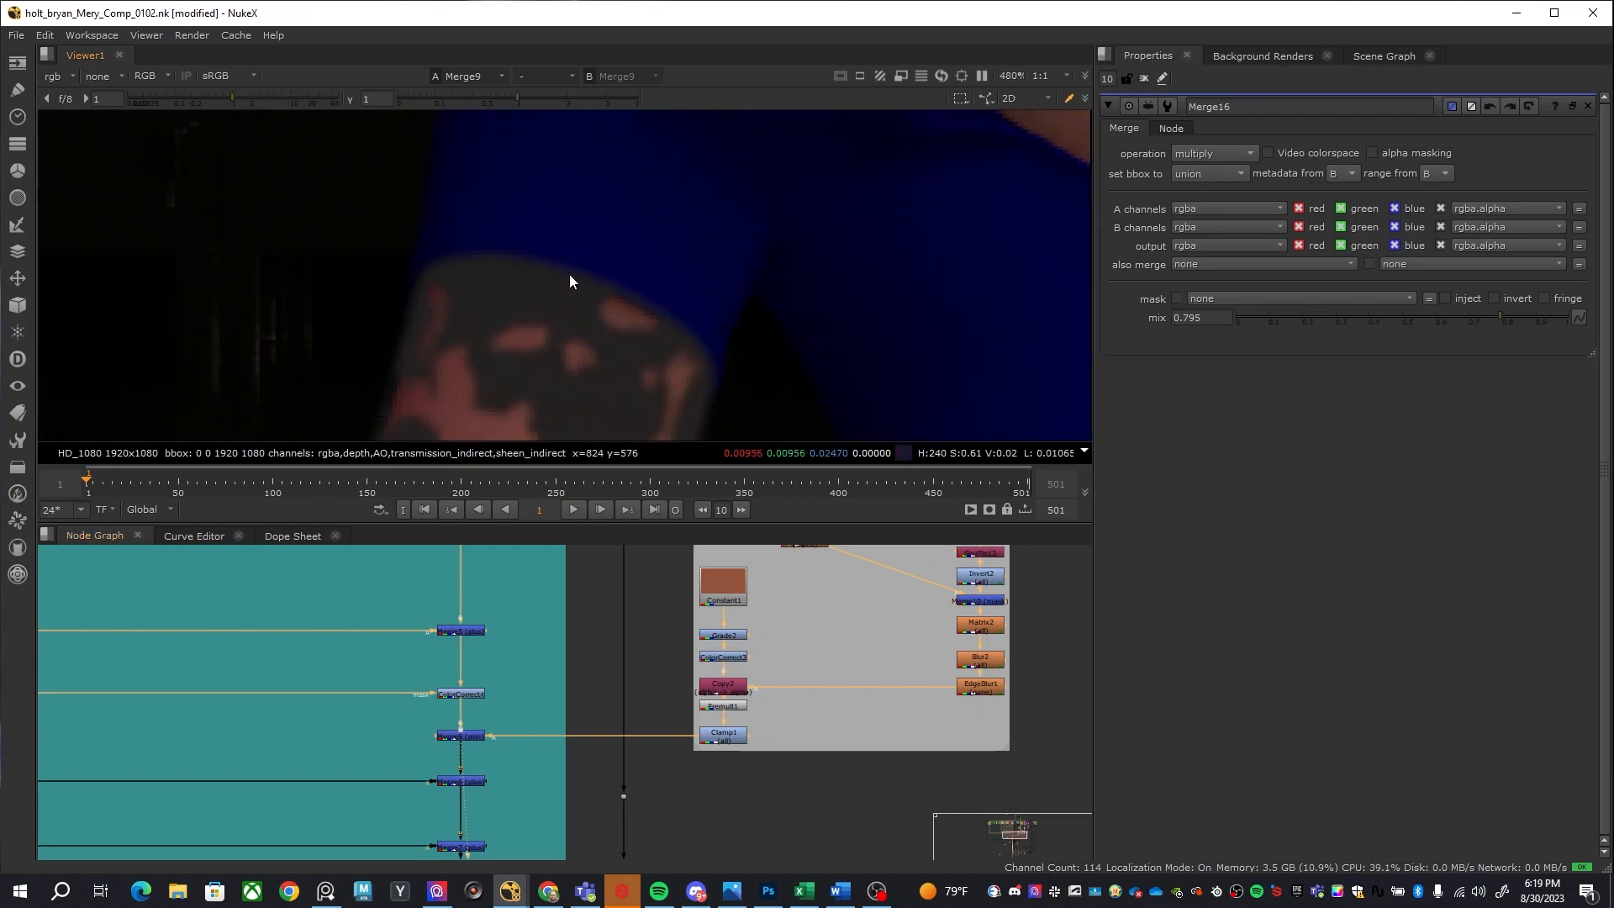
{"action": "mouse_move", "coordinate": [622, 312]}
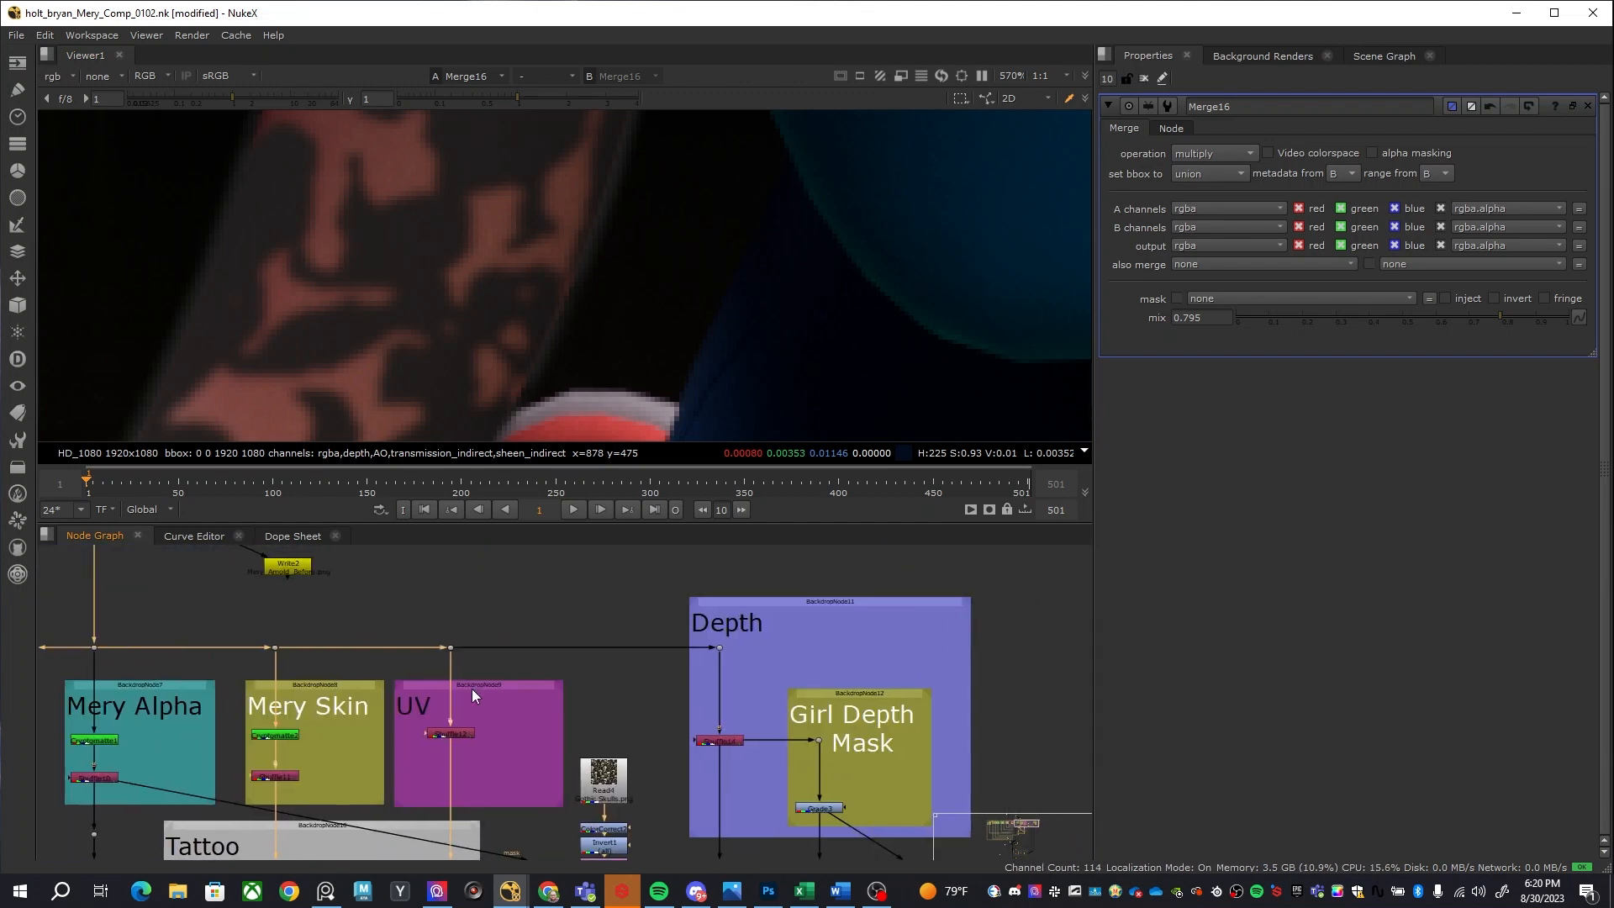
{"action": "mouse_move", "coordinate": [807, 743]}
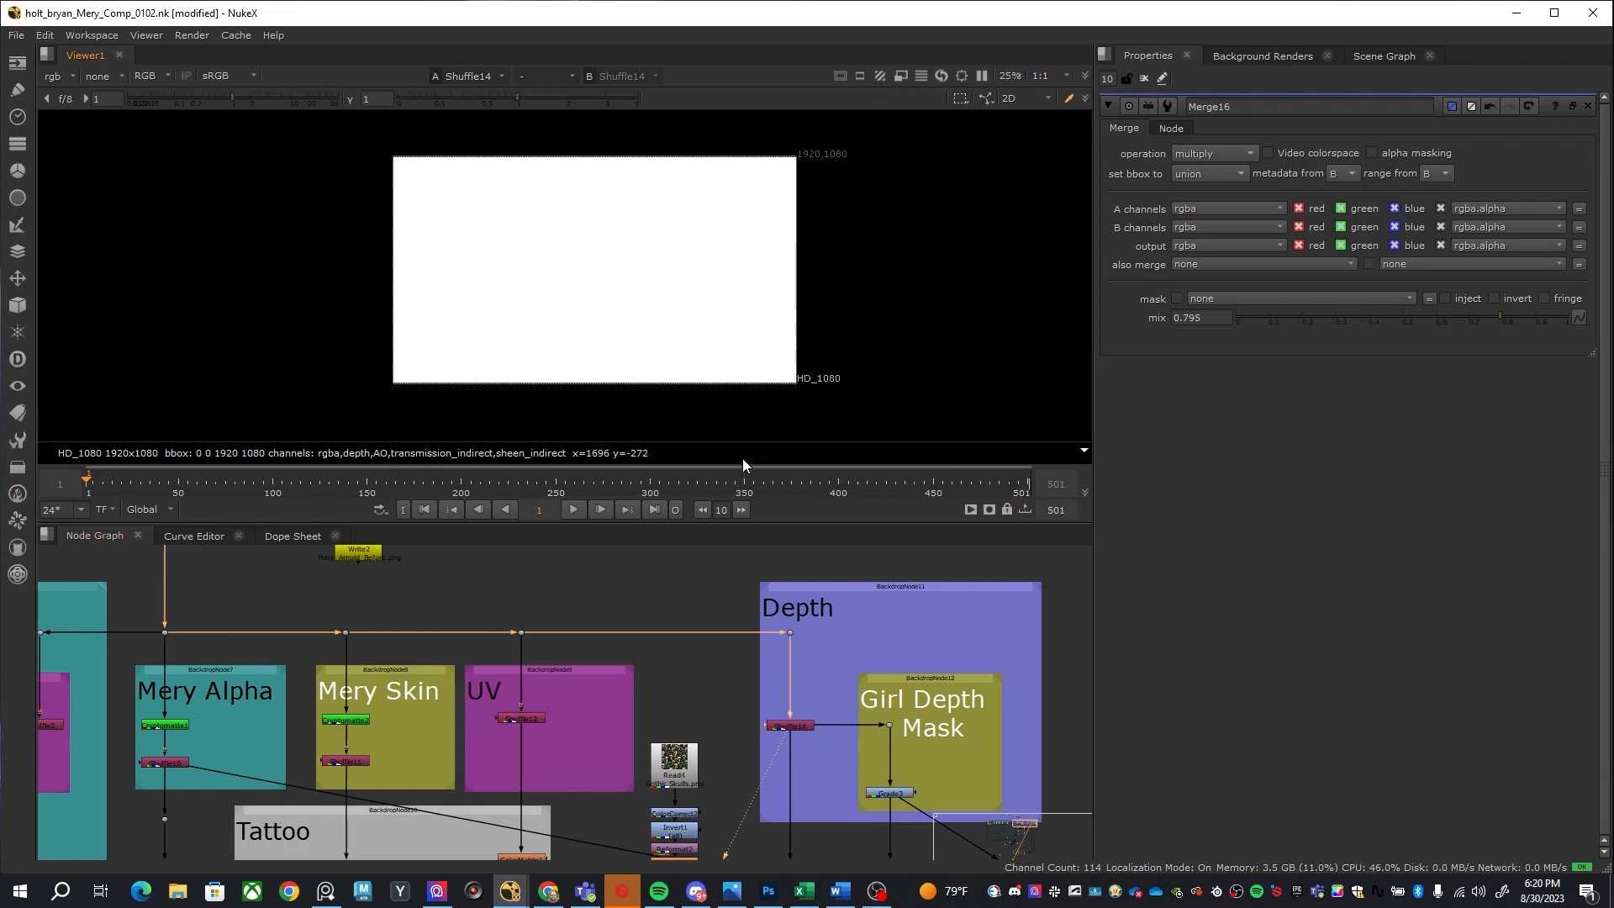
{"action": "mouse_move", "coordinate": [508, 270]}
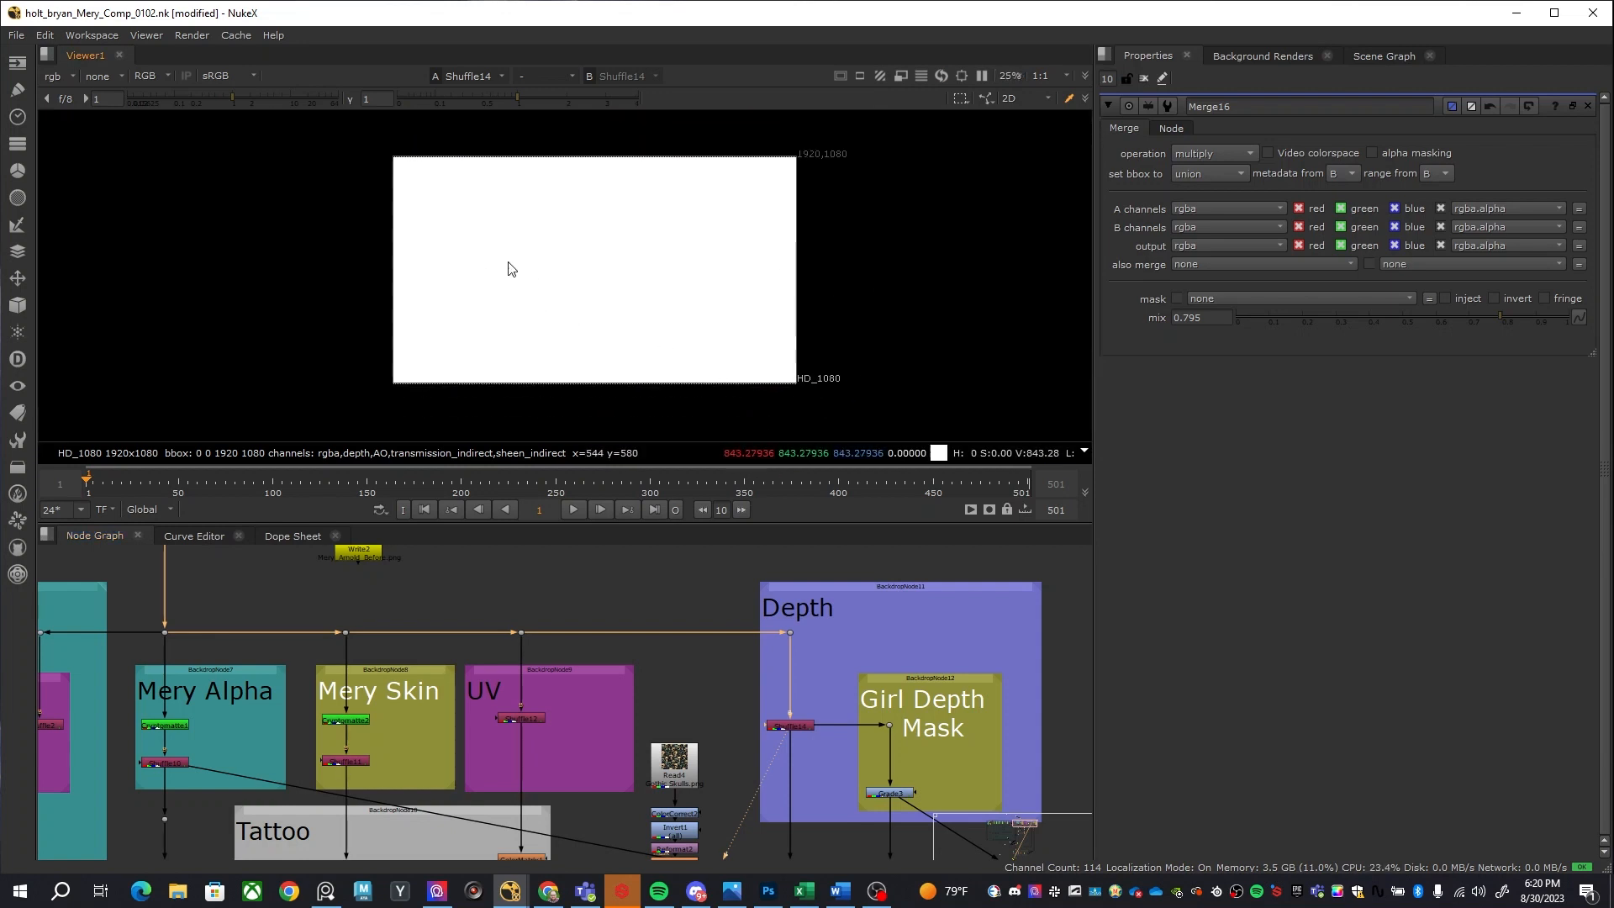
{"action": "mouse_move", "coordinate": [755, 331]}
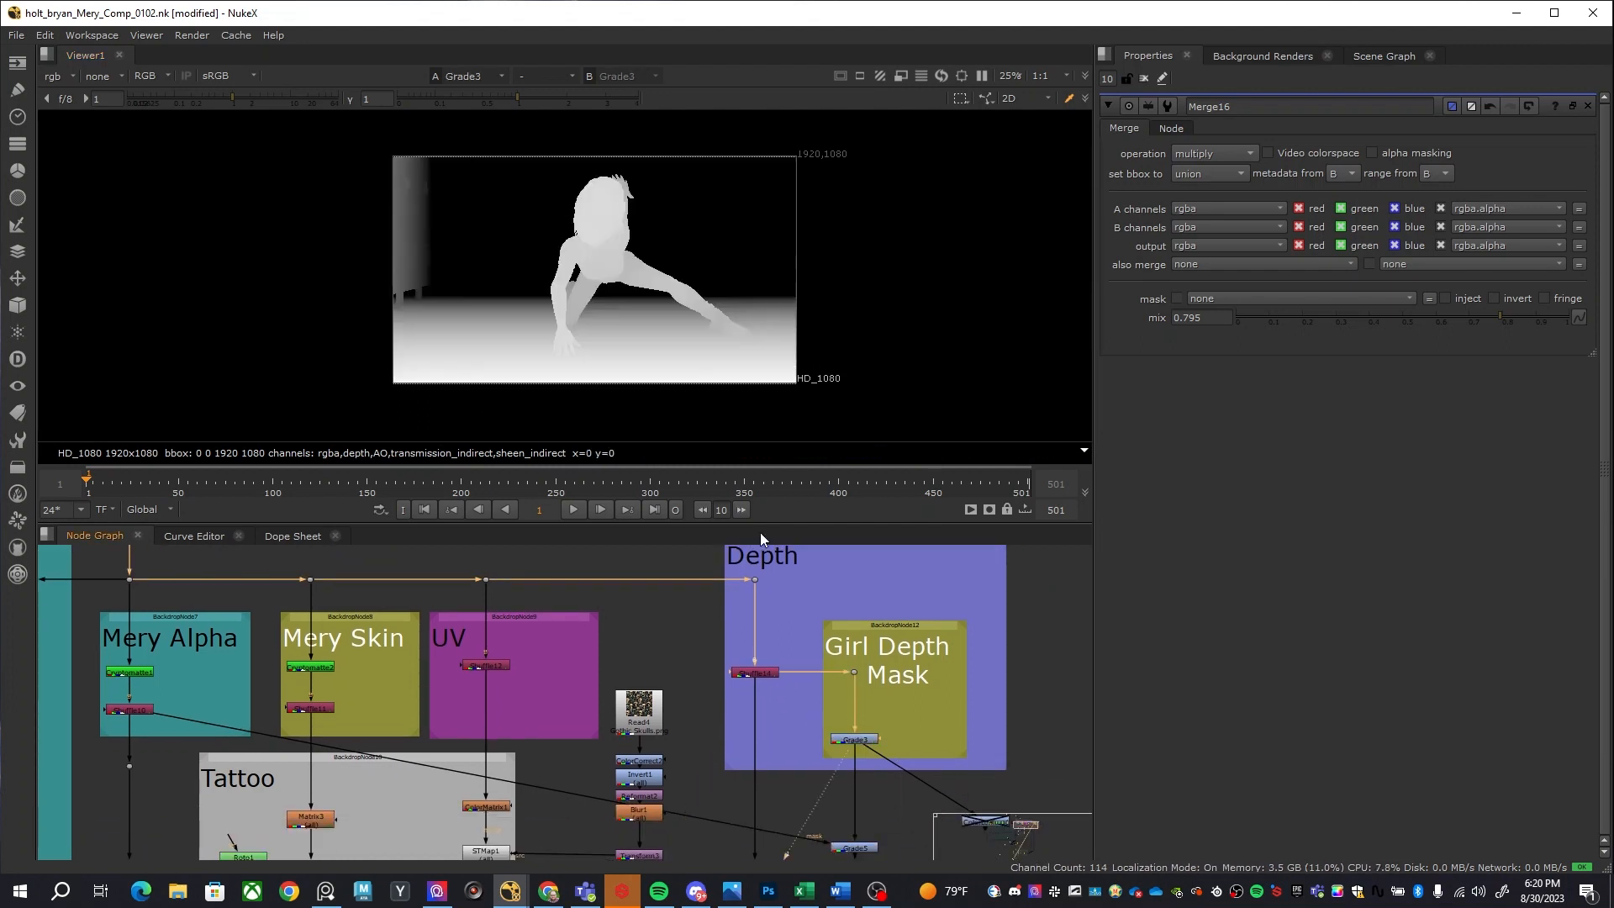
{"action": "mouse_move", "coordinate": [596, 222]}
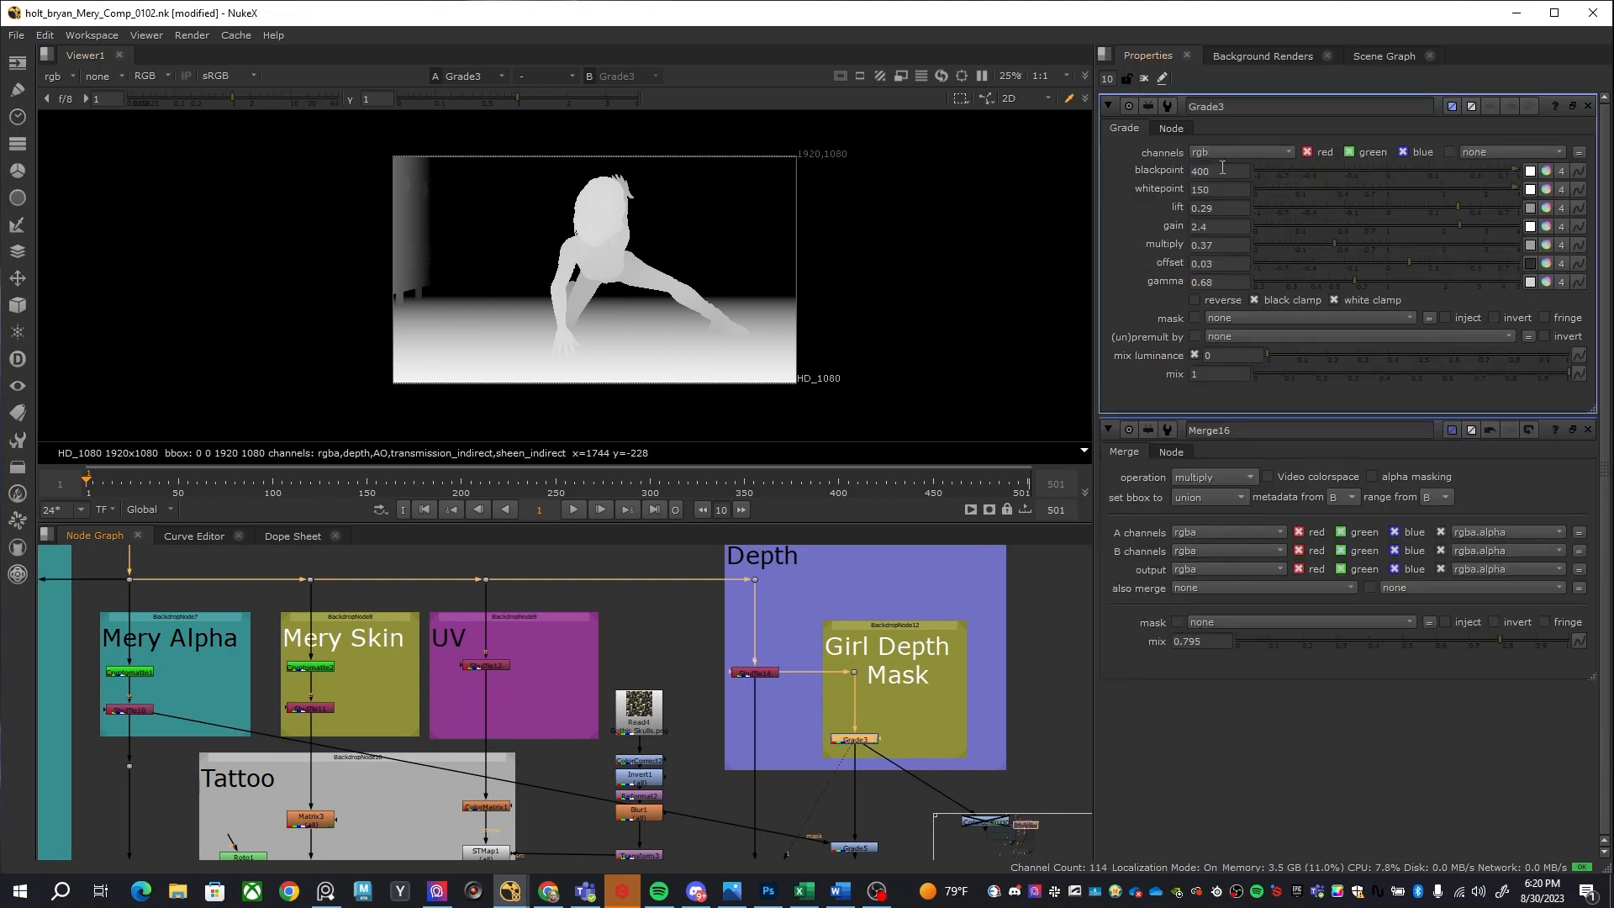
{"action": "mouse_move", "coordinate": [528, 347]}
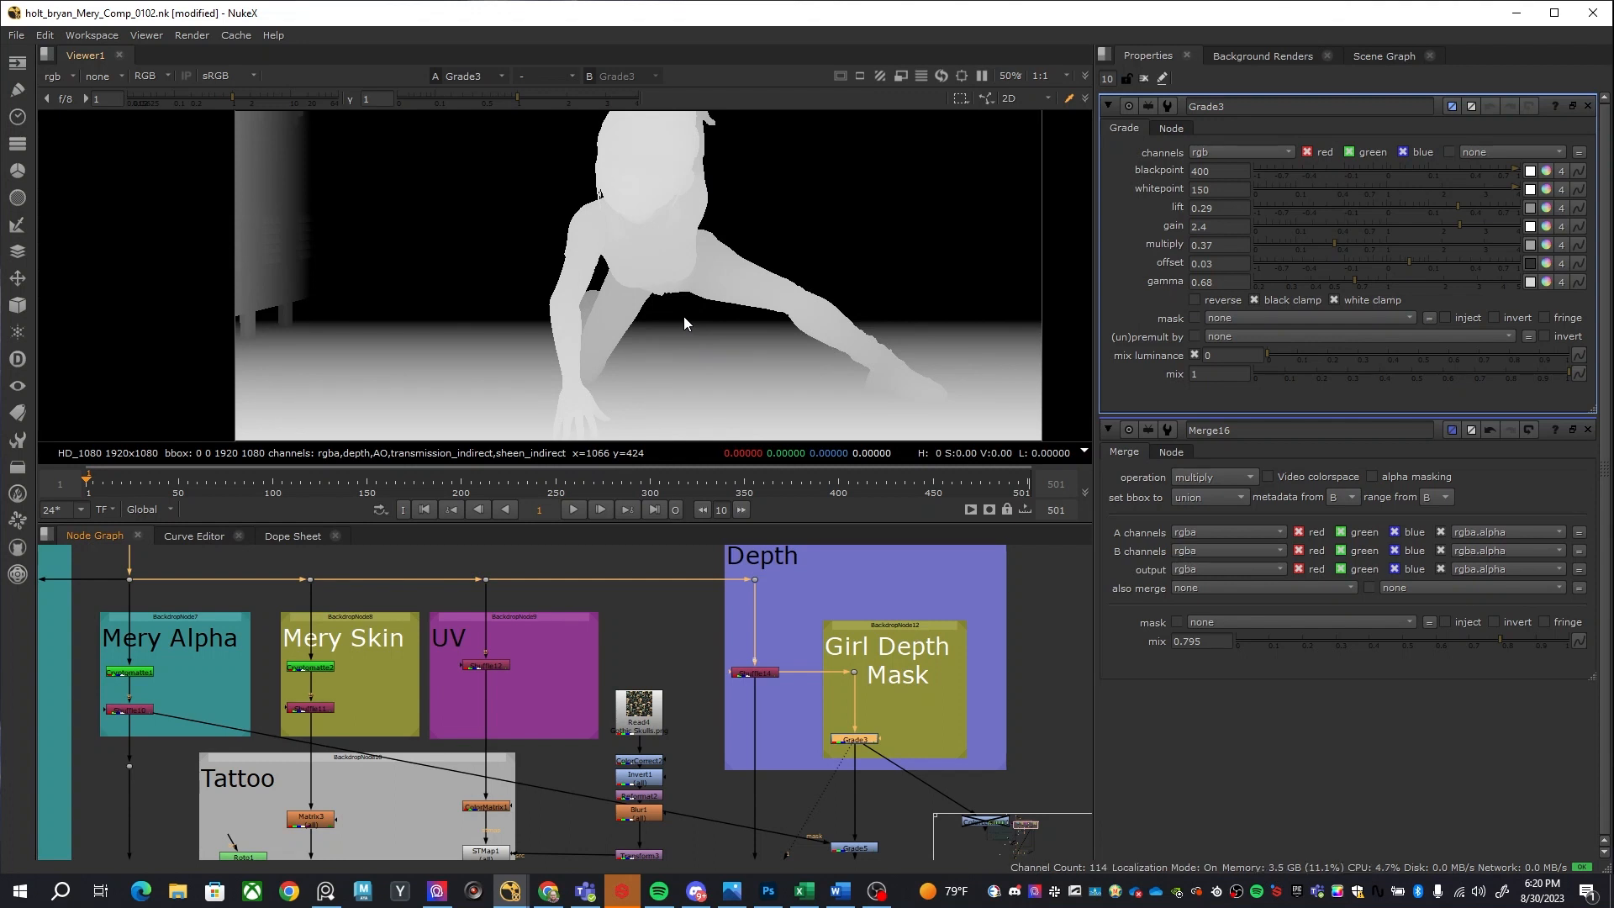
{"action": "mouse_move", "coordinate": [703, 322]}
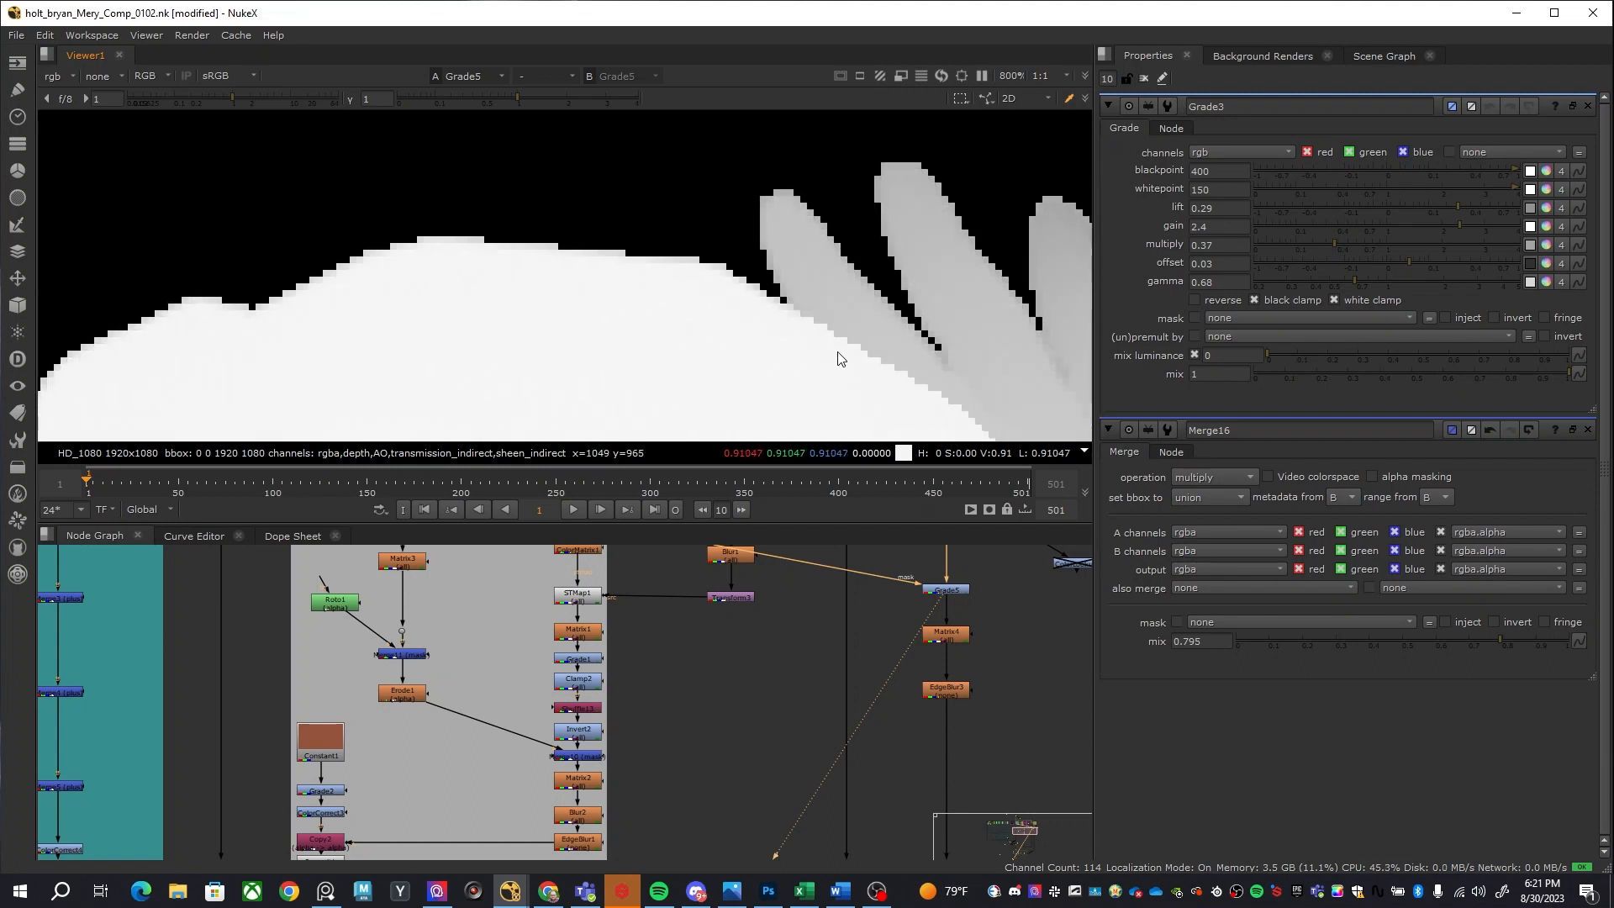
{"action": "mouse_move", "coordinate": [851, 358]}
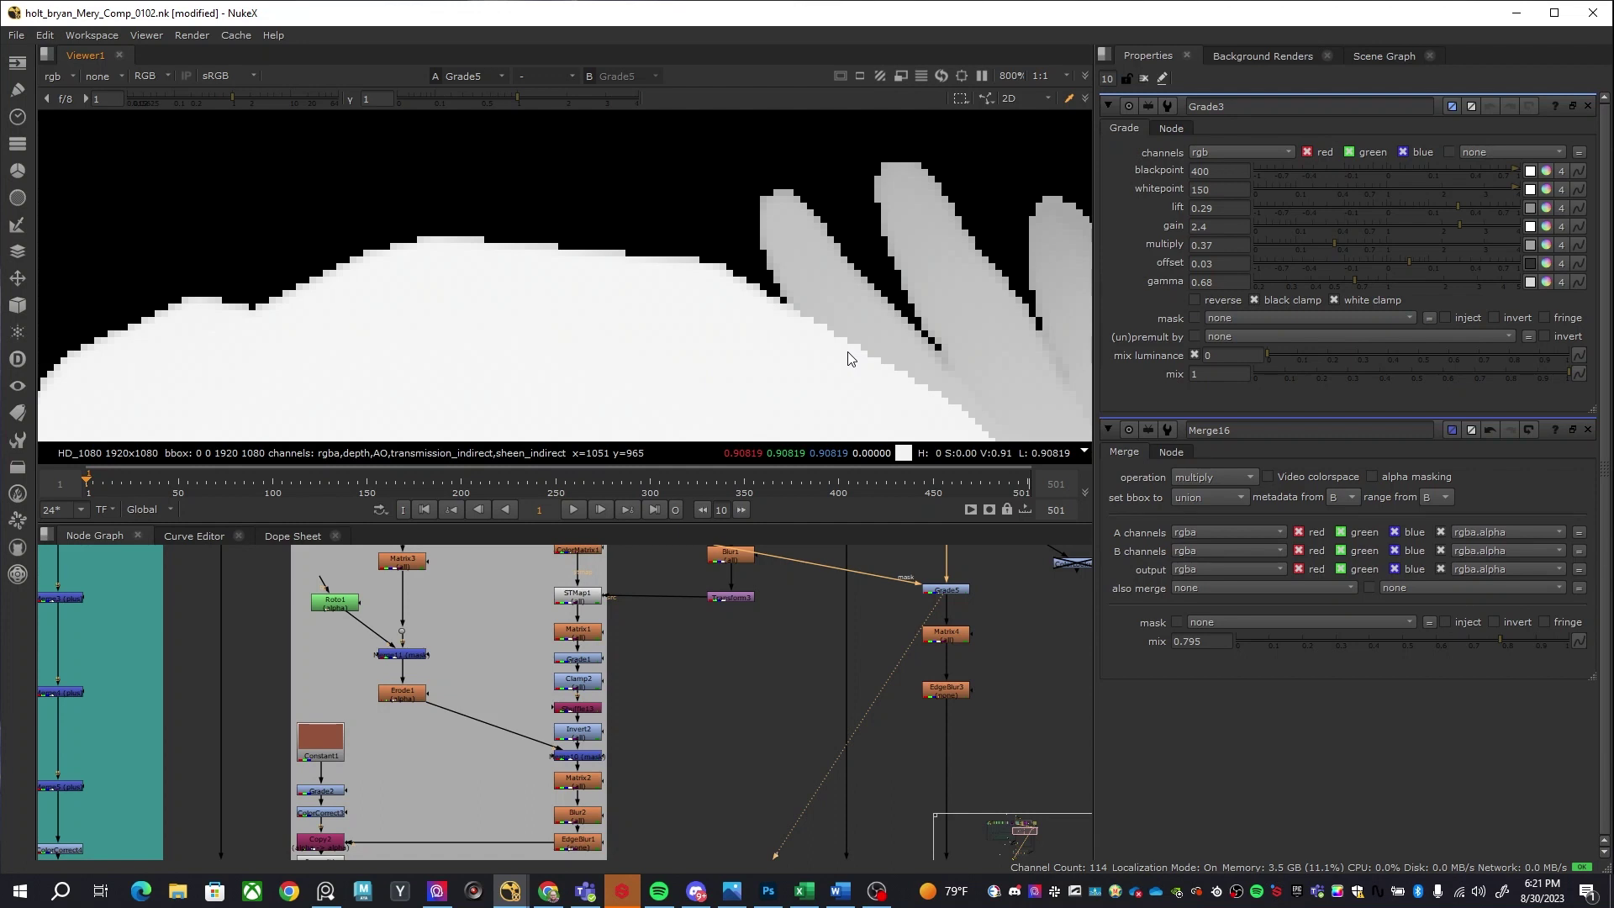
{"action": "mouse_move", "coordinate": [1017, 708]}
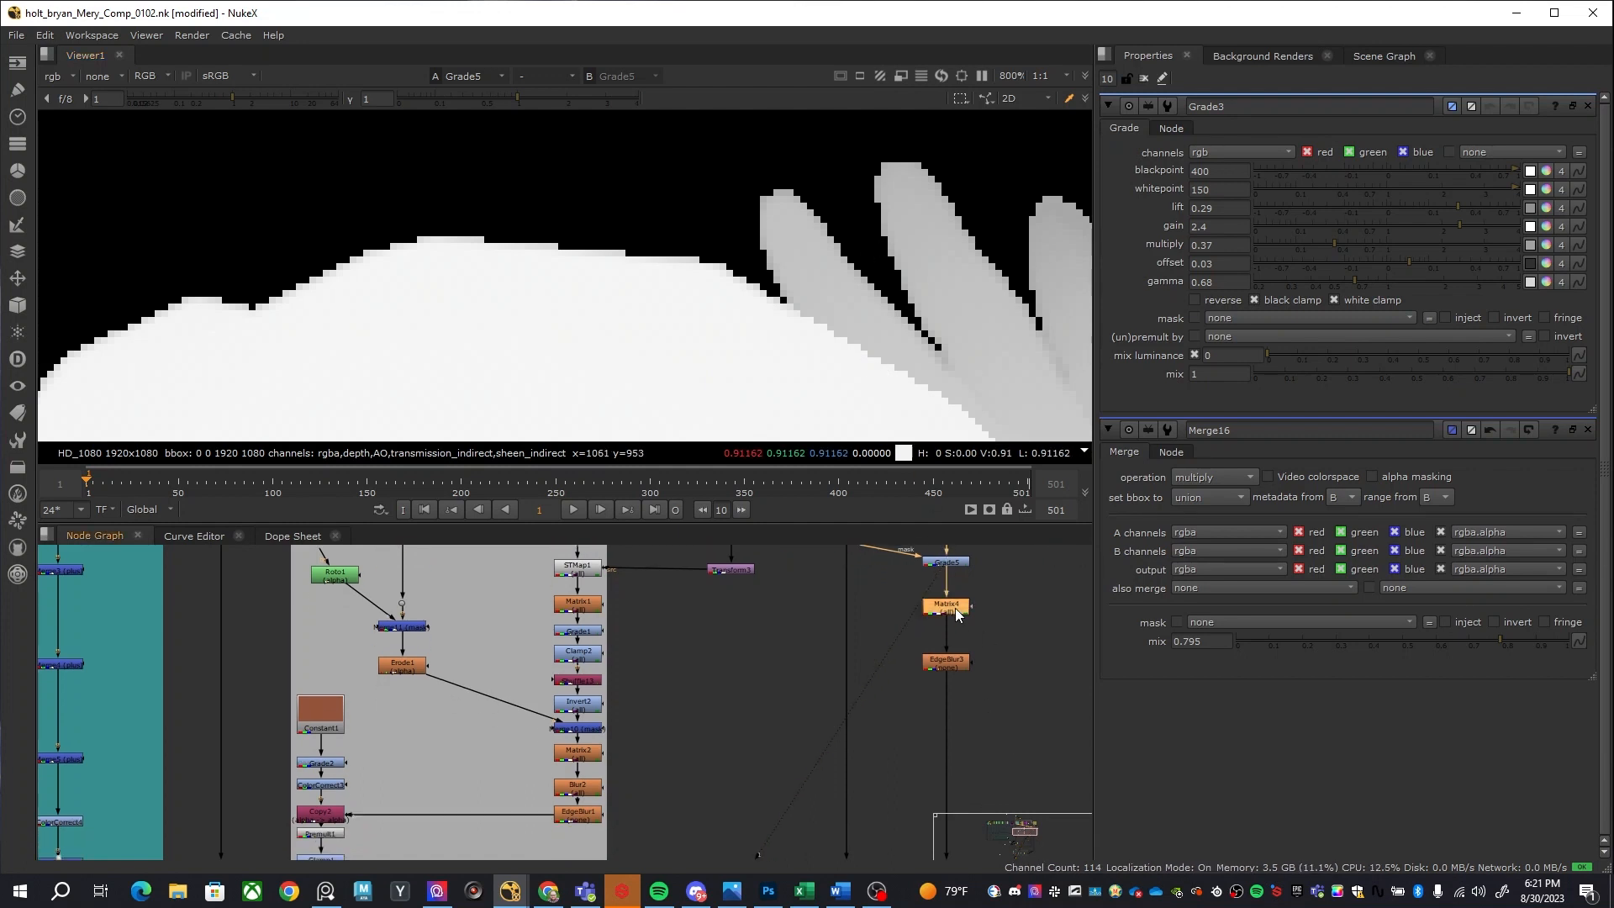
View Matrix4's softened depth mask with its 3×3 matrix values shown
{"action": "left_click", "coordinate": [945, 605]}
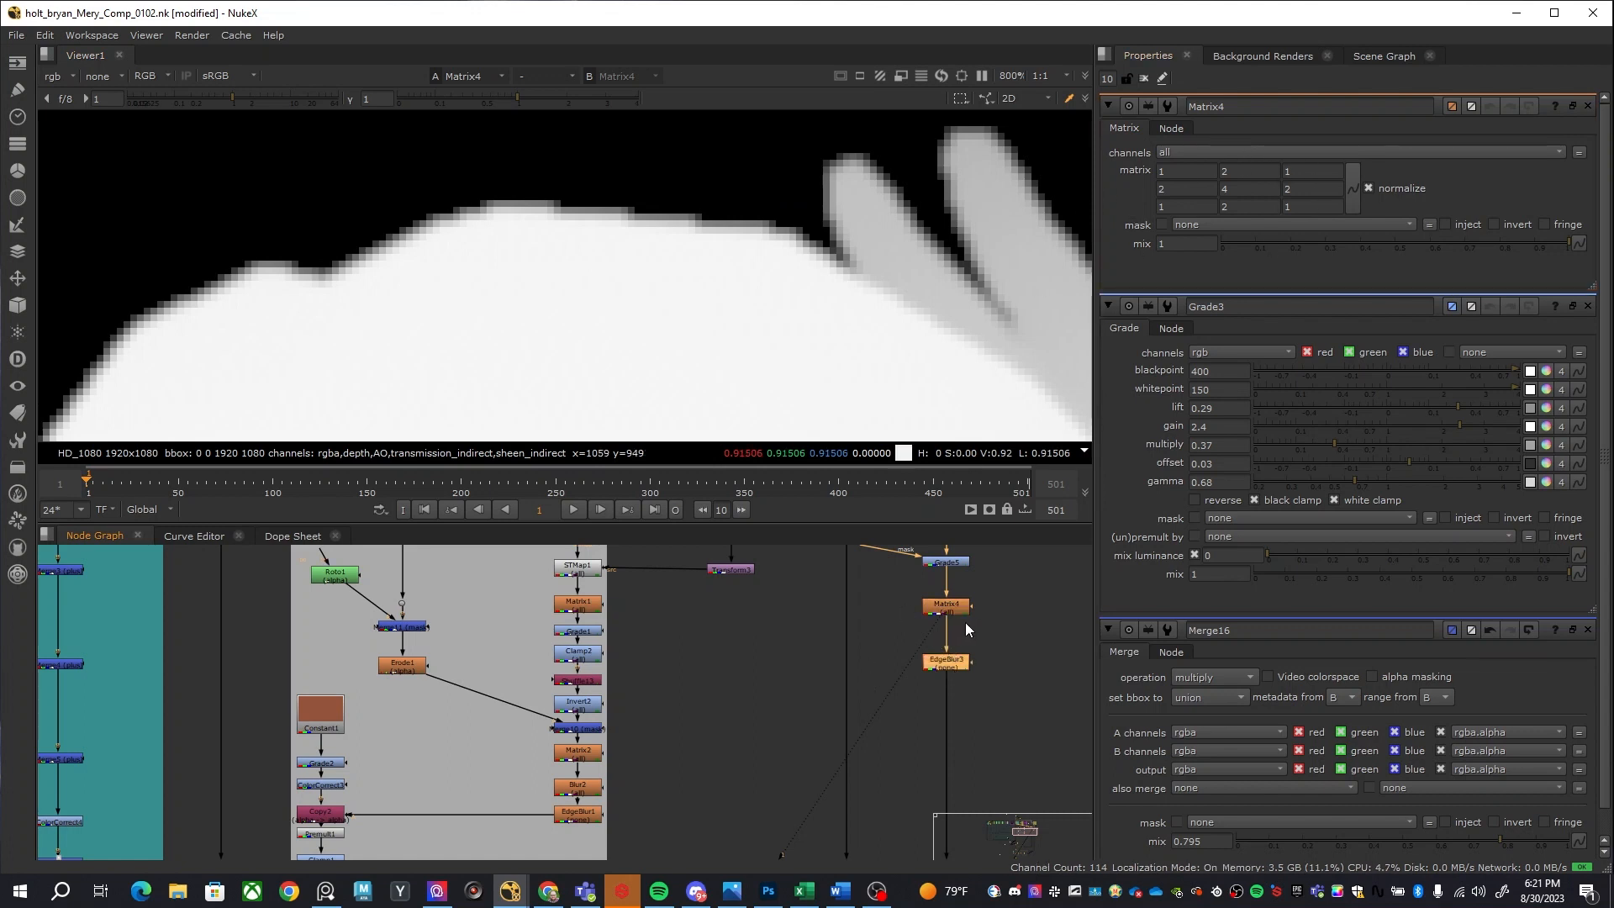
{"action": "mouse_move", "coordinate": [404, 302]}
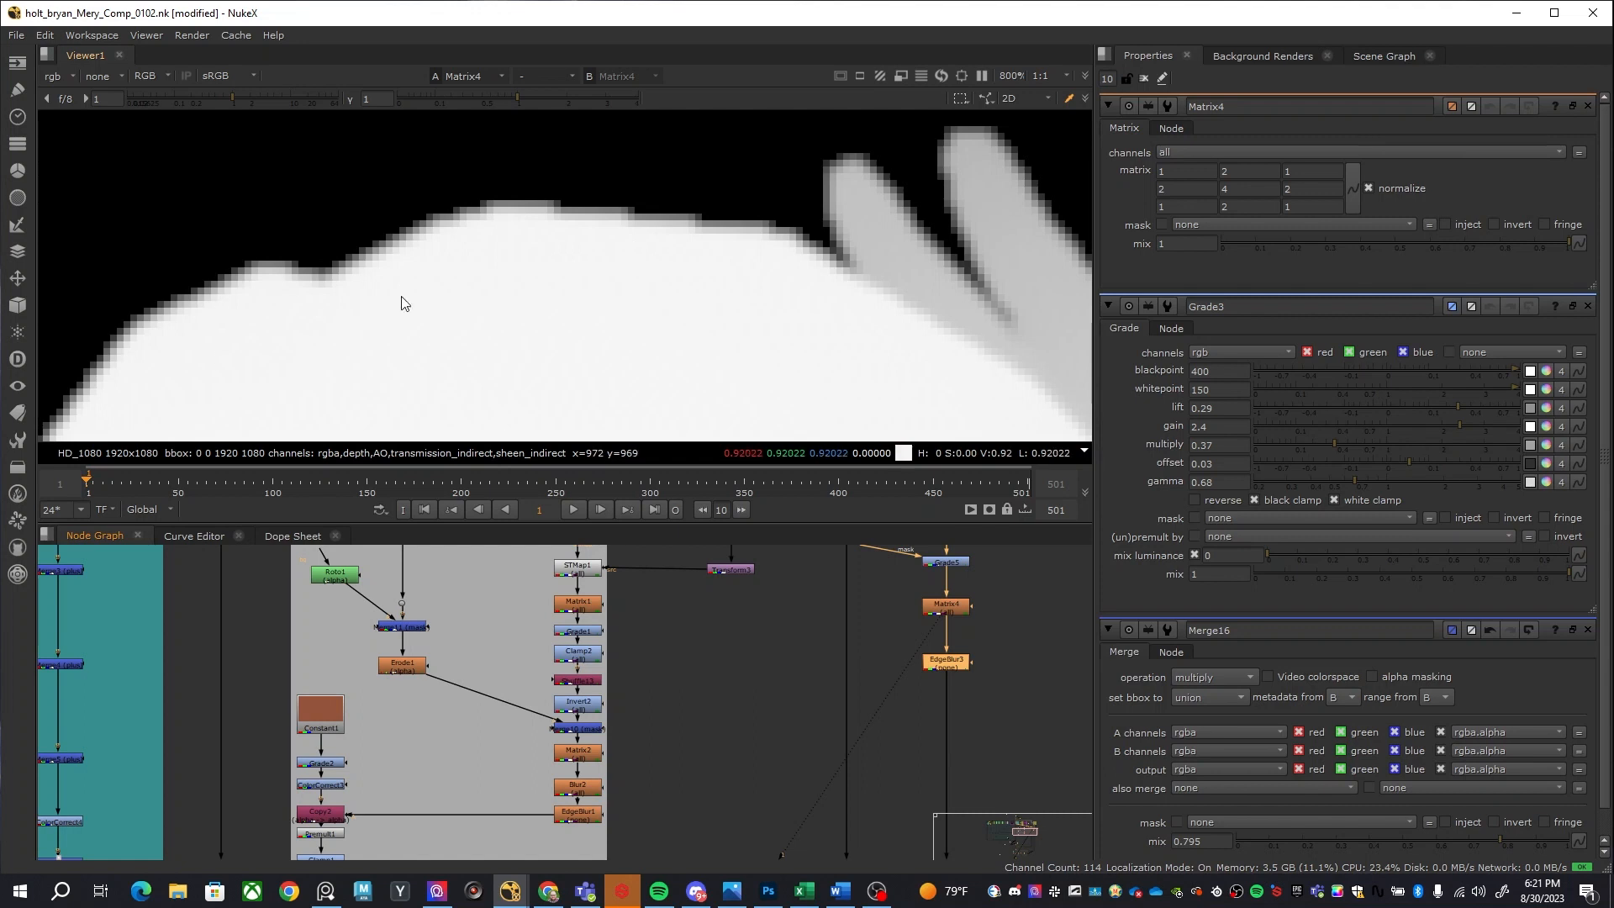
{"action": "left_click", "coordinate": [945, 661]}
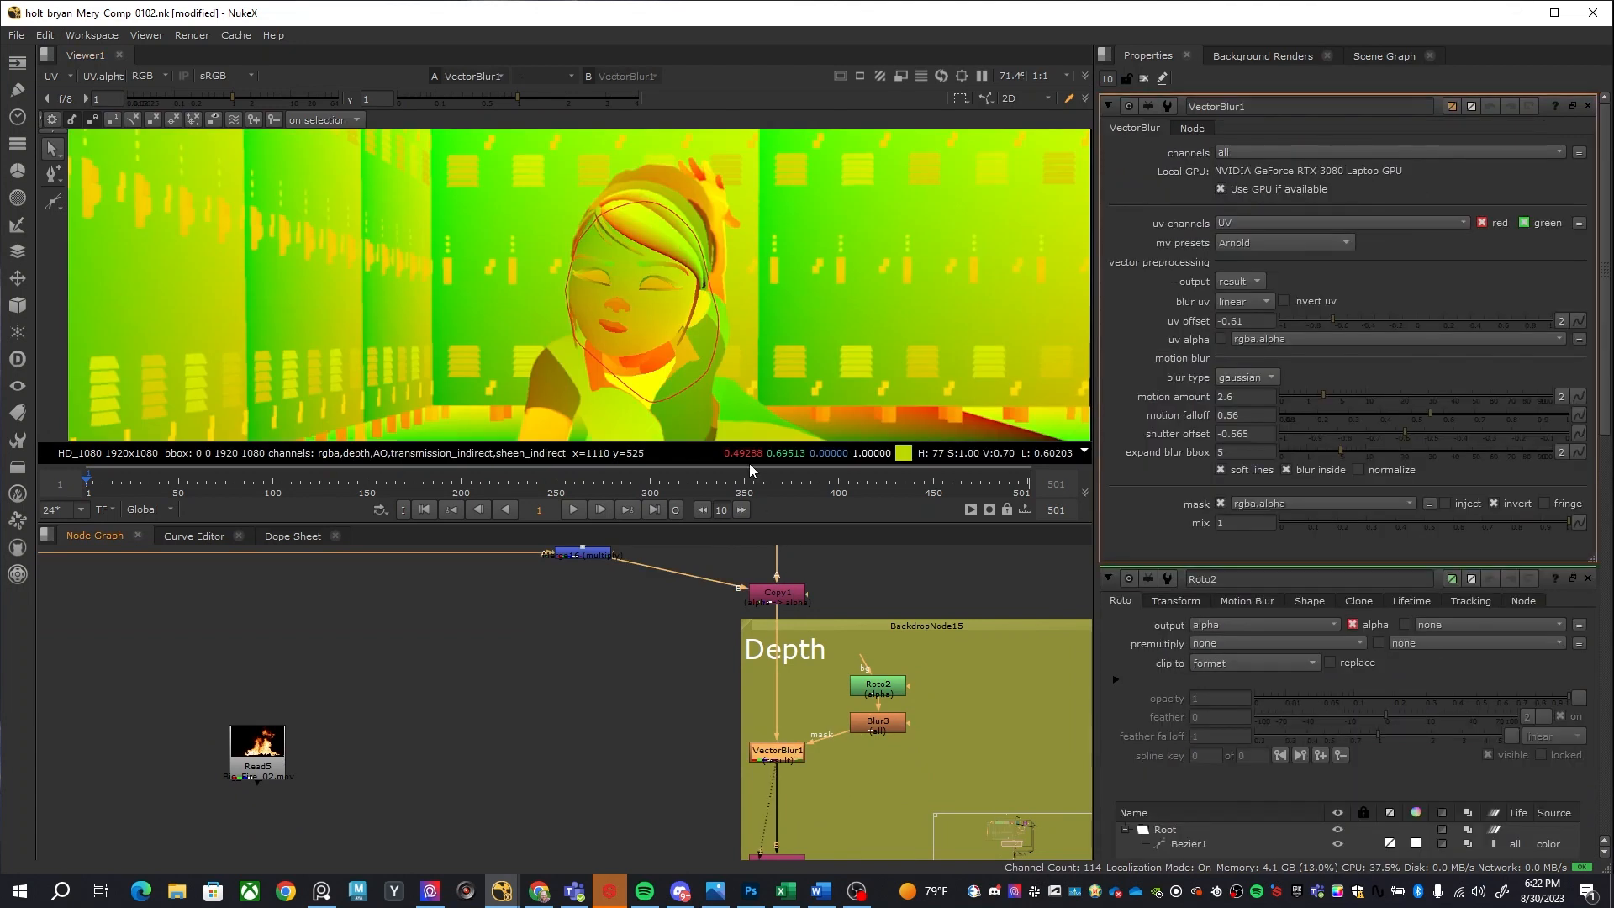
{"action": "mouse_move", "coordinate": [754, 303]}
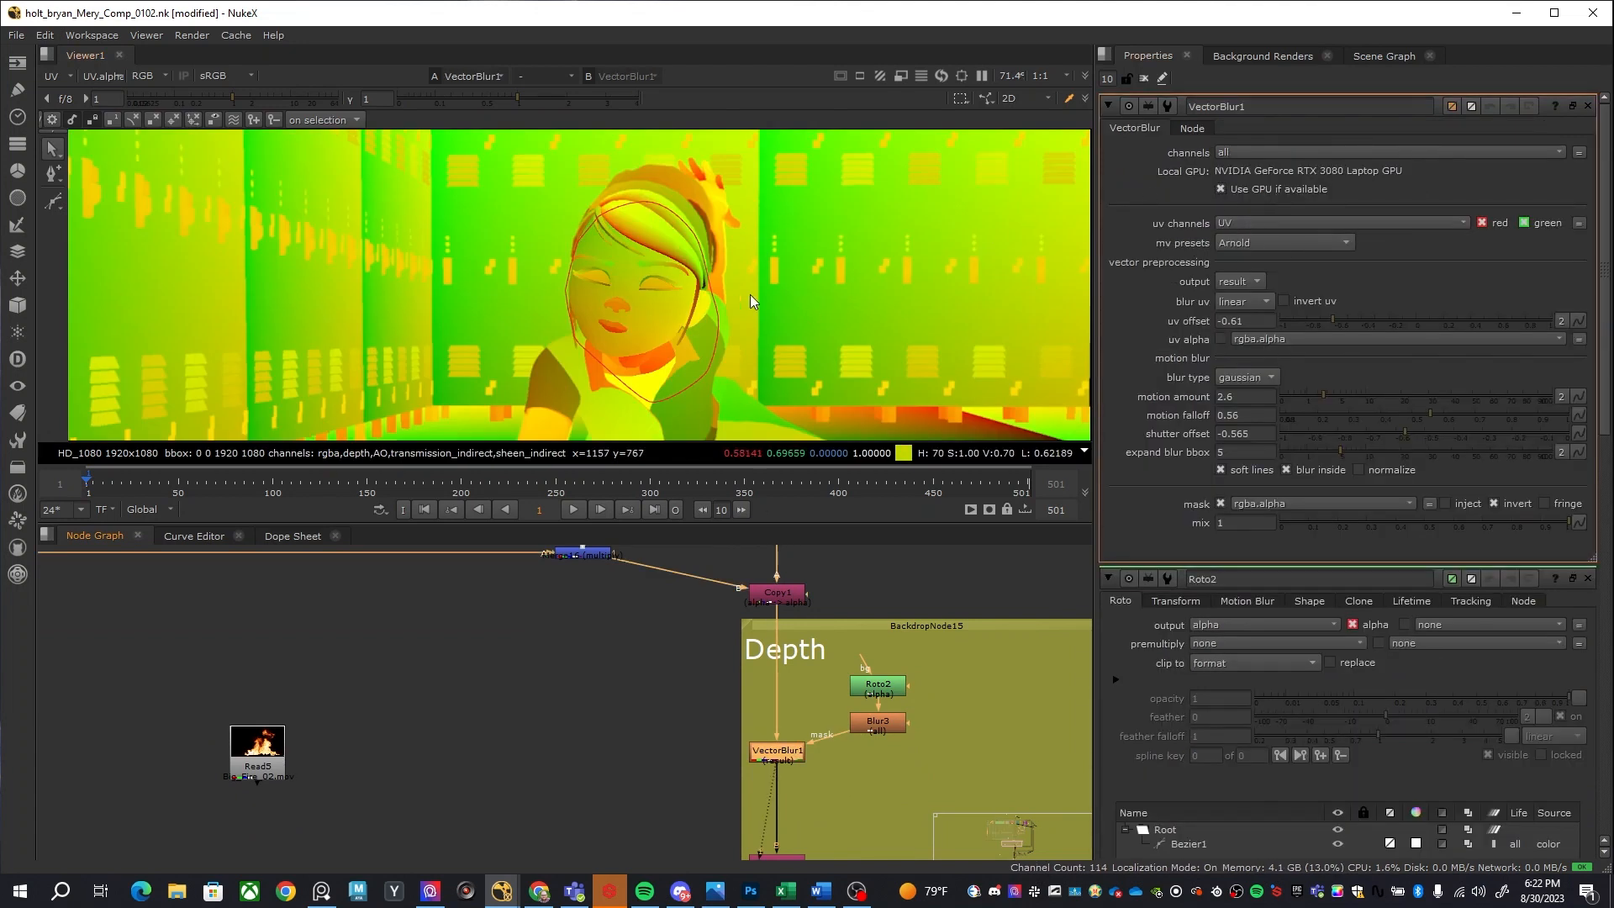
{"action": "mouse_move", "coordinate": [792, 791]}
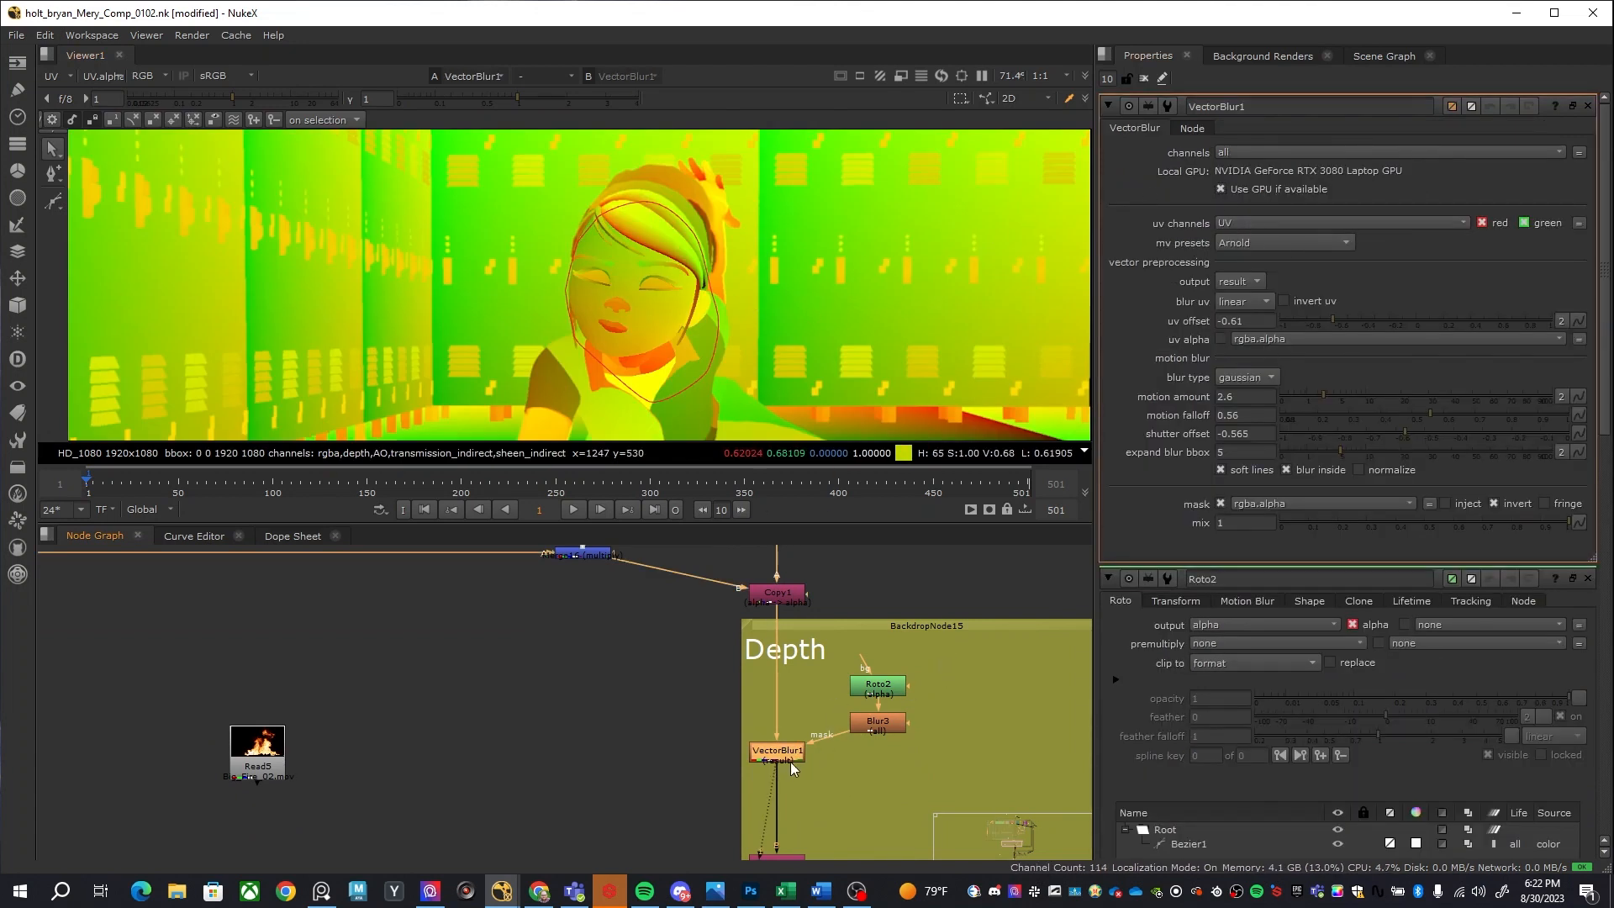
{"action": "mouse_move", "coordinate": [807, 607]}
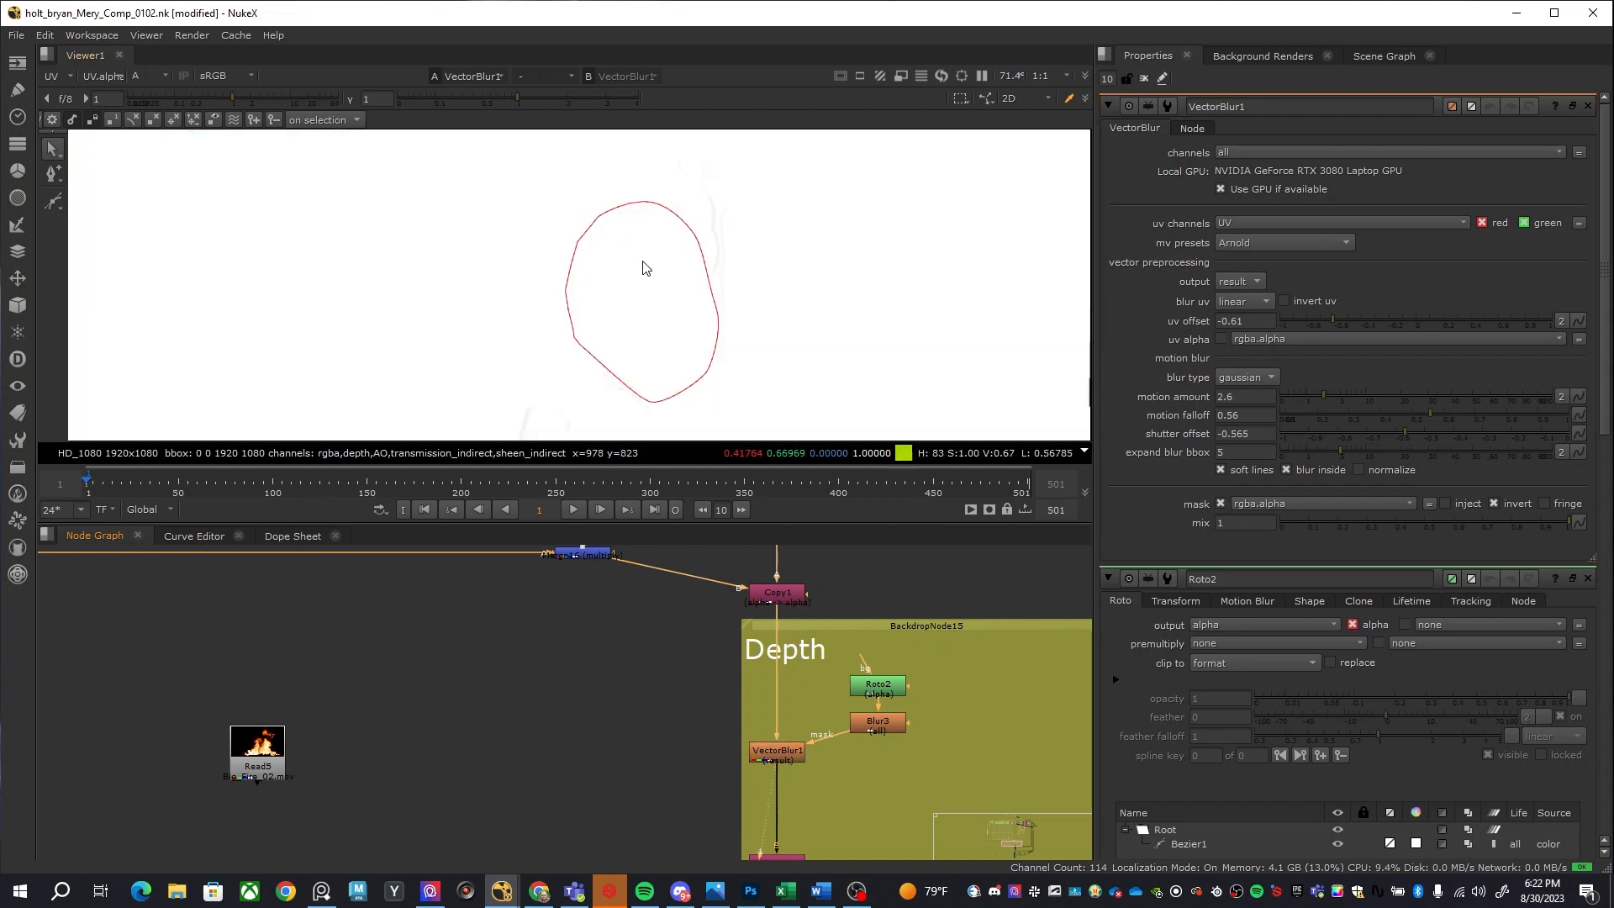
Switch the Viewer layer from UV to rgba to show the blurred colour result
{"action": "left_click", "coordinate": [47, 74]}
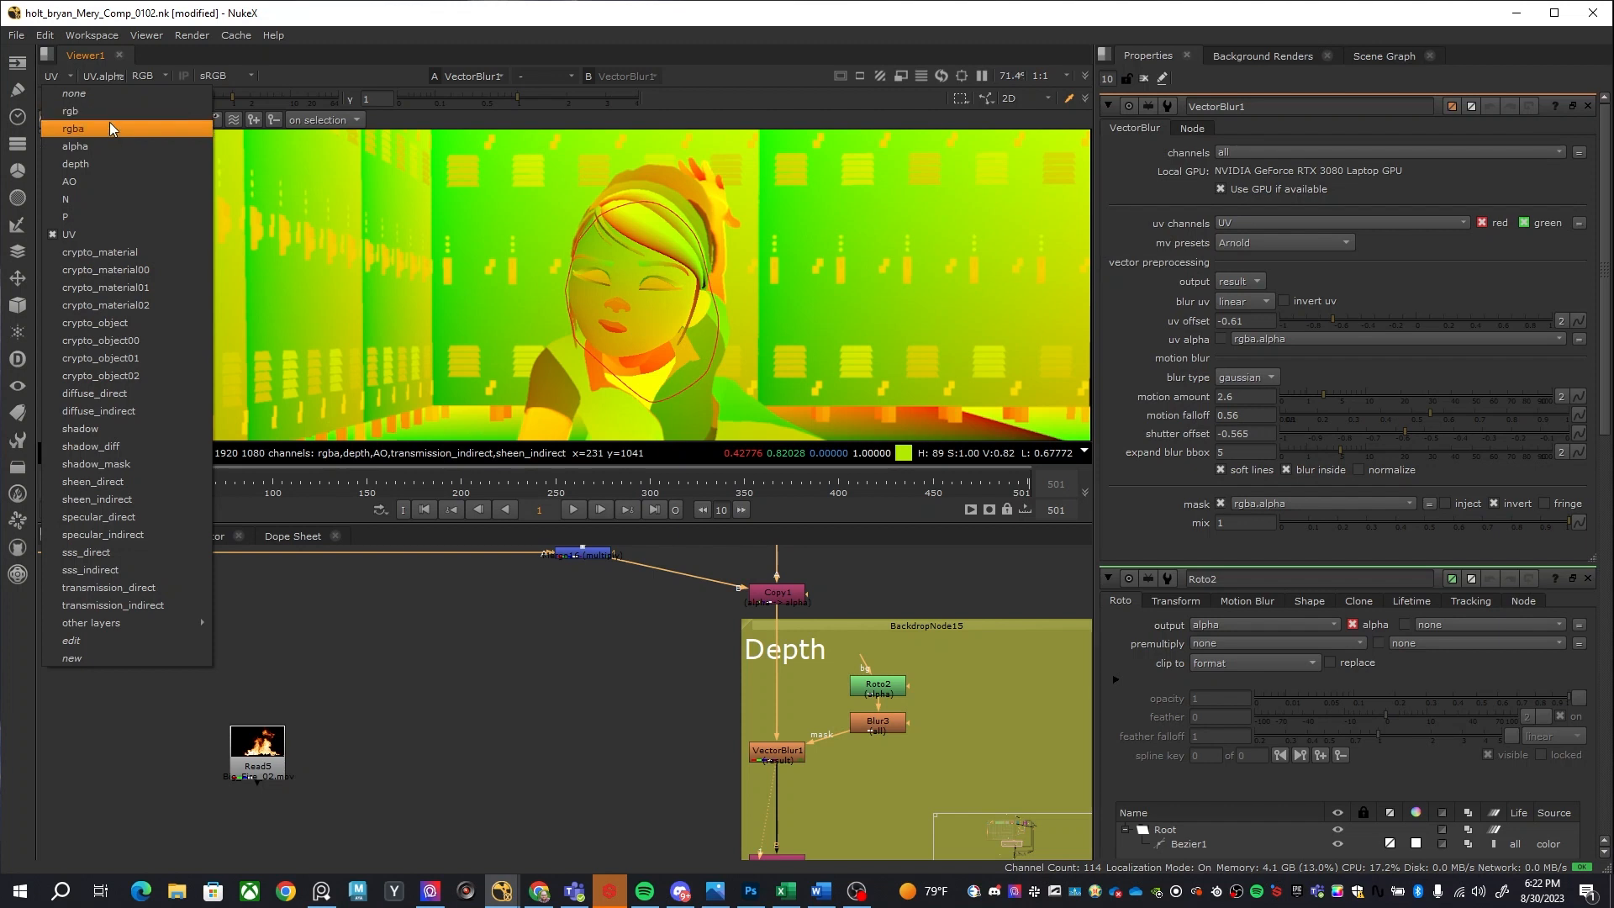
{"action": "left_click", "coordinate": [65, 128]}
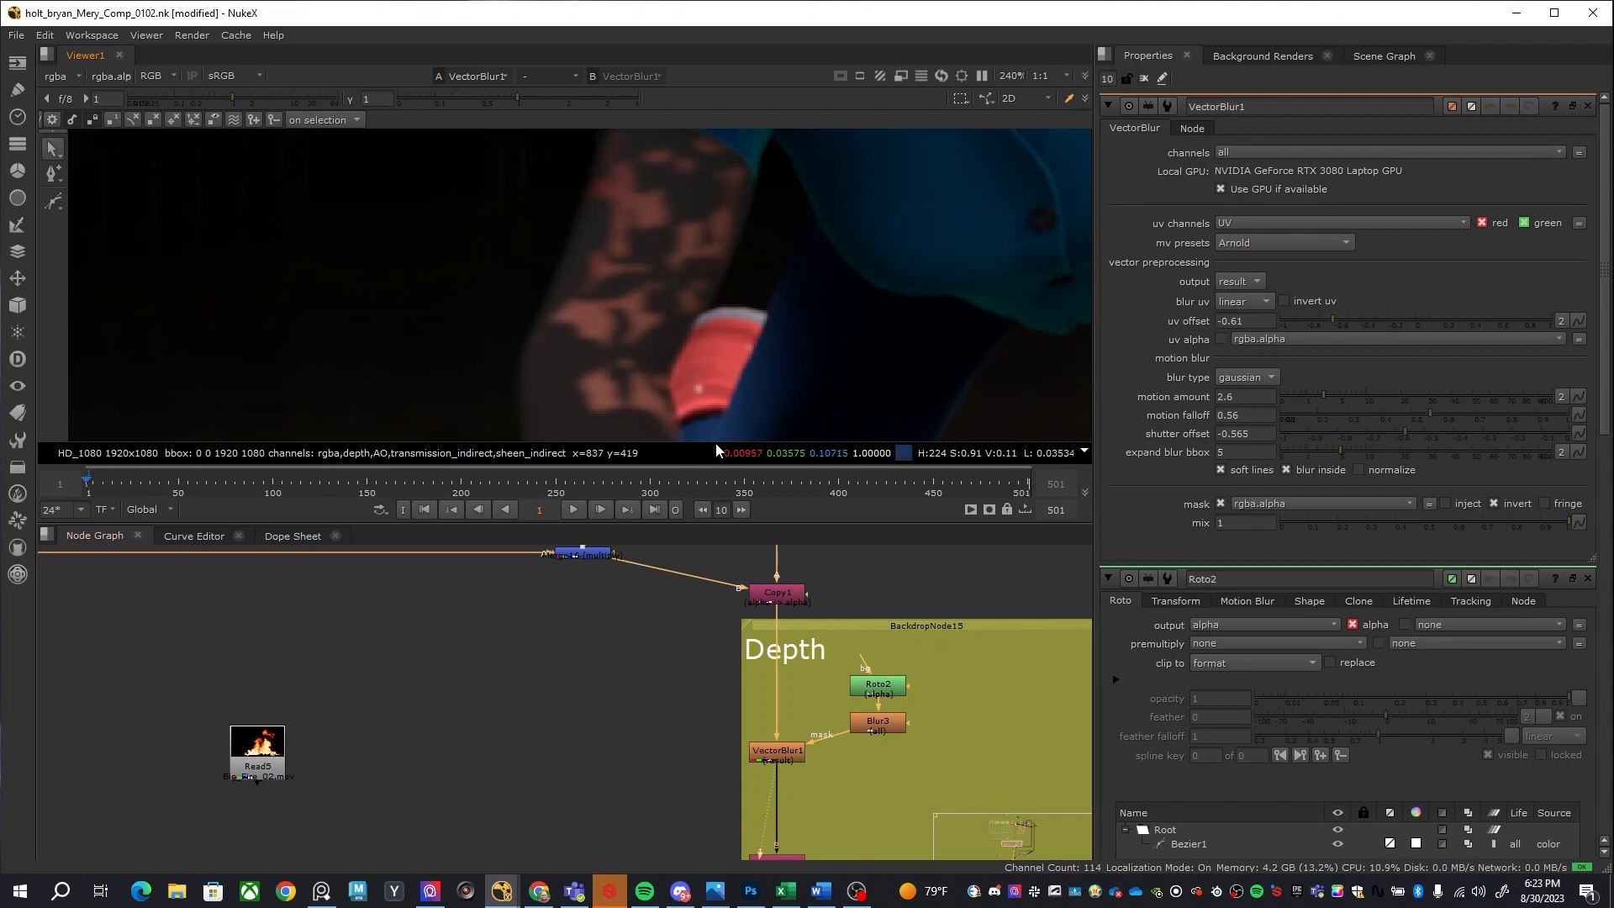
{"action": "mouse_move", "coordinate": [812, 742]}
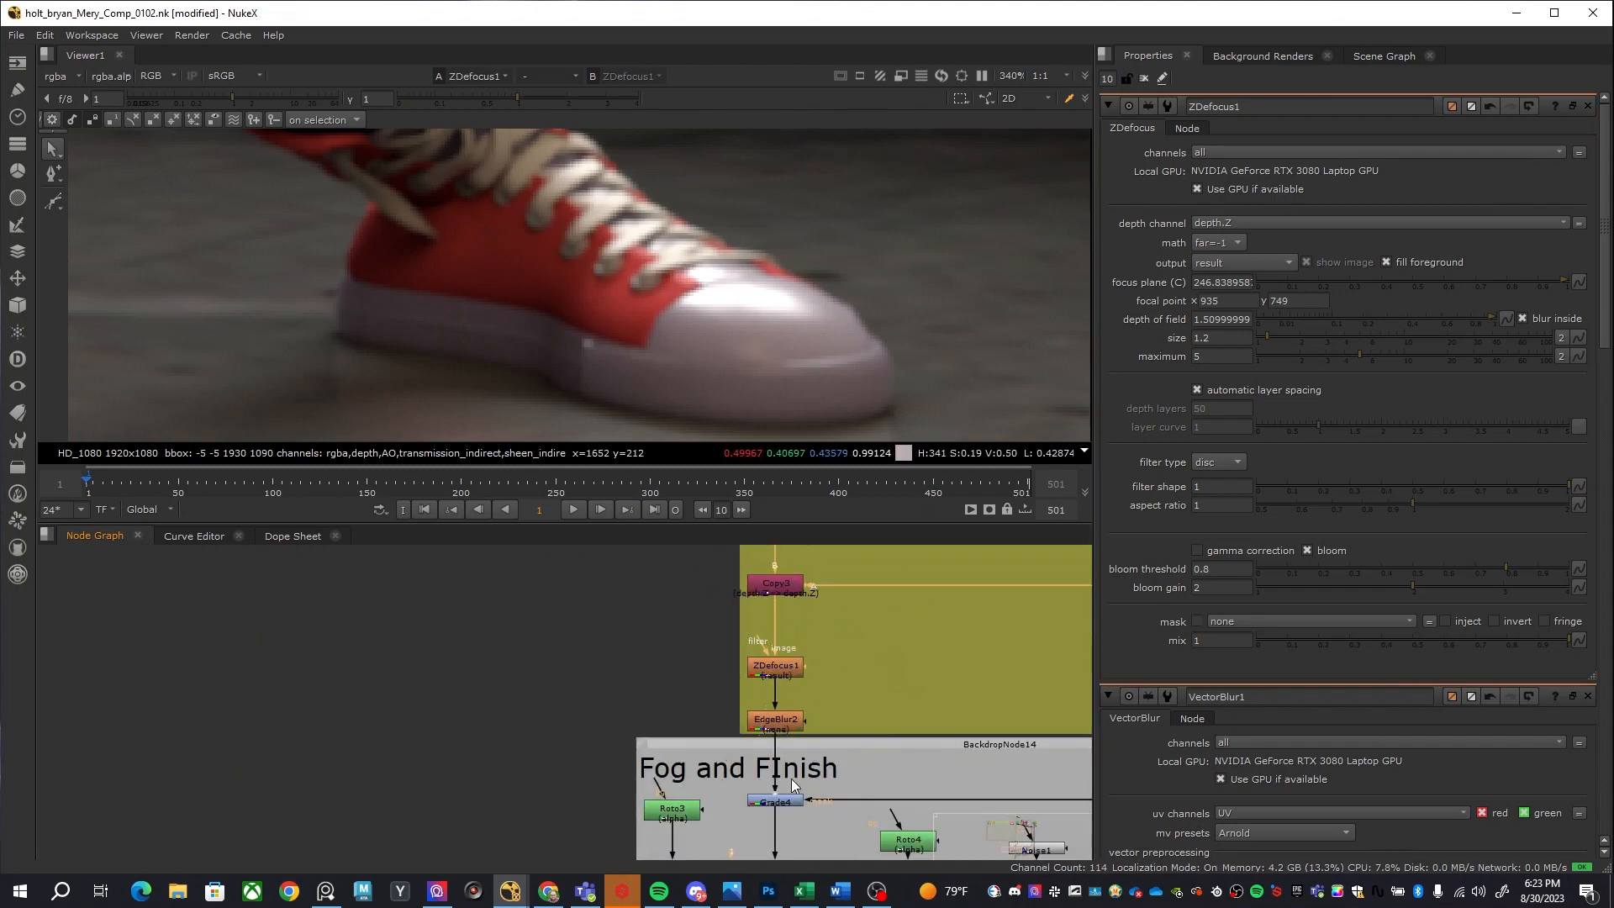
View Grade6's girl matte with focal point feeding the Fog and Finish section
{"action": "left_click", "coordinate": [776, 719]}
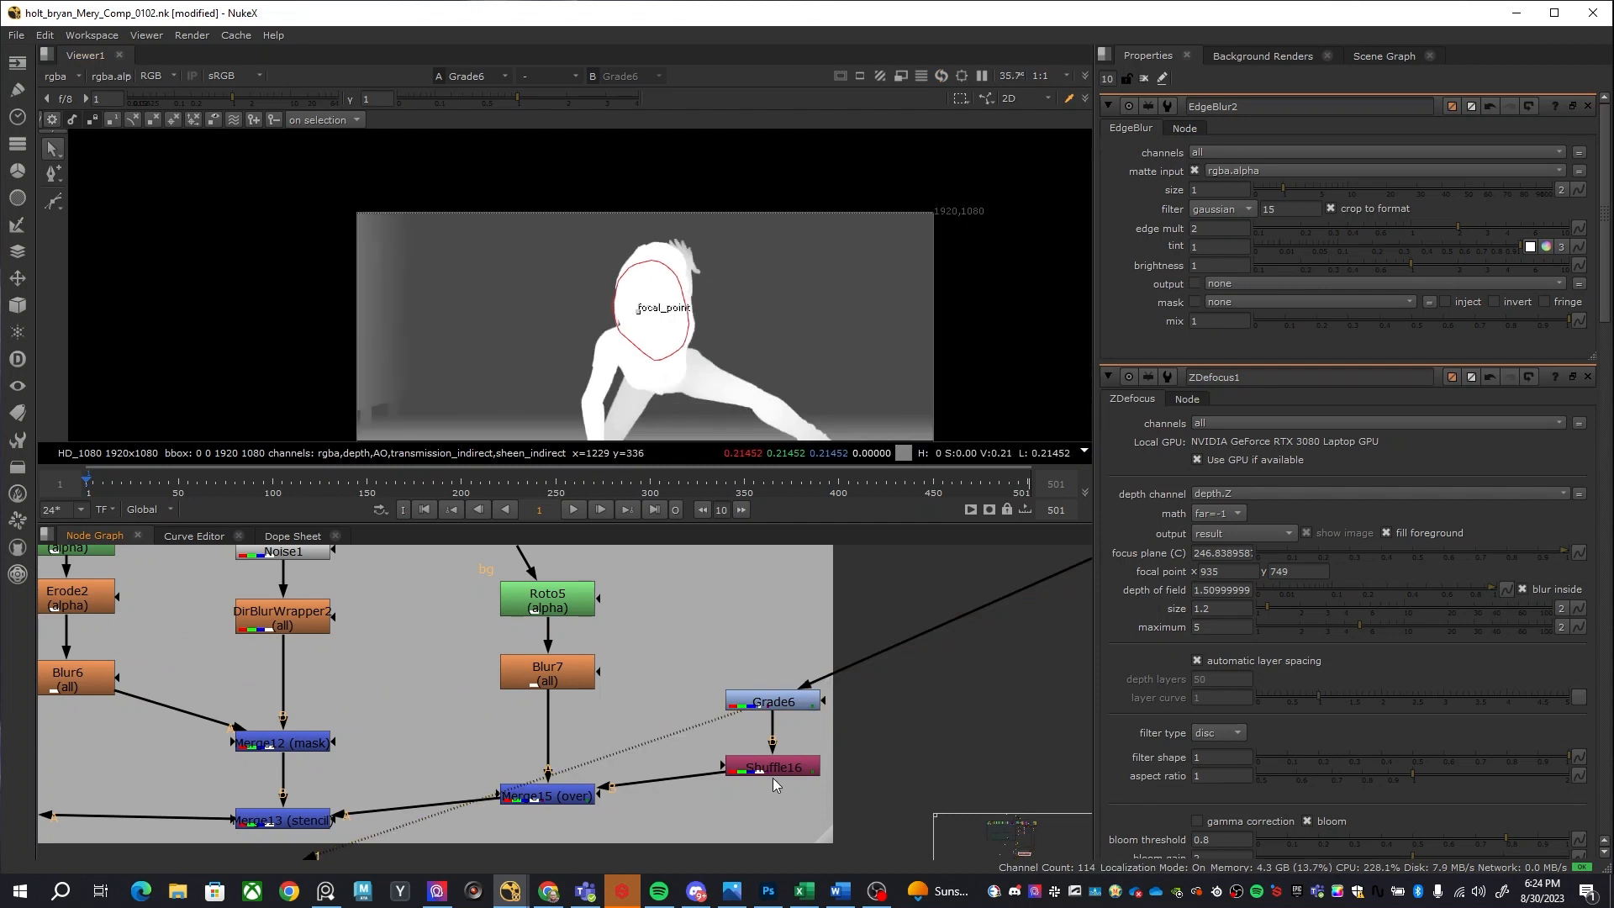
Show Shuffle16's layer routing in the fog section, then scroll its settings away
{"action": "double_click", "coordinate": [774, 767]}
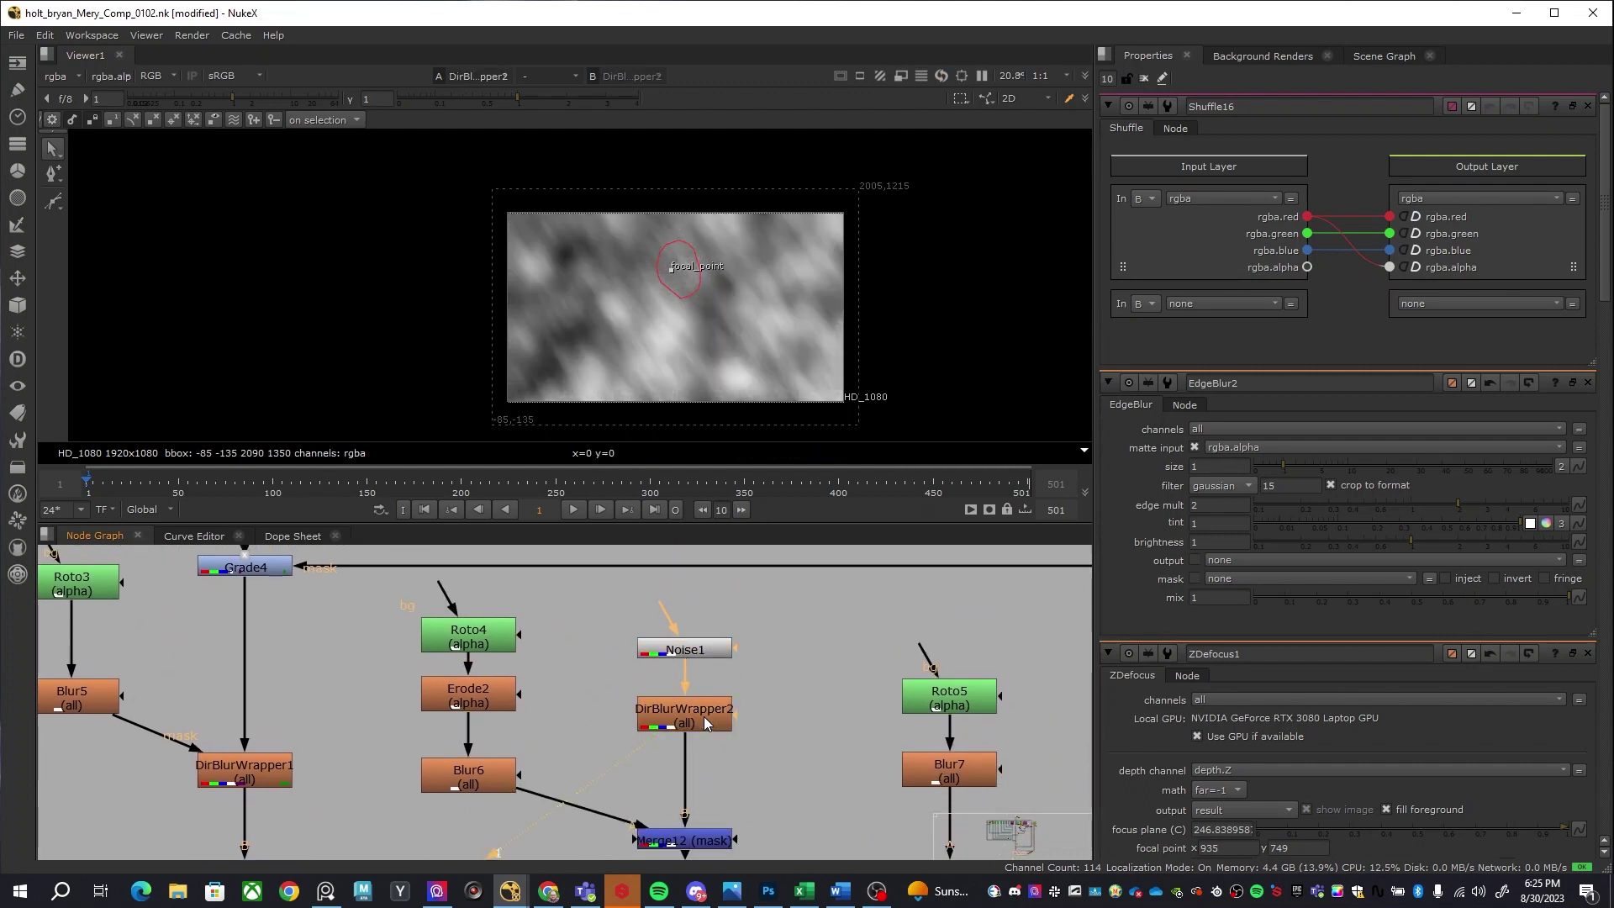
{"action": "scroll", "scroll_direction": "down", "scroll_amount": 3}
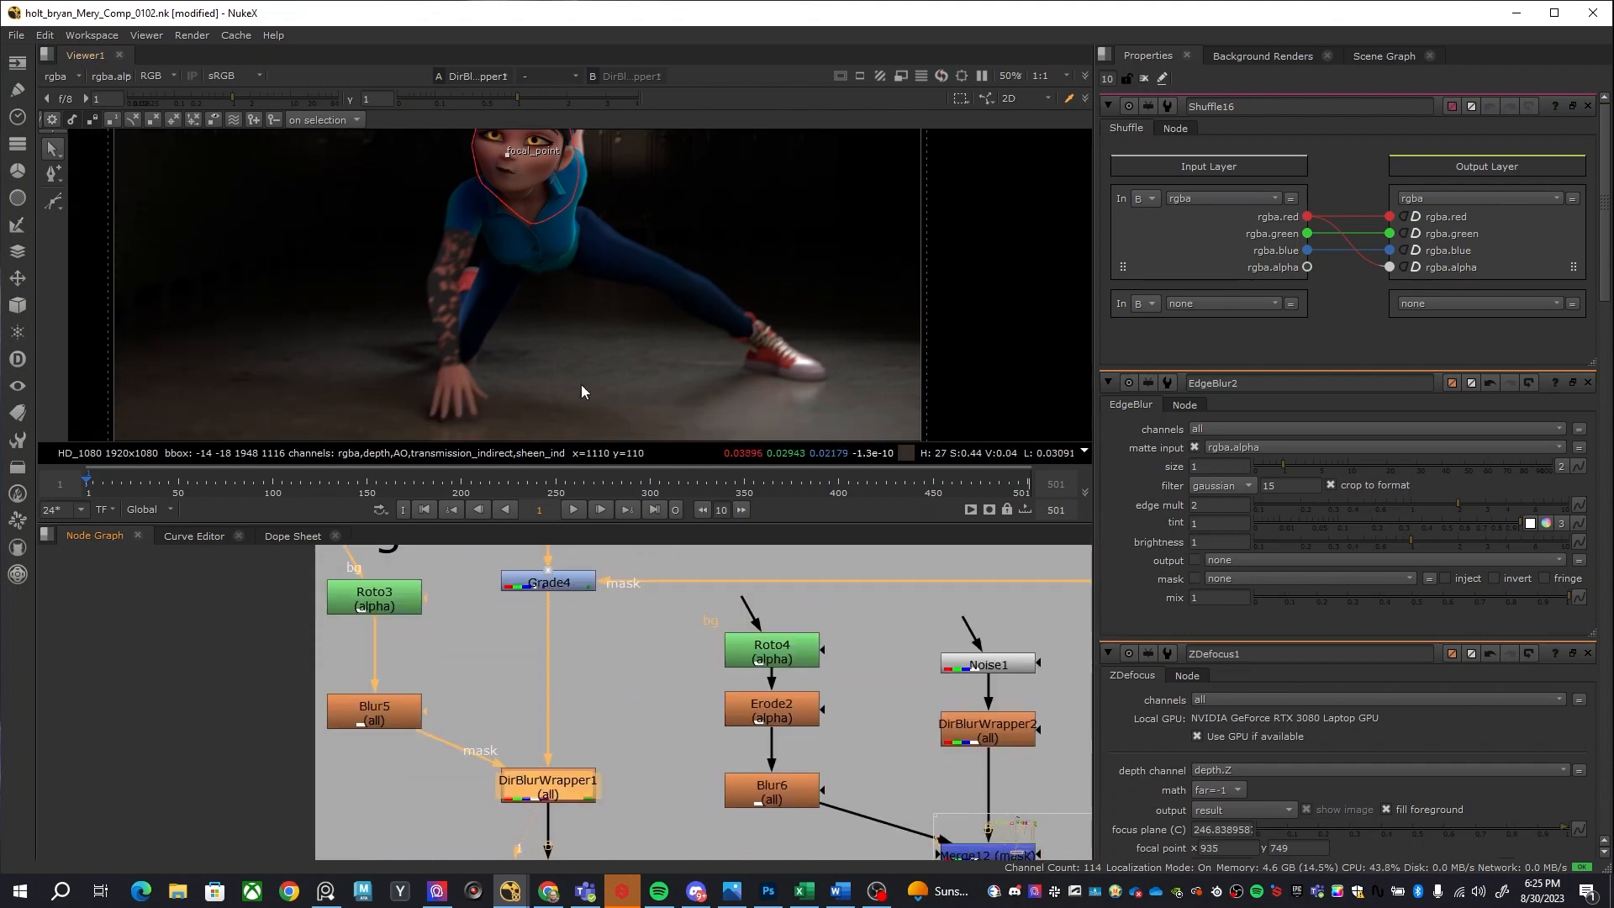
{"action": "mouse_move", "coordinate": [602, 819]}
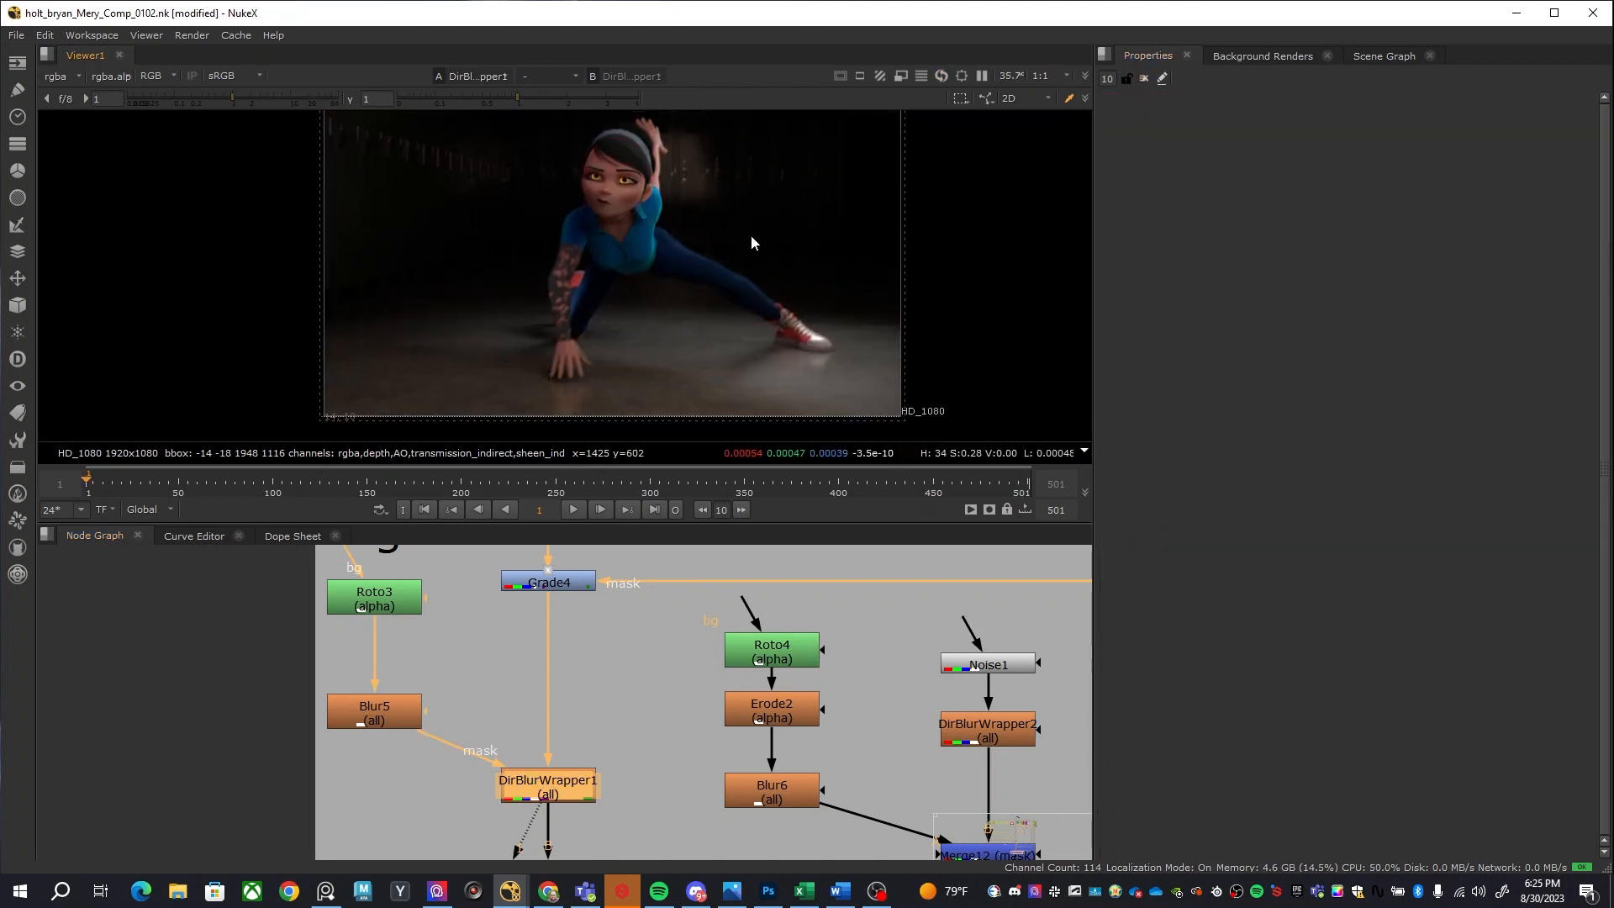
{"action": "mouse_move", "coordinate": [683, 649]}
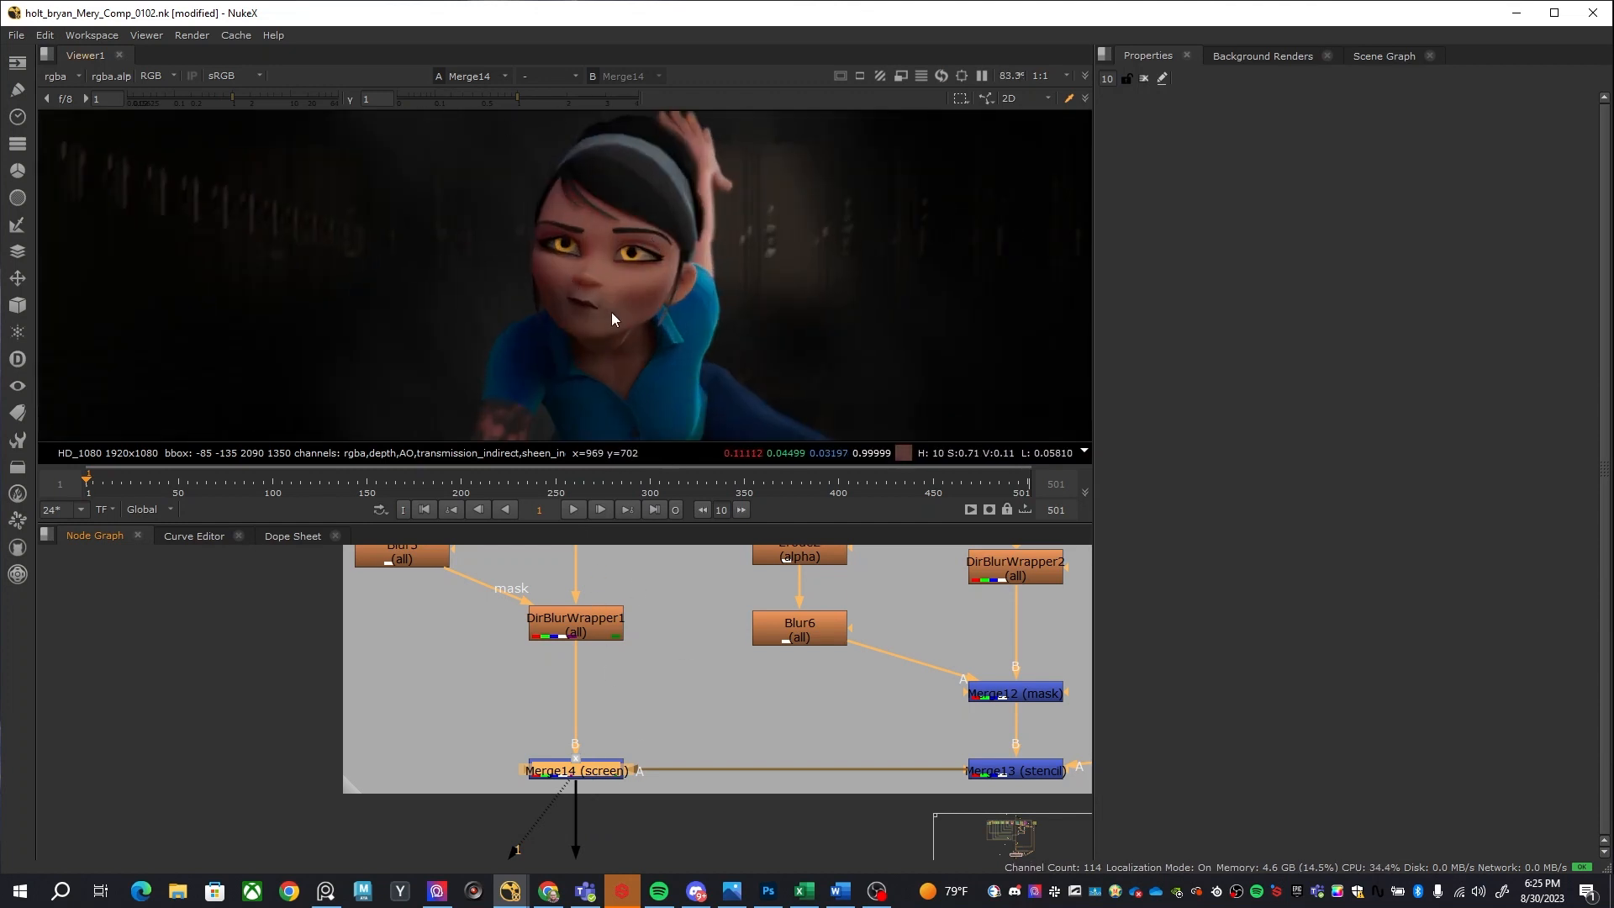
{"action": "mouse_move", "coordinate": [541, 235]}
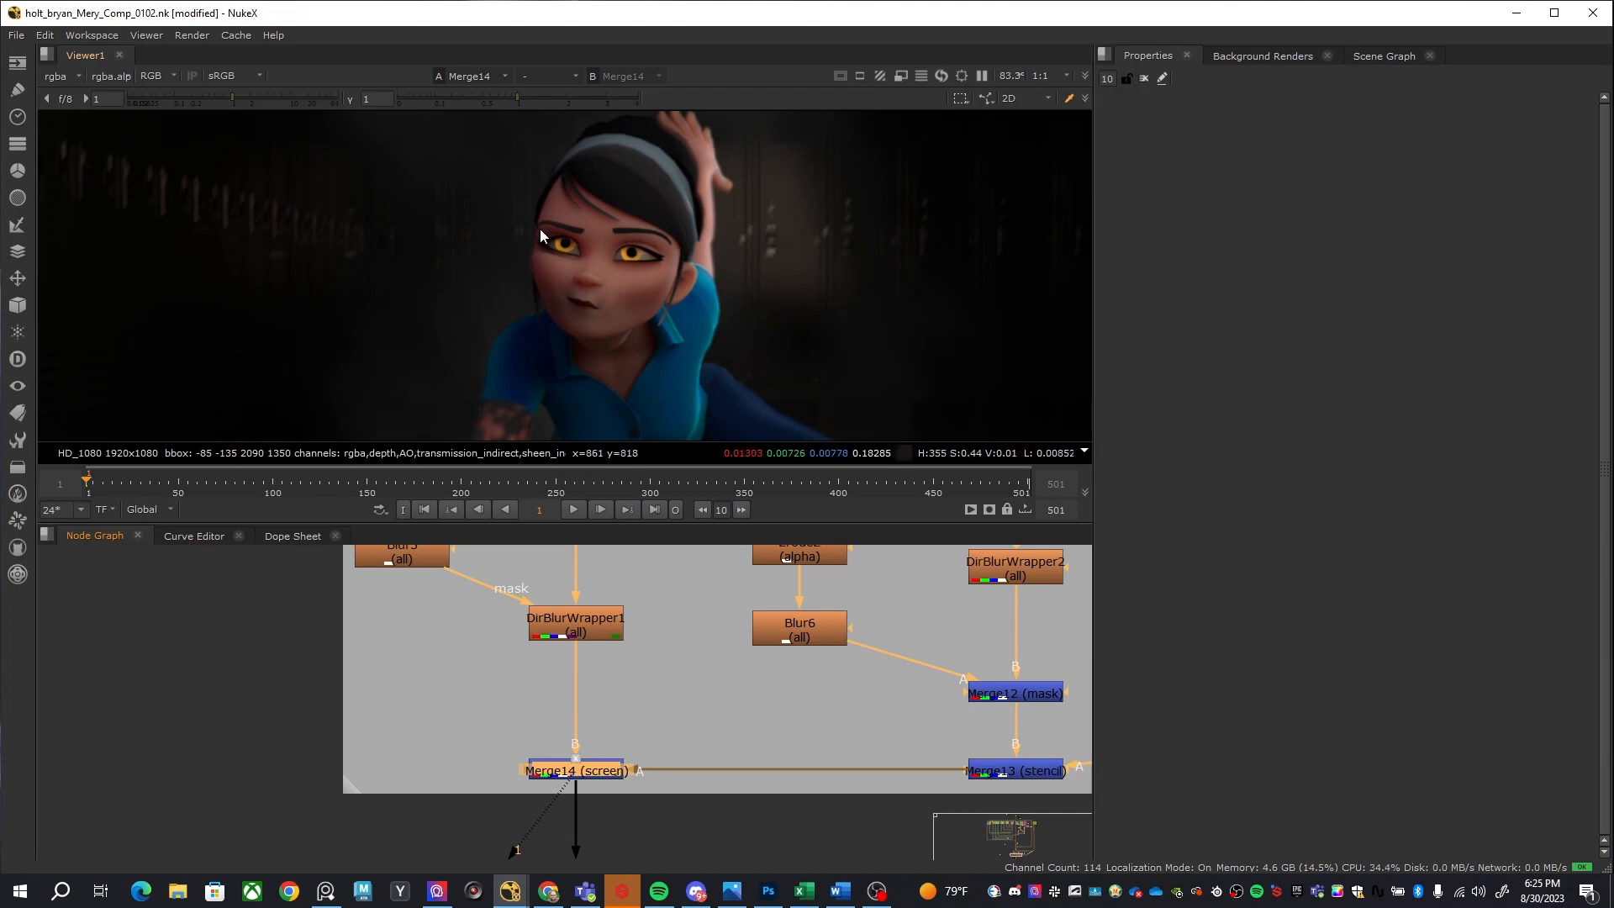
{"action": "mouse_move", "coordinate": [567, 363]}
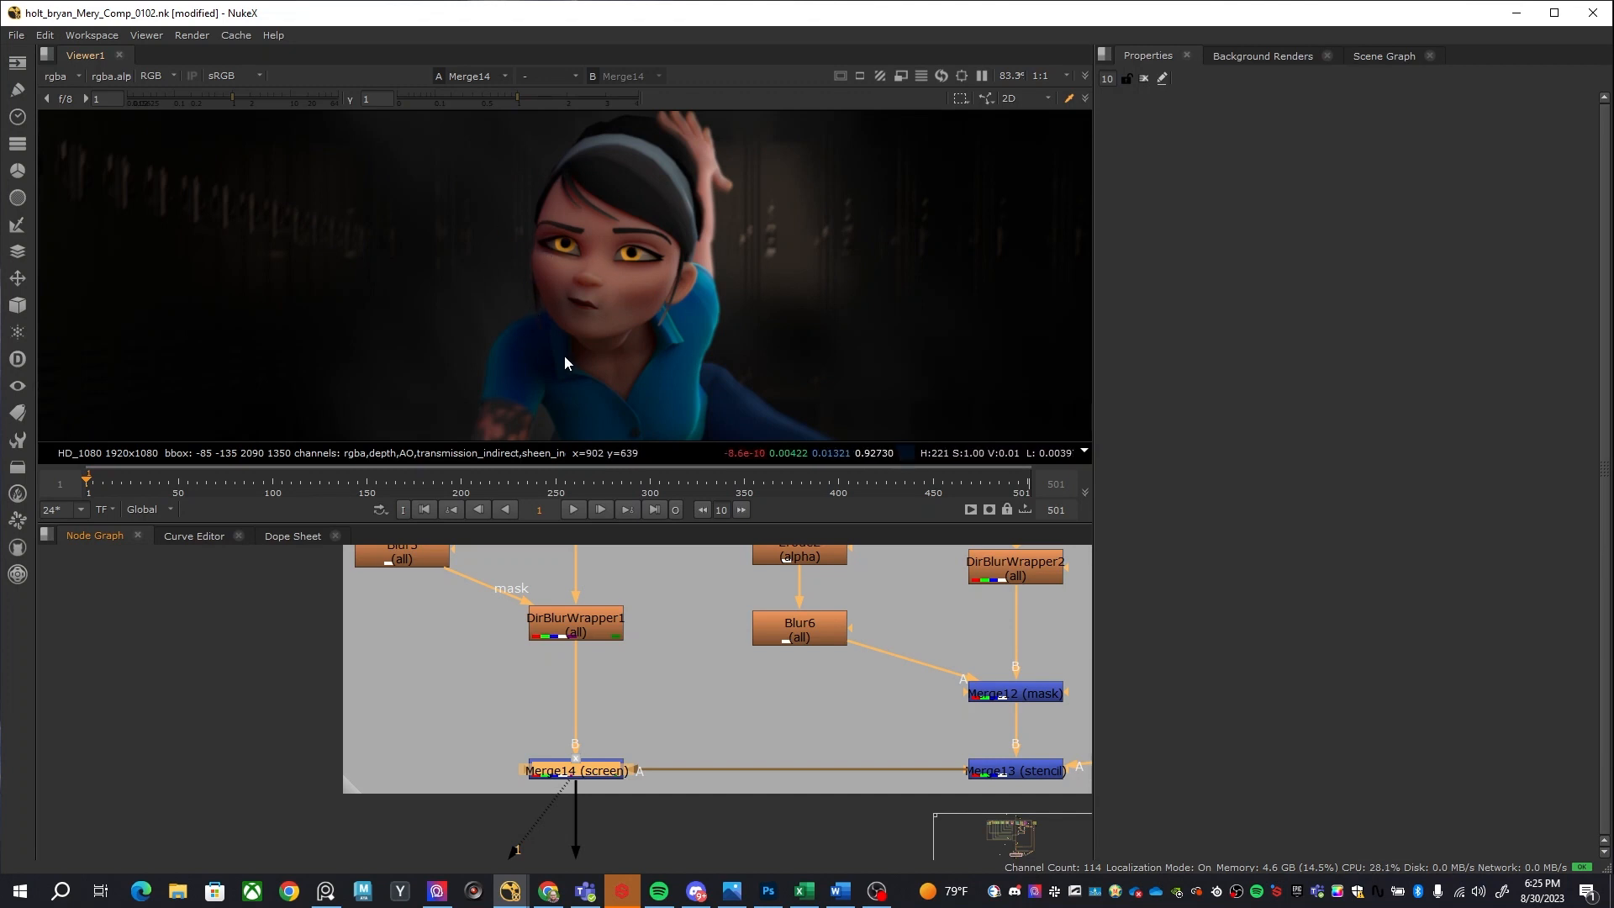